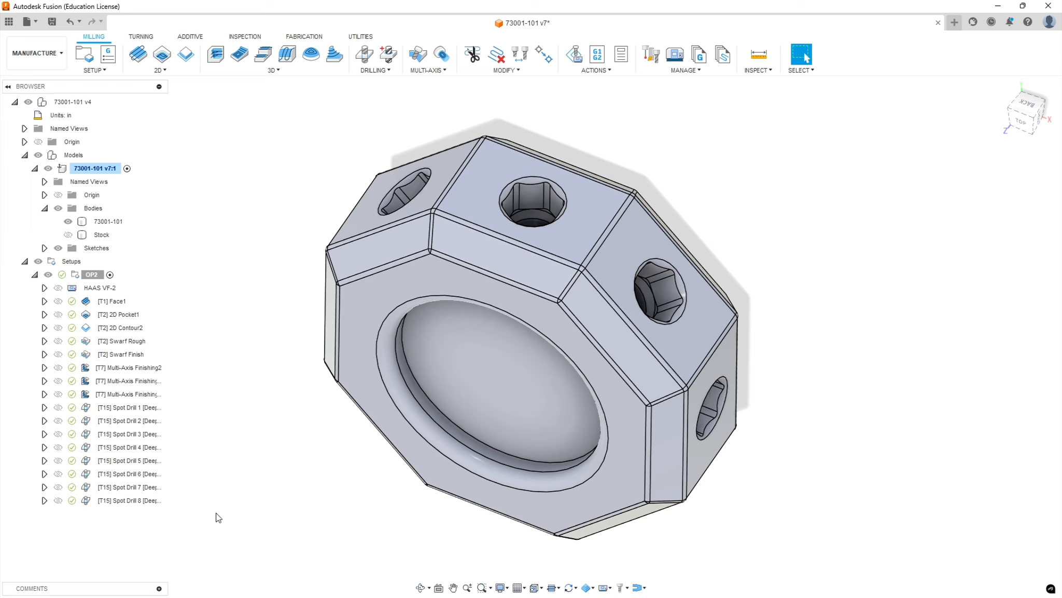
pyautogui.moveTo(144, 533)
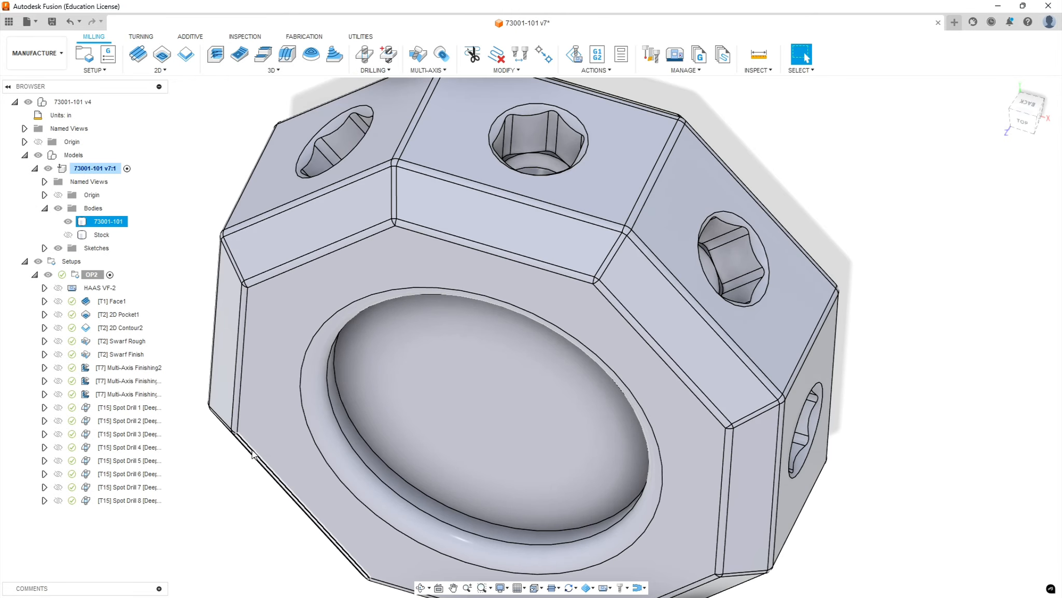
# - Start a Drill operation using the #9 Ø1/4" solid carbide drill from Sierra_VF1_aluminum
pyautogui.click(129, 407)
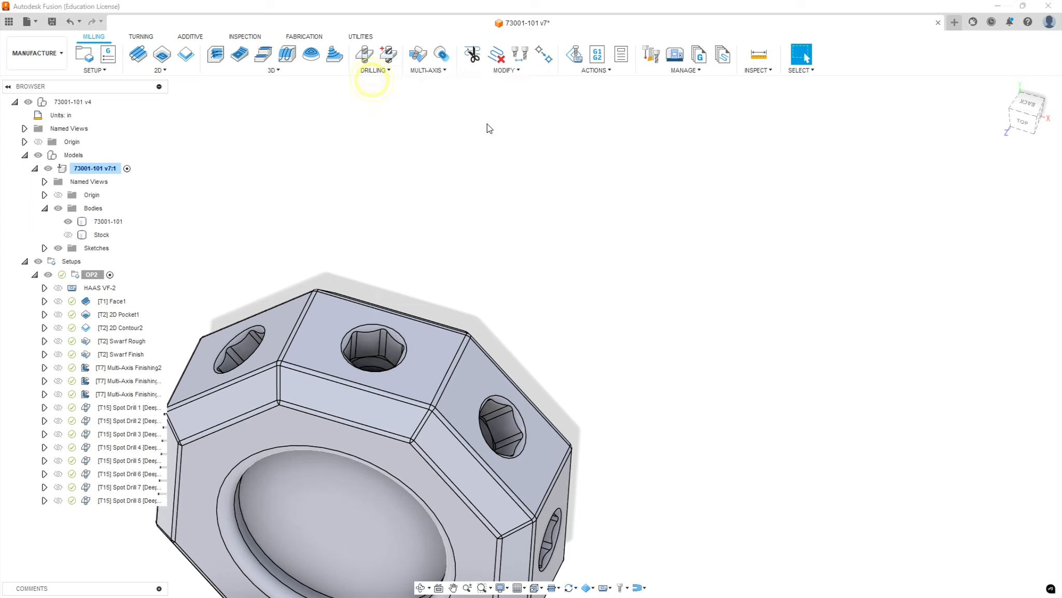
pyautogui.click(364, 53)
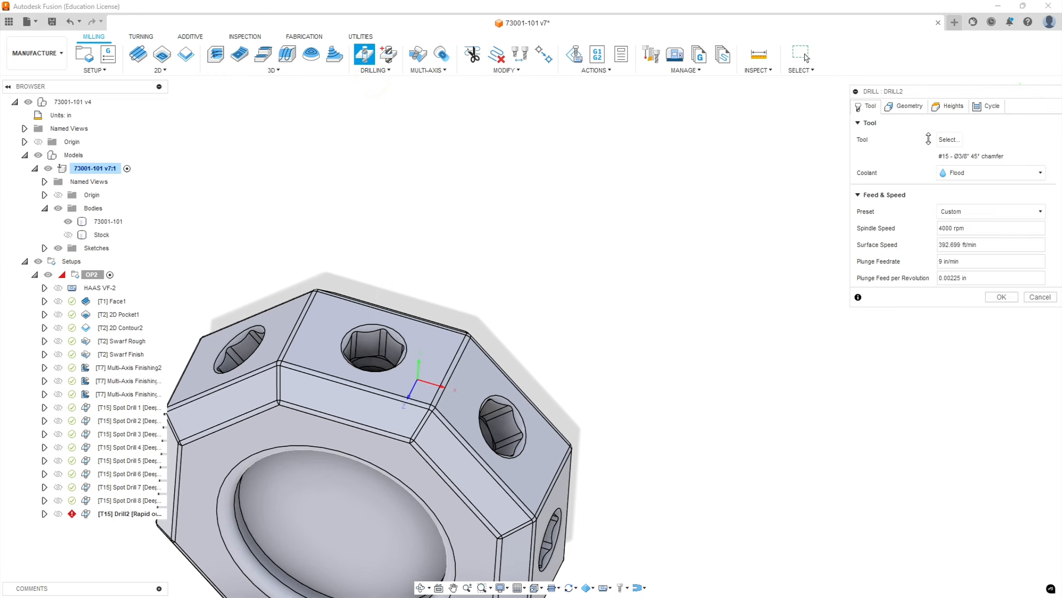
pyautogui.click(947, 139)
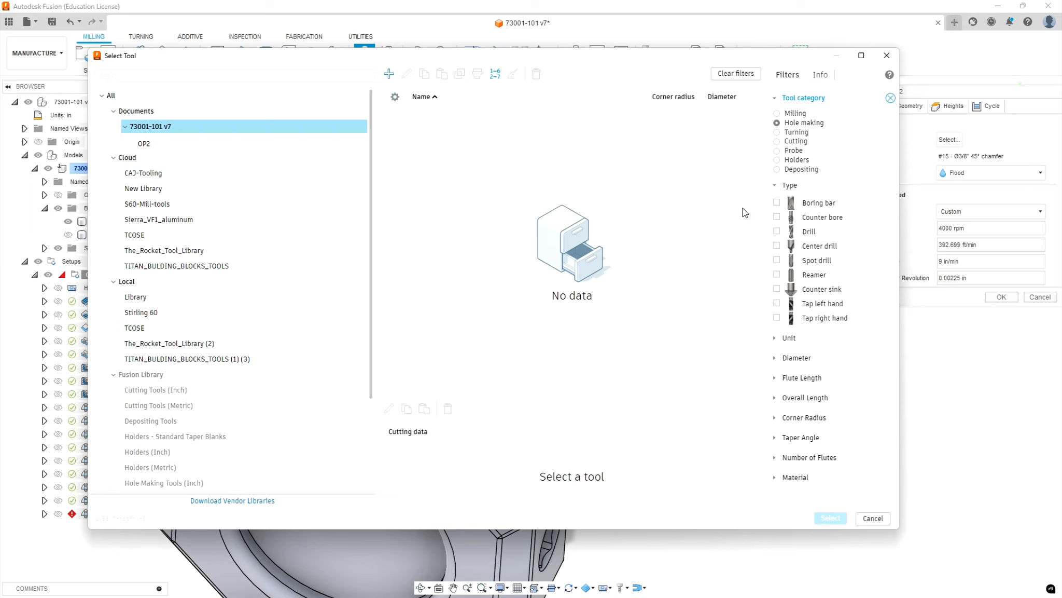
pyautogui.moveTo(198, 219)
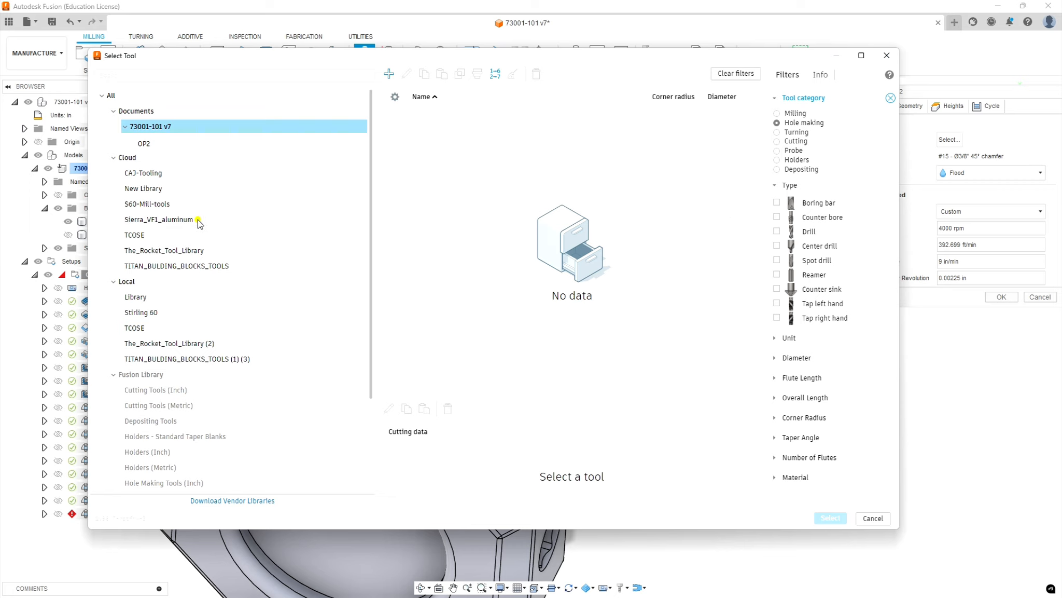
pyautogui.click(159, 219)
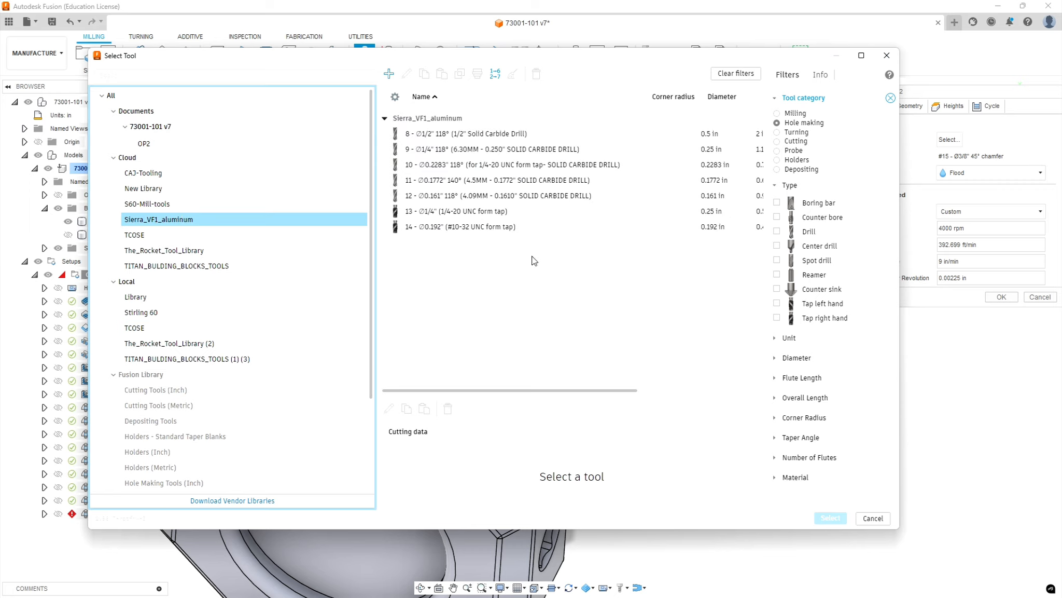
pyautogui.moveTo(518, 190)
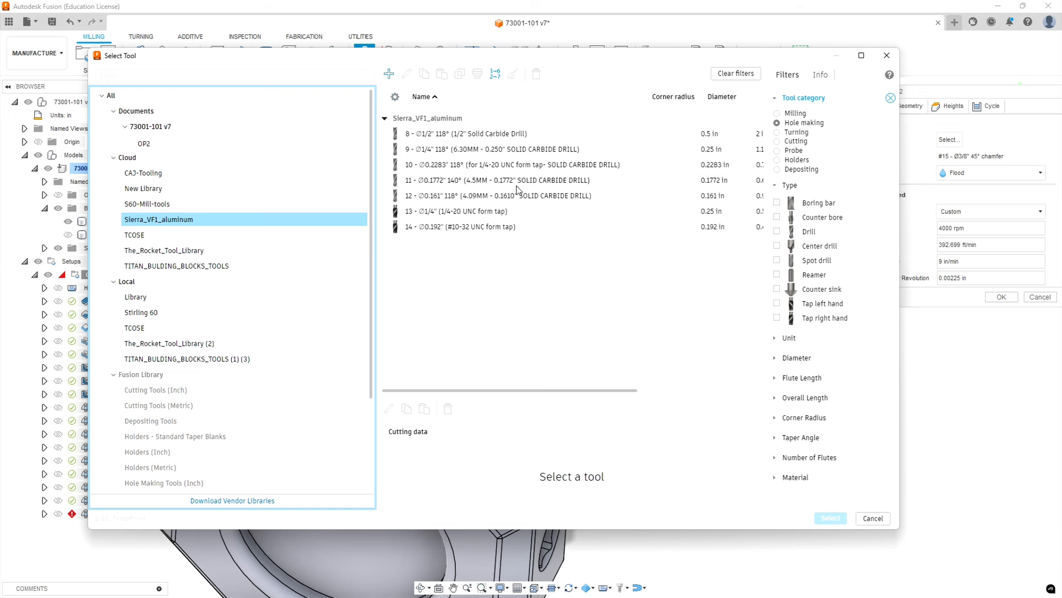
pyautogui.click(487, 149)
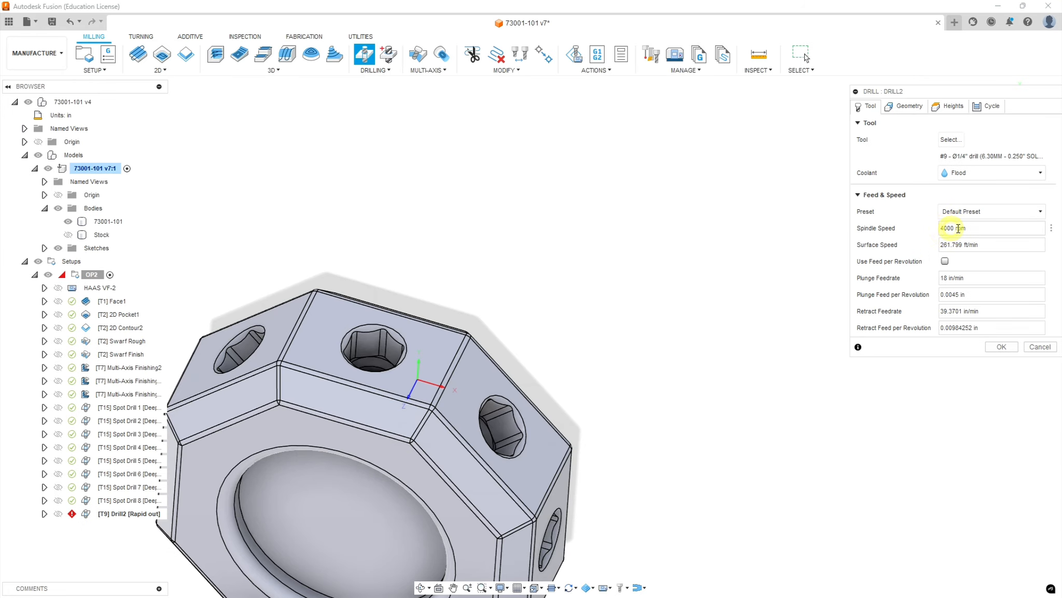
# - Set spindle speed to 5000 rpm and retract feedrate to 40 in/min
pyautogui.tripleClick(952, 228)
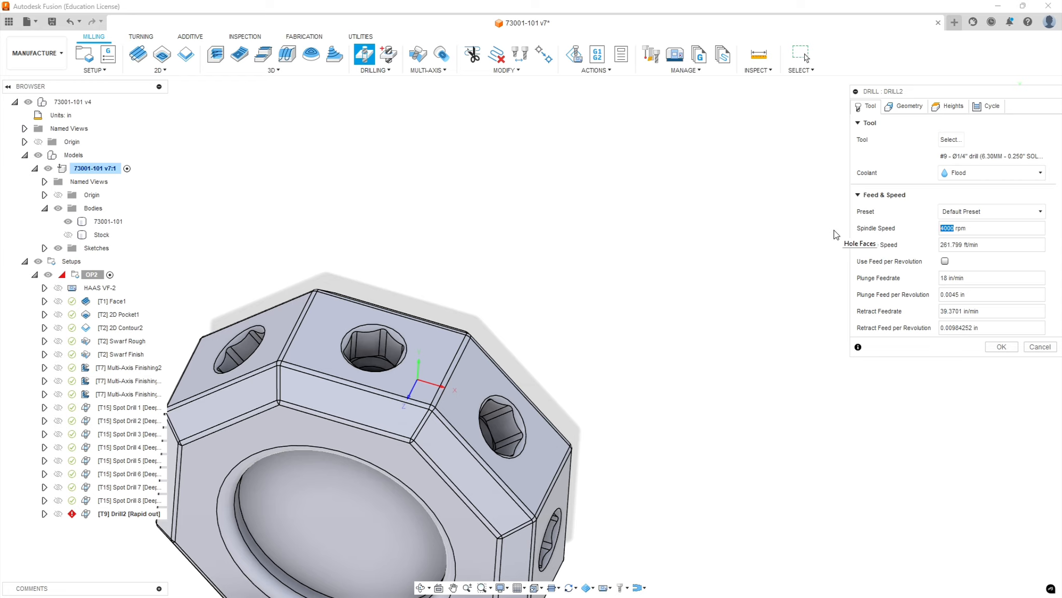
pyautogui.write('5000')
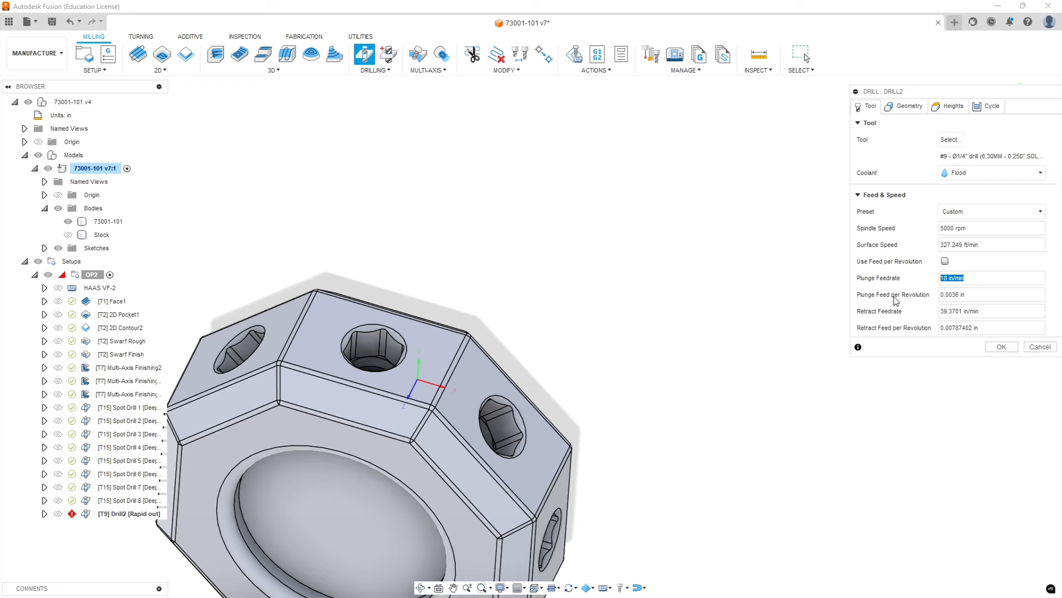
pyautogui.click(990, 310)
pyautogui.write('40')
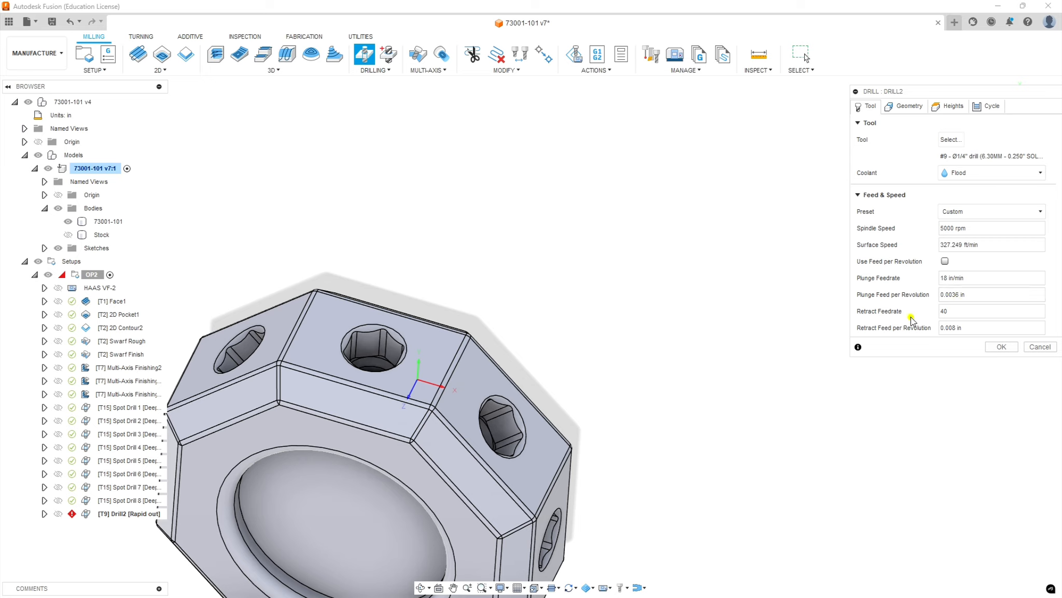
pyautogui.click(989, 311)
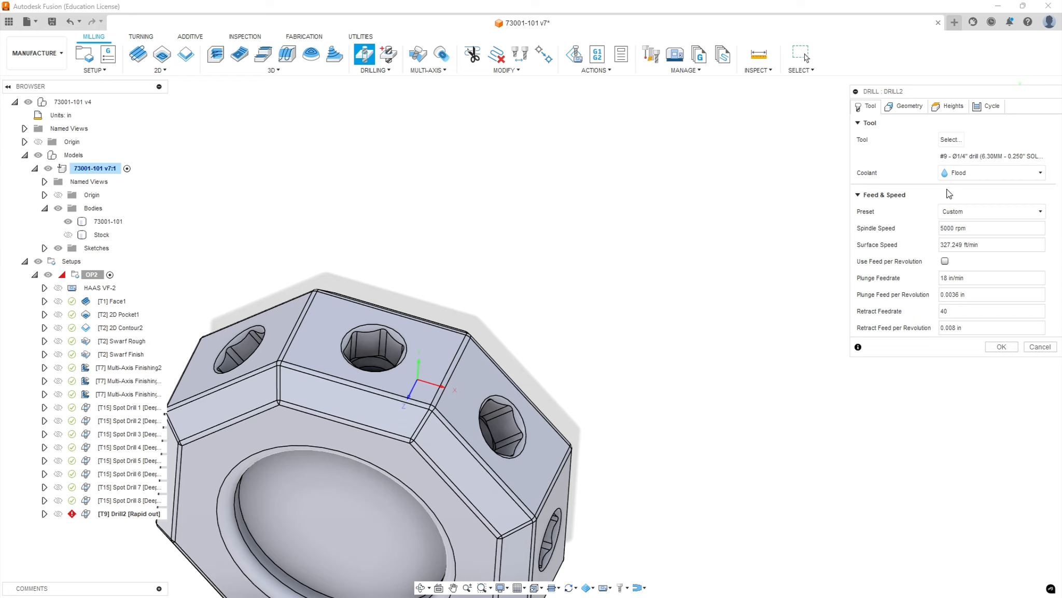
pyautogui.moveTo(918, 192)
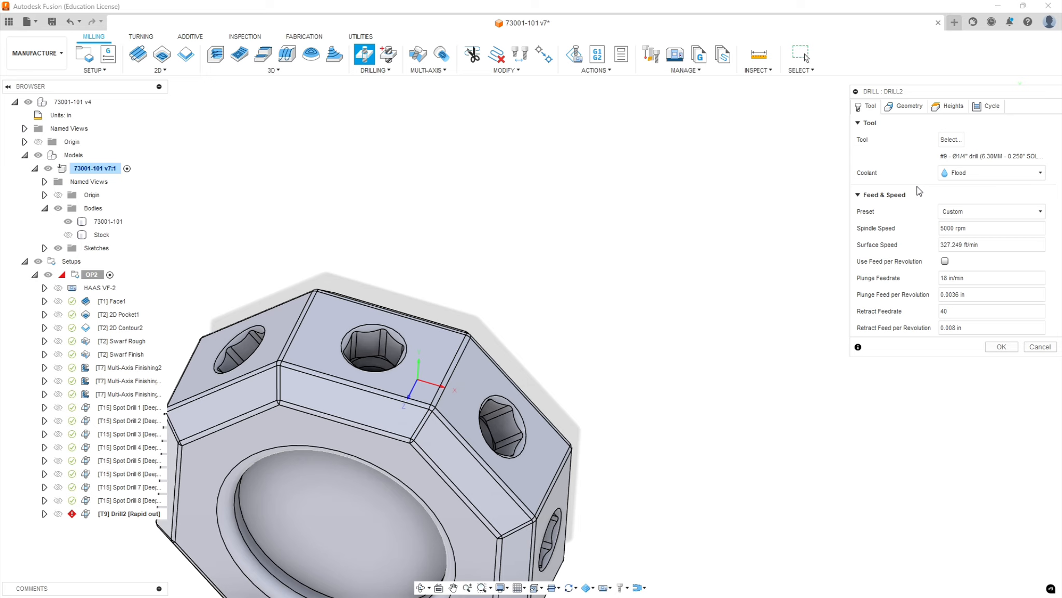
# - Orient the tool square to the top facet and select that facet's hex socket hole faces
pyautogui.click(908, 105)
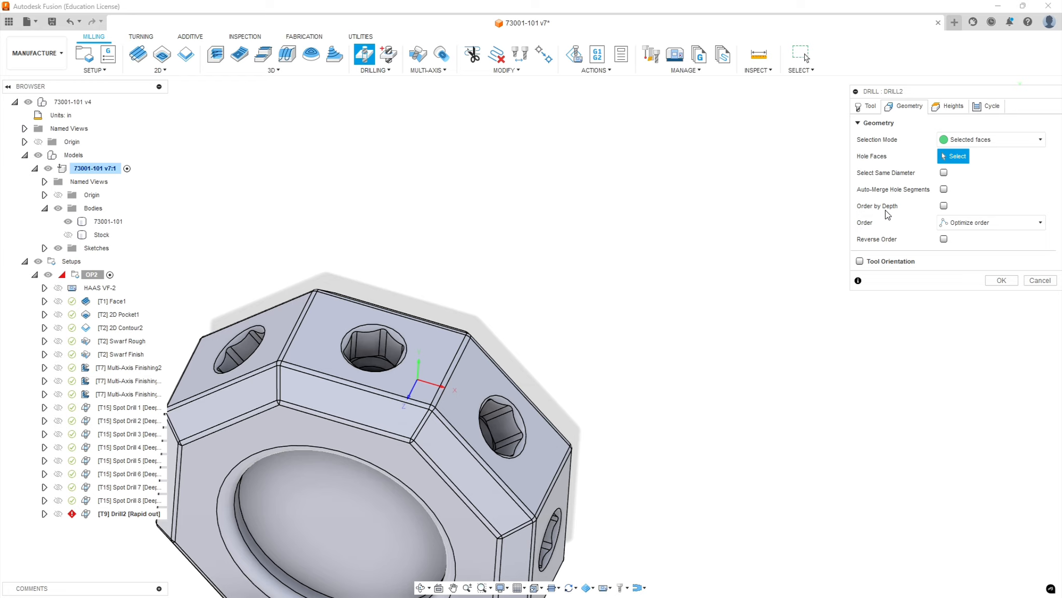
pyautogui.moveTo(988, 166)
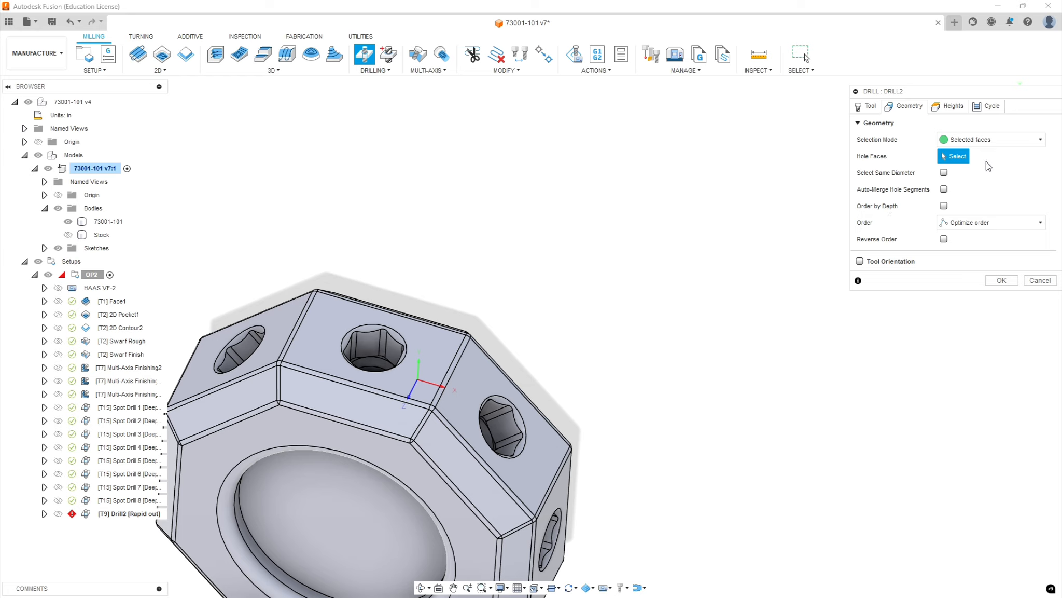
pyautogui.click(860, 260)
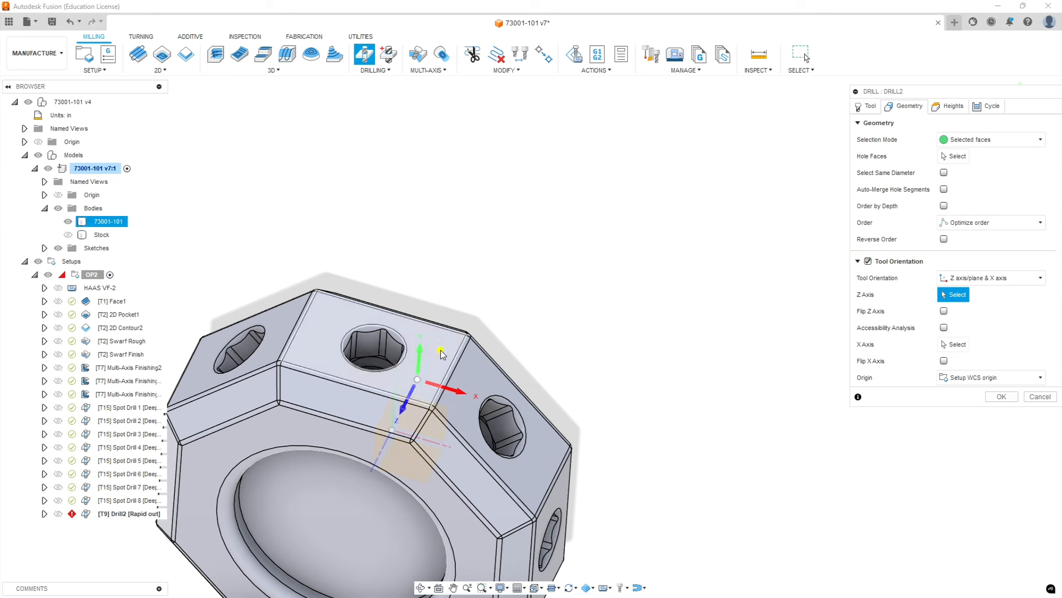
pyautogui.click(418, 339)
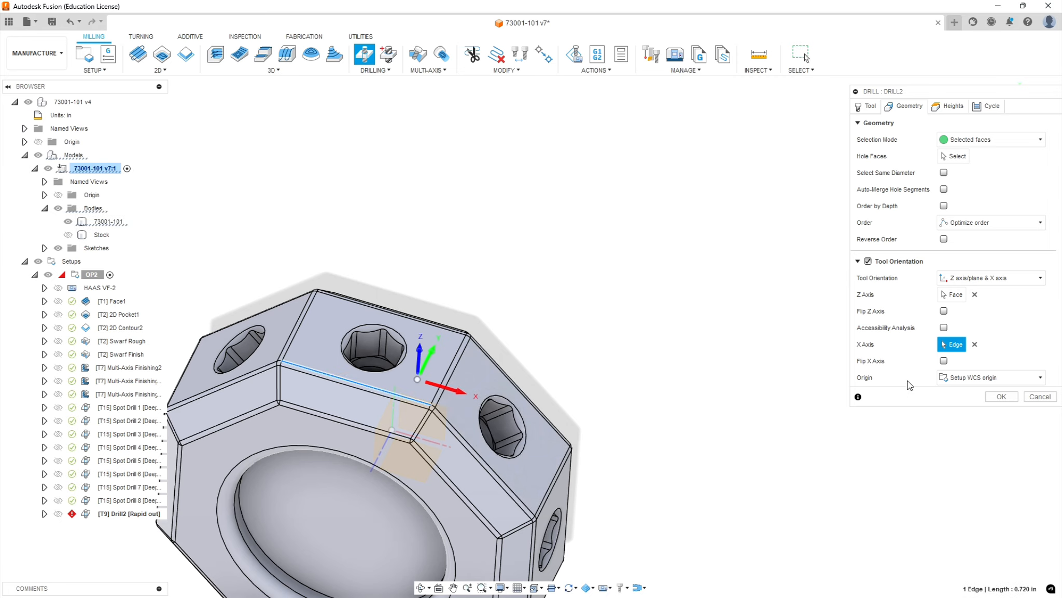
pyautogui.moveTo(1010, 139)
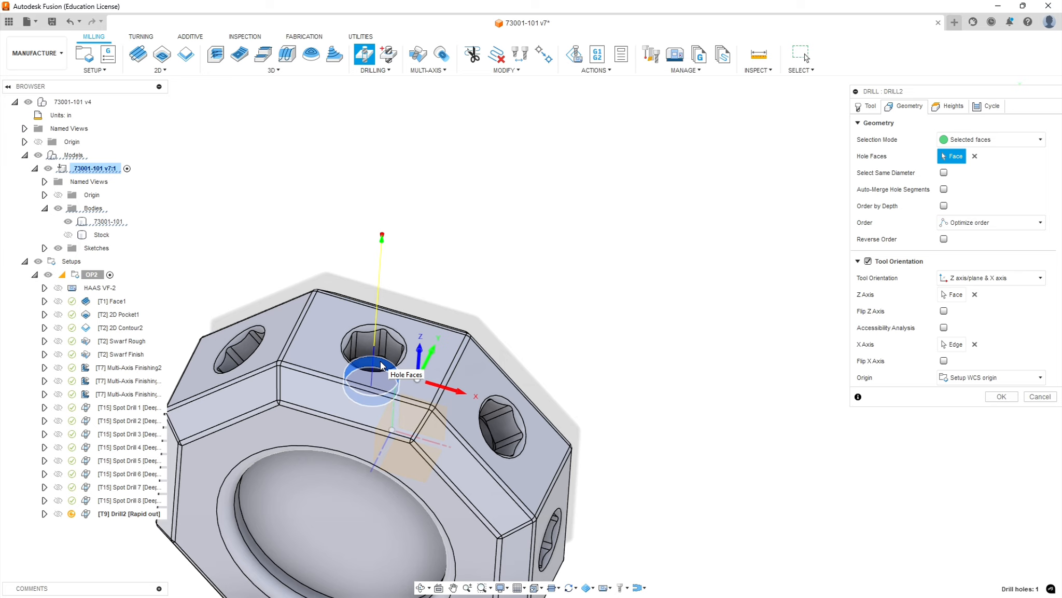
pyautogui.moveTo(611, 311)
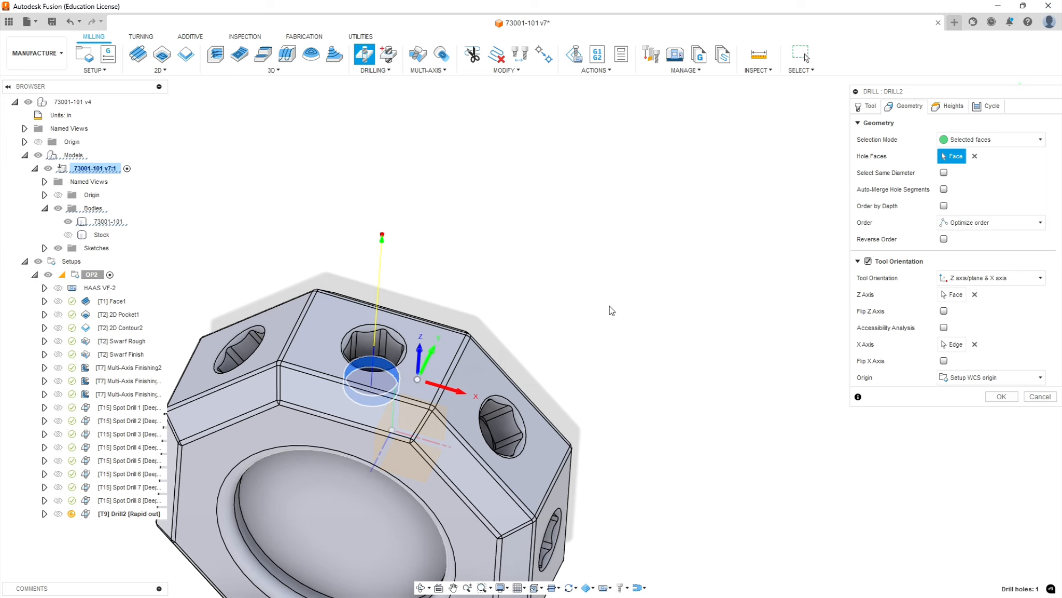
pyautogui.moveTo(409, 379)
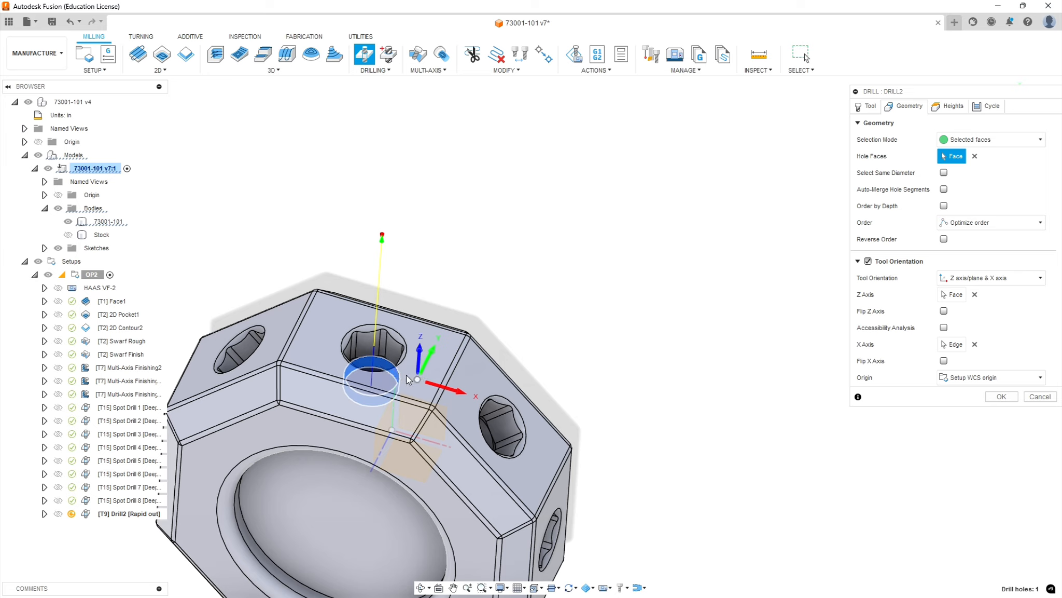
pyautogui.click(371, 353)
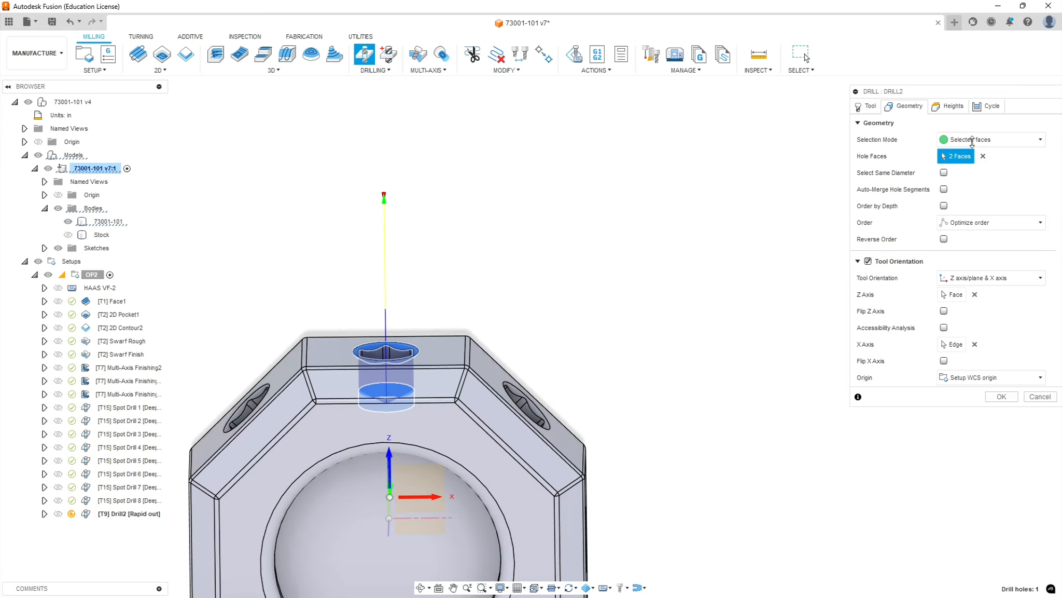
pyautogui.click(952, 106)
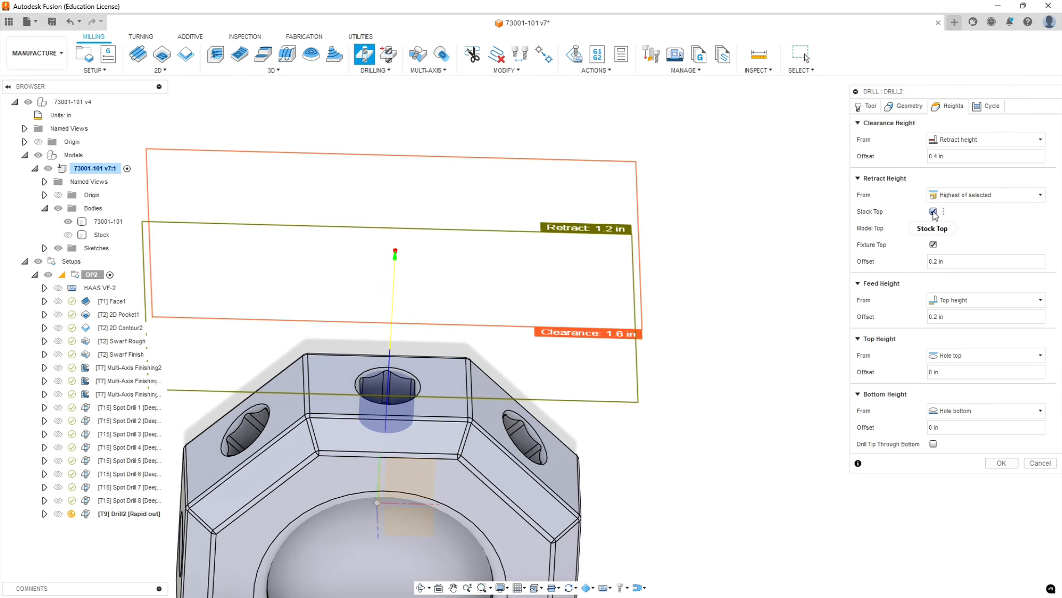
# - Add model top to the retract height and enable Drill Tip Through Bottom
pyautogui.click(934, 211)
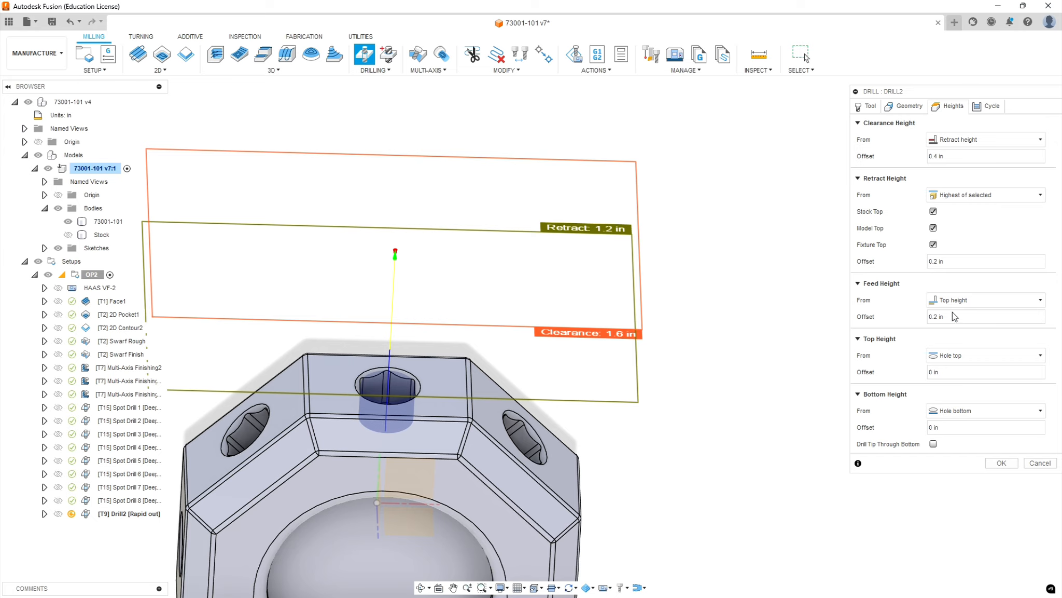
pyautogui.moveTo(939, 352)
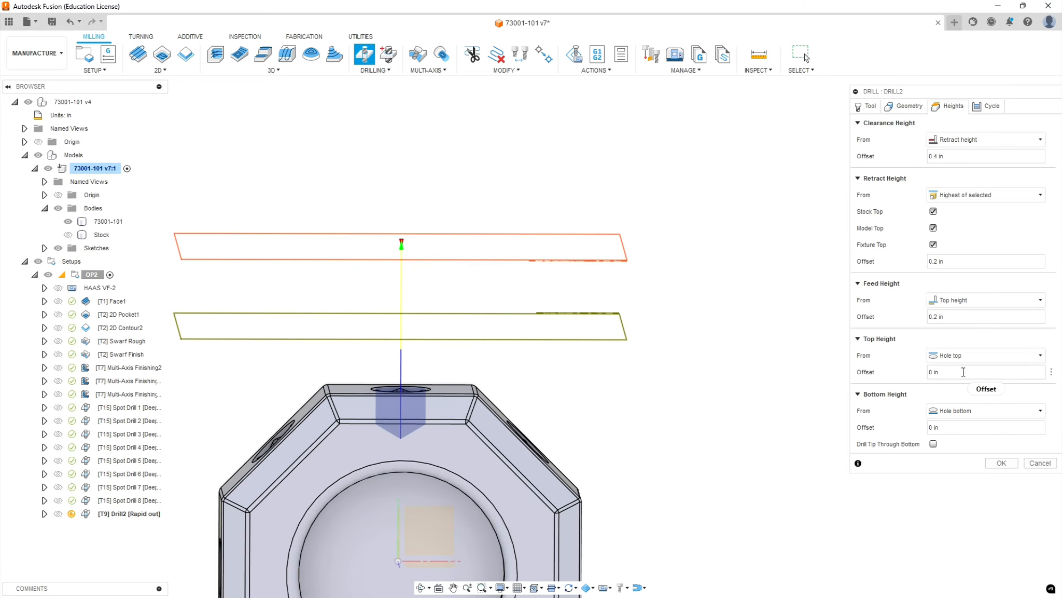
pyautogui.moveTo(962, 413)
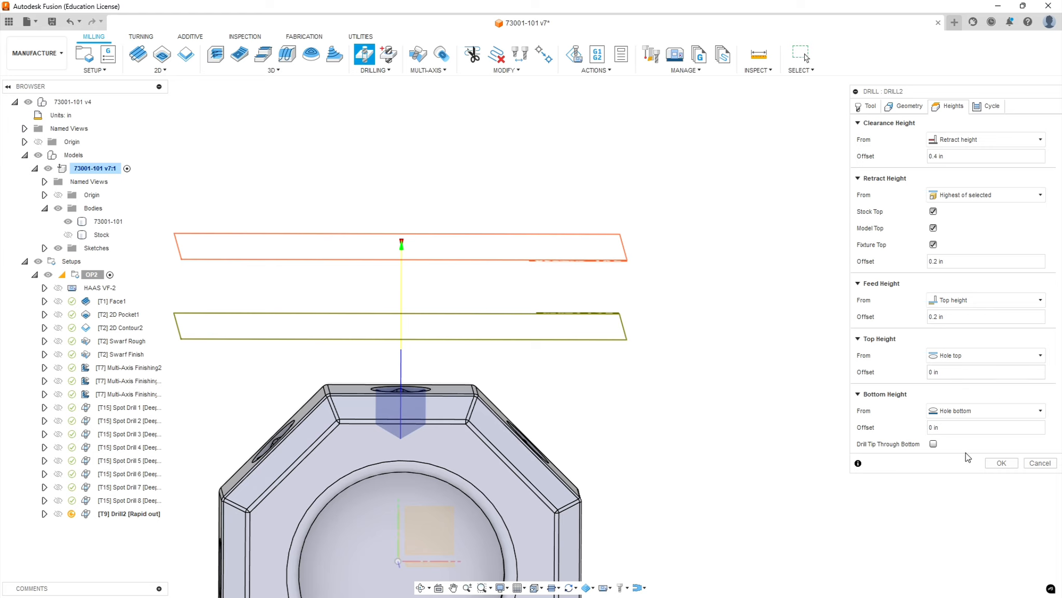
pyautogui.click(934, 444)
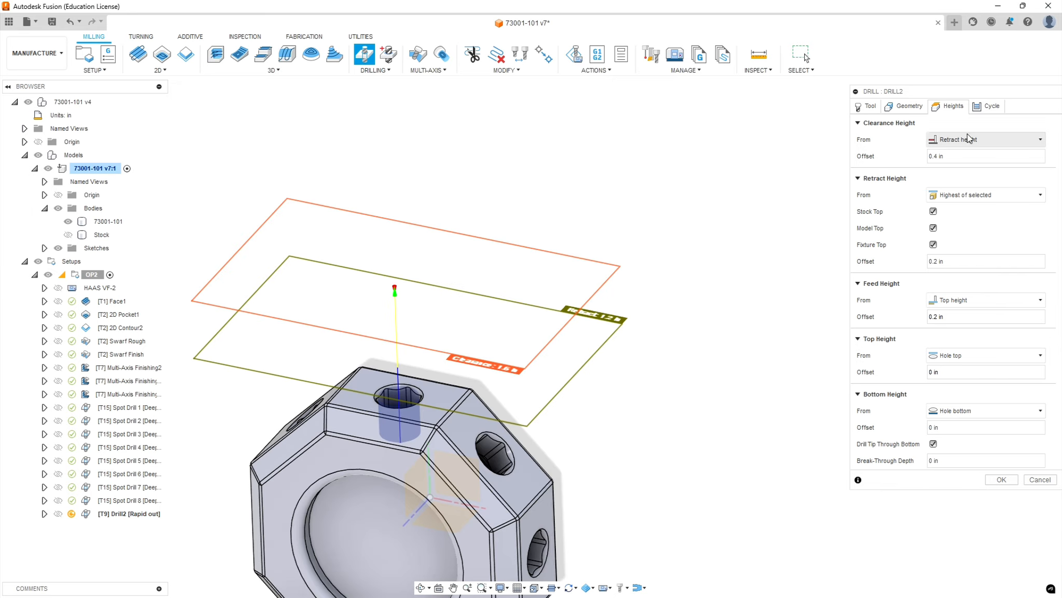
# - Set the cycle to deep drilling with full retract and 0.0625 in pecking depth
pyautogui.click(991, 106)
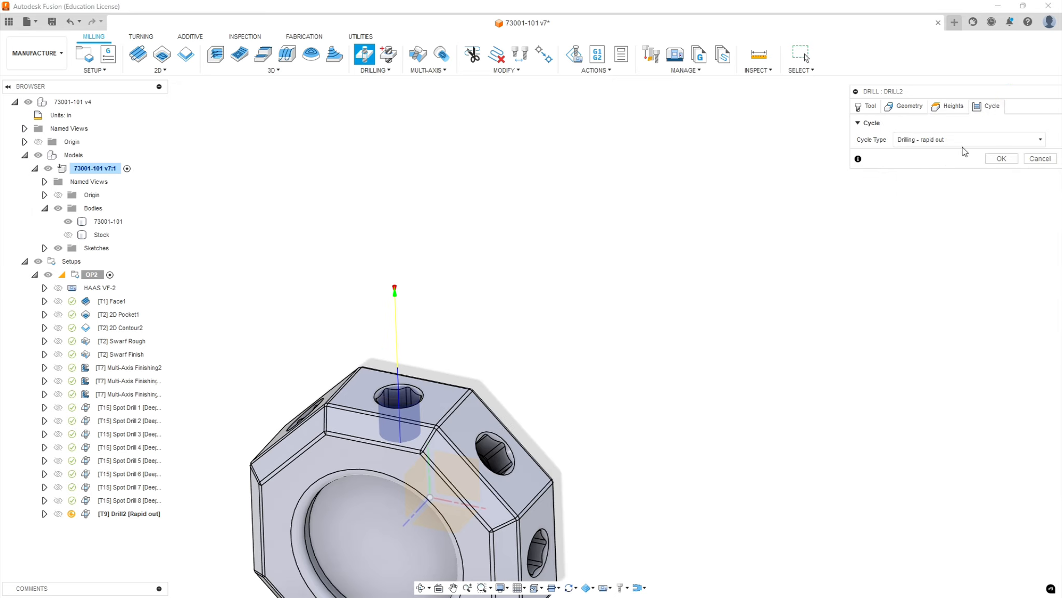
pyautogui.click(969, 140)
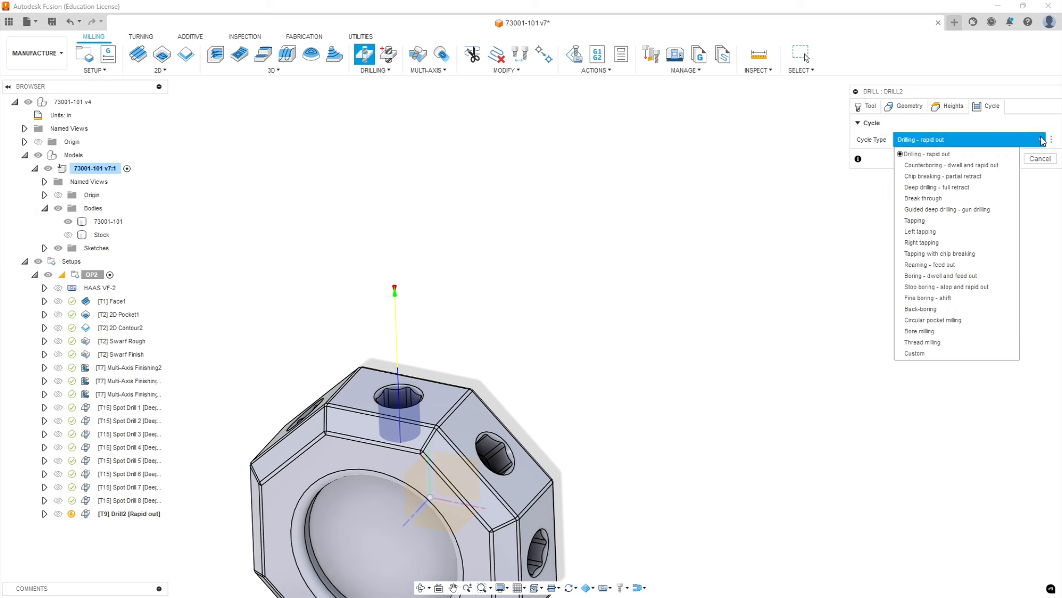
pyautogui.click(937, 187)
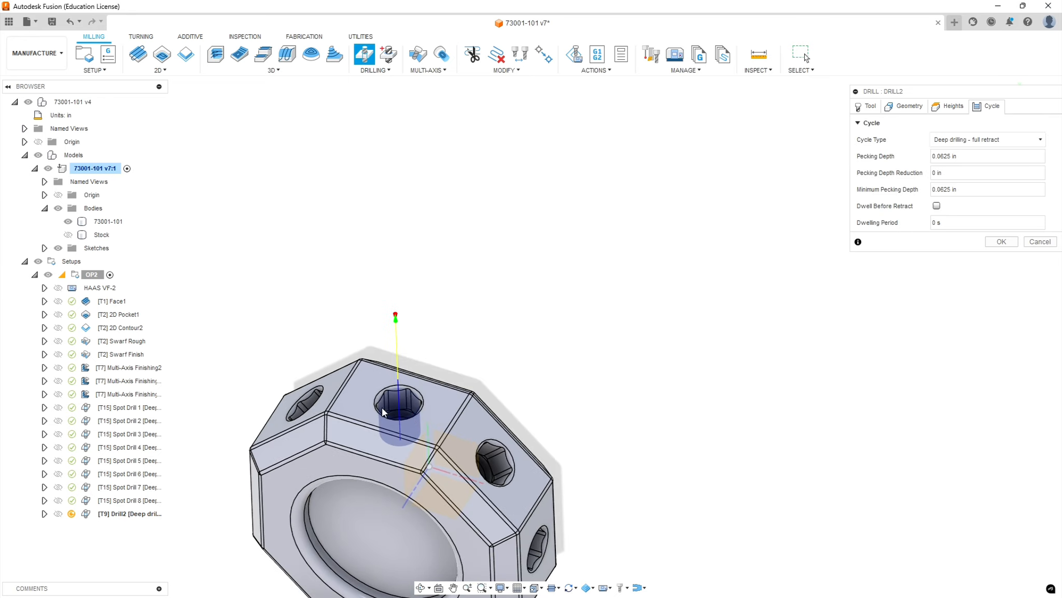
pyautogui.moveTo(604, 418)
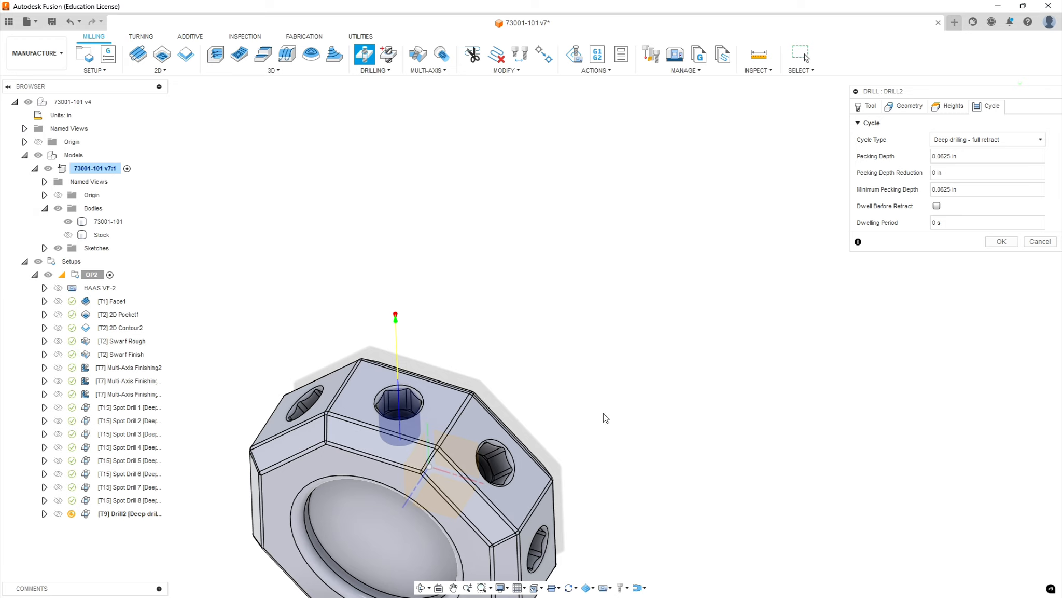
pyautogui.moveTo(757, 328)
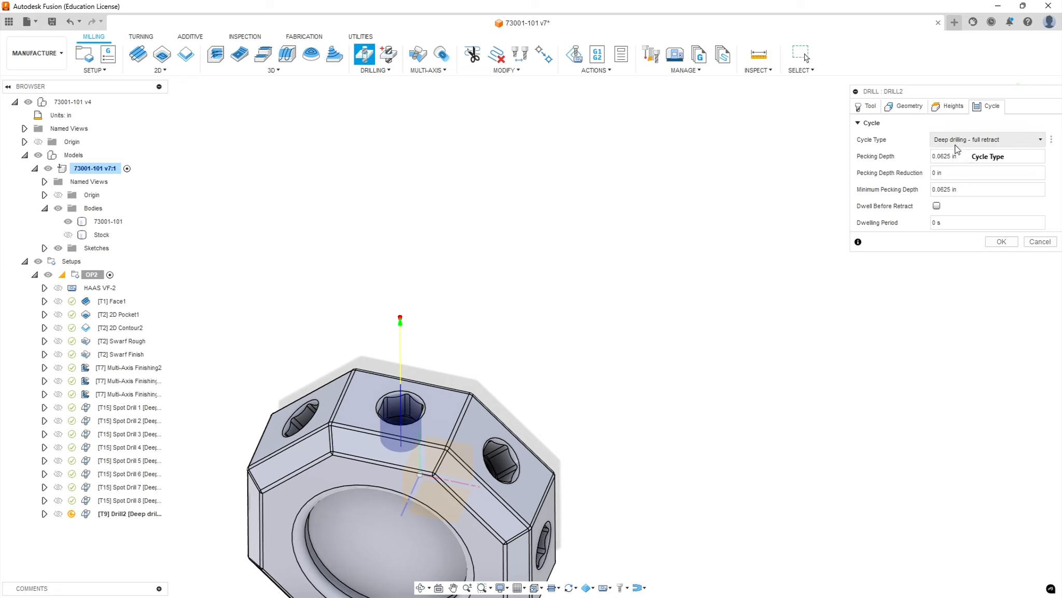
pyautogui.click(985, 155)
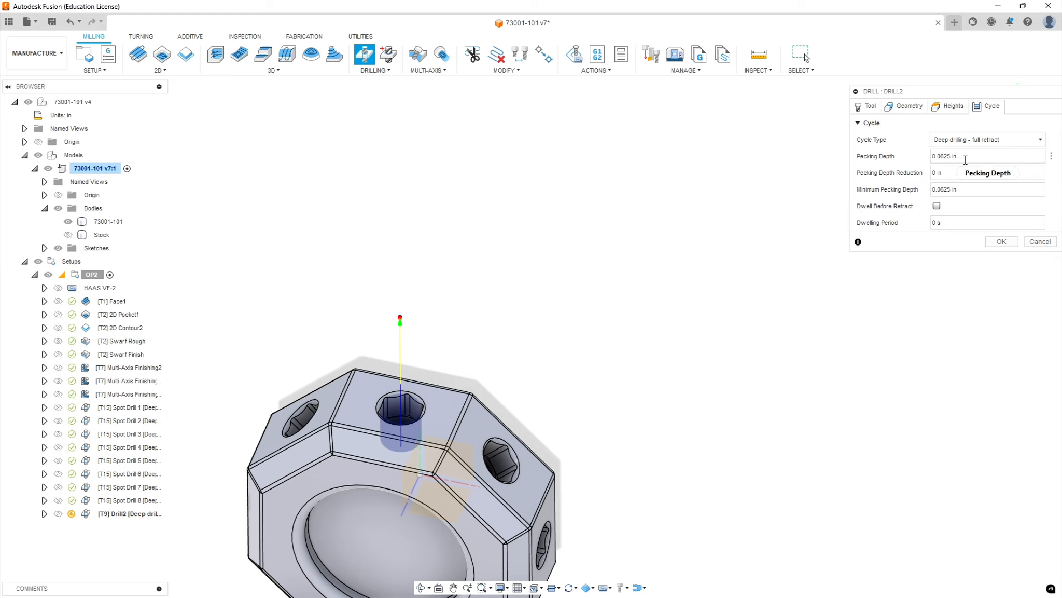
pyautogui.moveTo(914, 152)
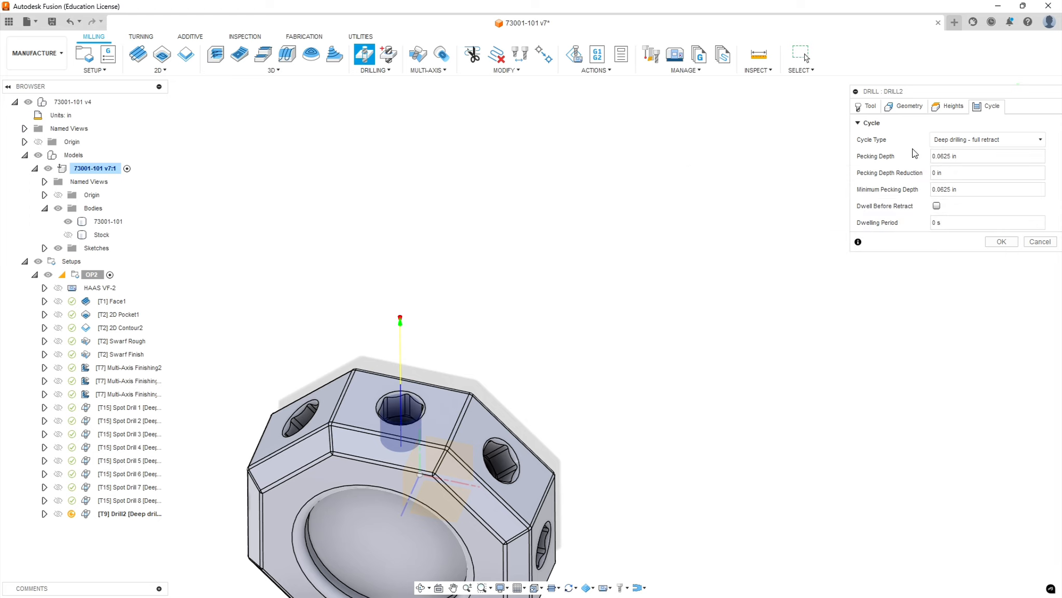
pyautogui.moveTo(915, 153)
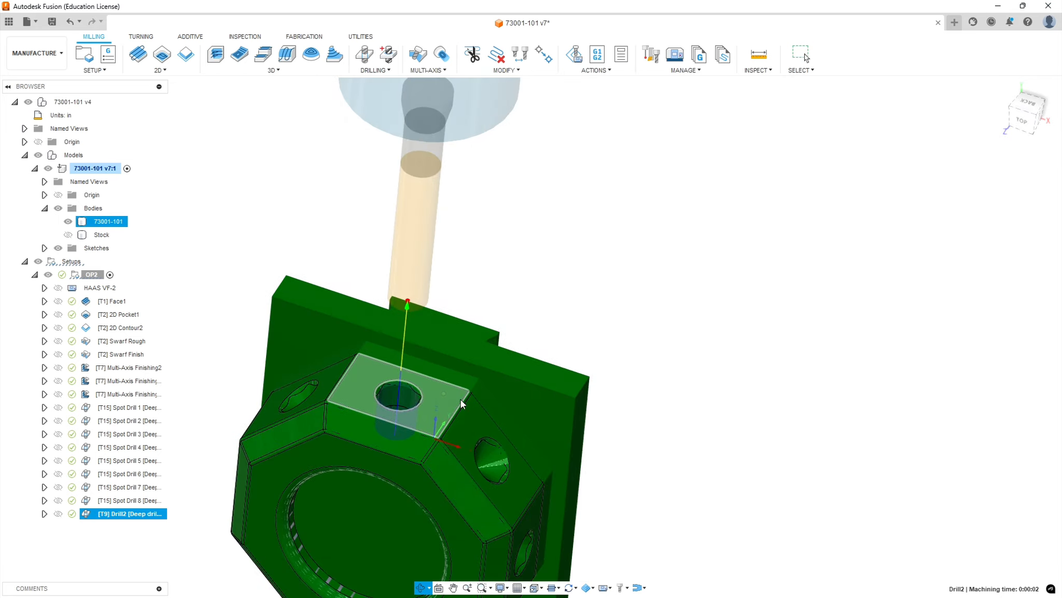
# - Rename Drill2 to 'Drill 1' in the browser, then deselect it
pyautogui.doubleClick(123, 513)
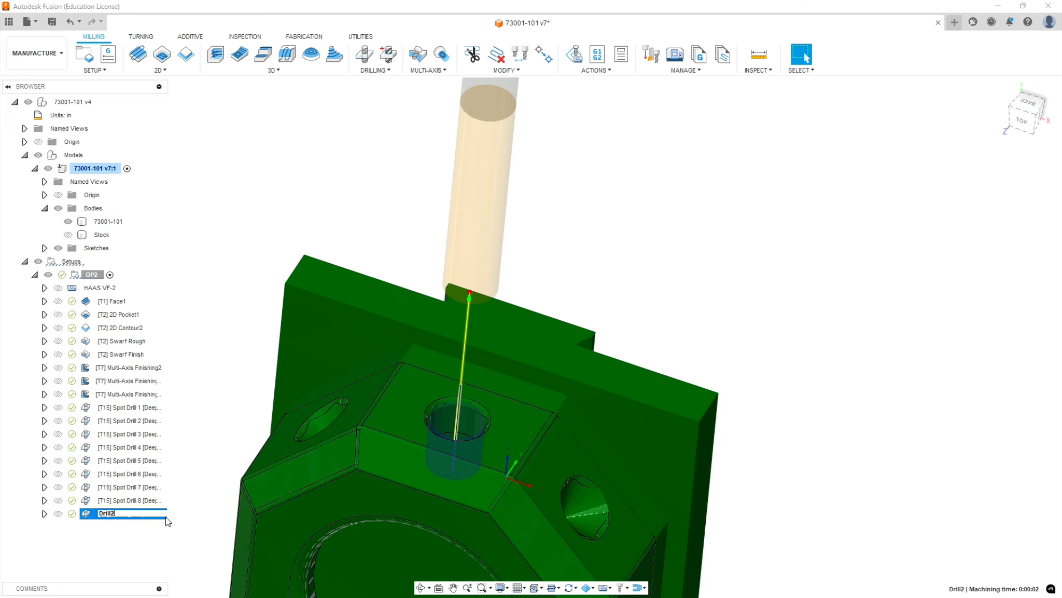
pyautogui.press('Backspace')
pyautogui.write(' 1')
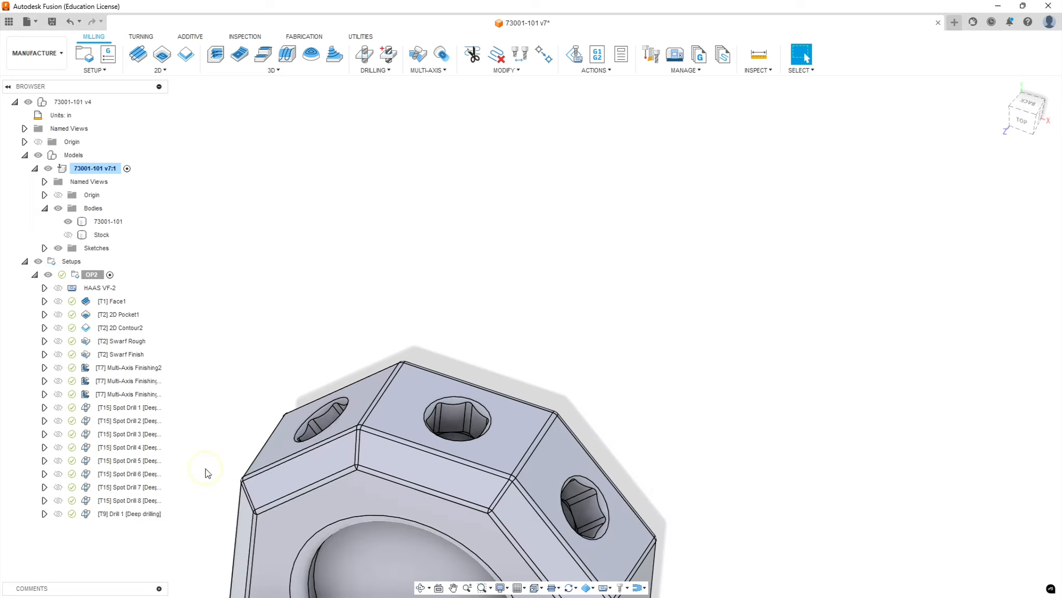
pyautogui.click(128, 513)
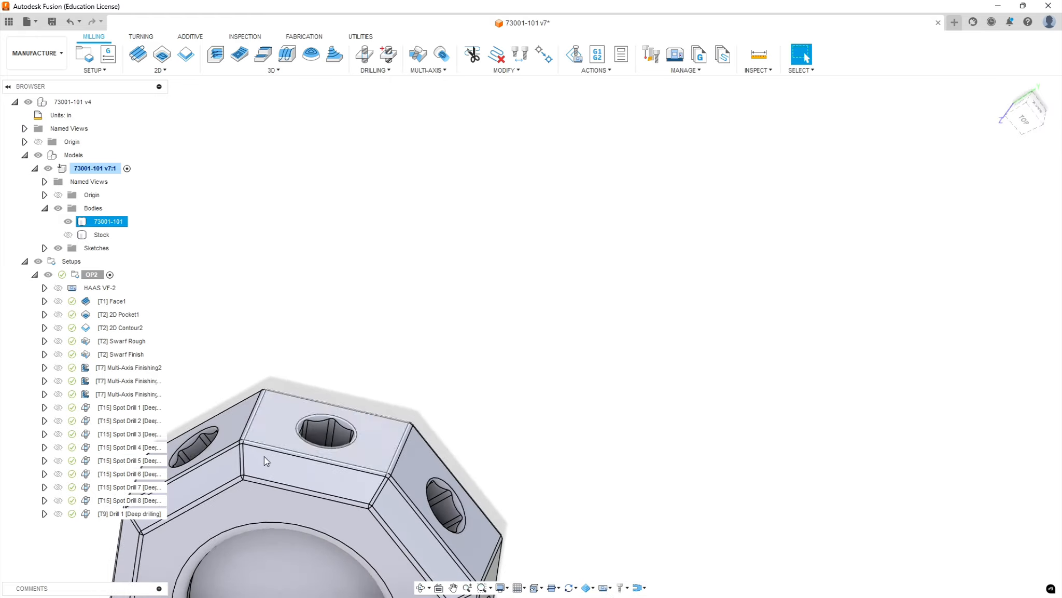
# - Duplicate Drill 1 and edit the resulting Drill 2 copy
pyautogui.rightClick(128, 514)
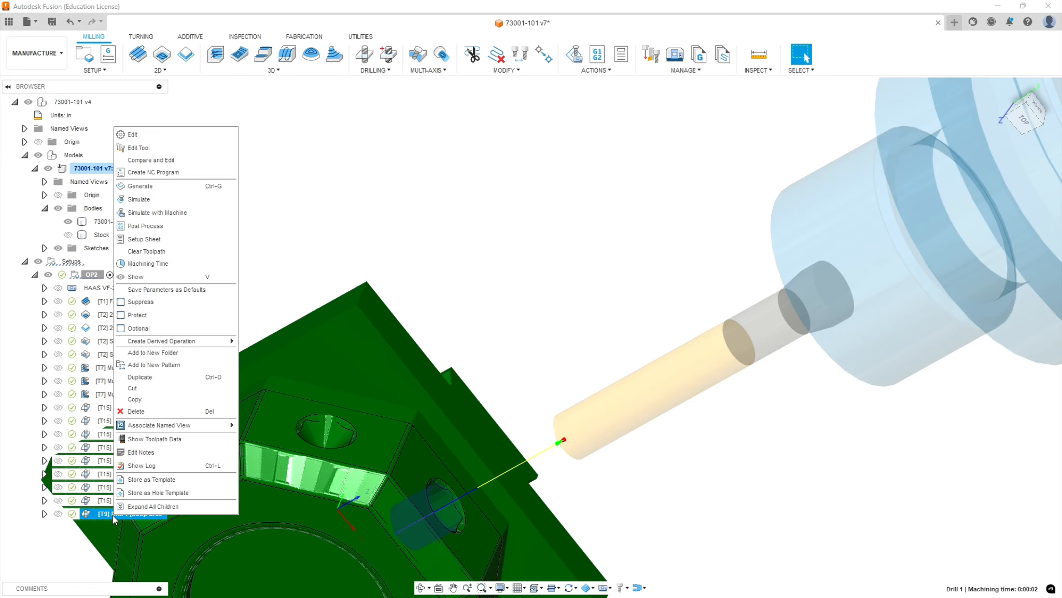
pyautogui.moveTo(172, 276)
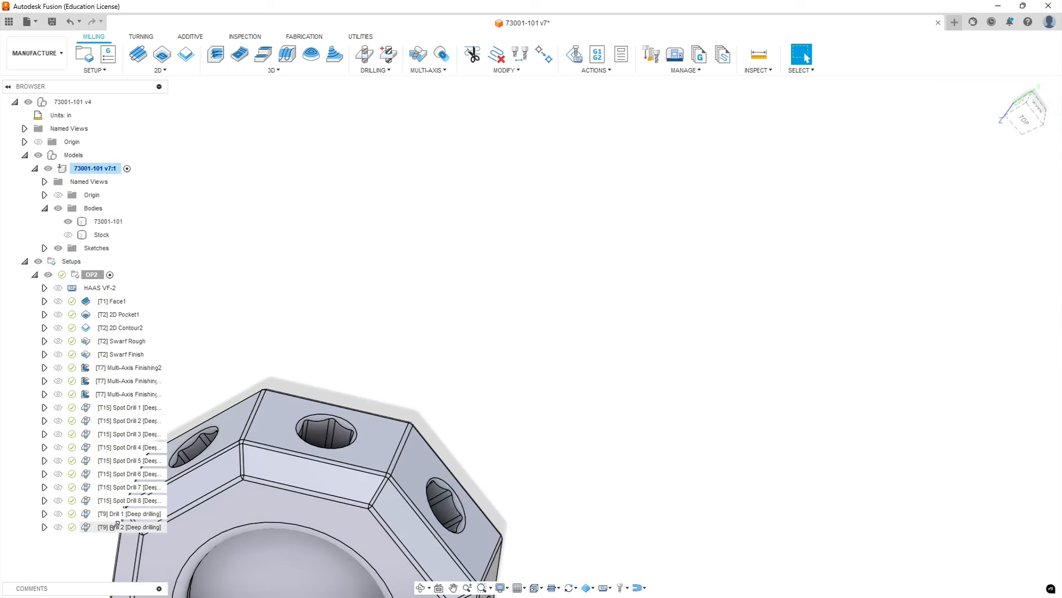
pyautogui.rightClick(129, 526)
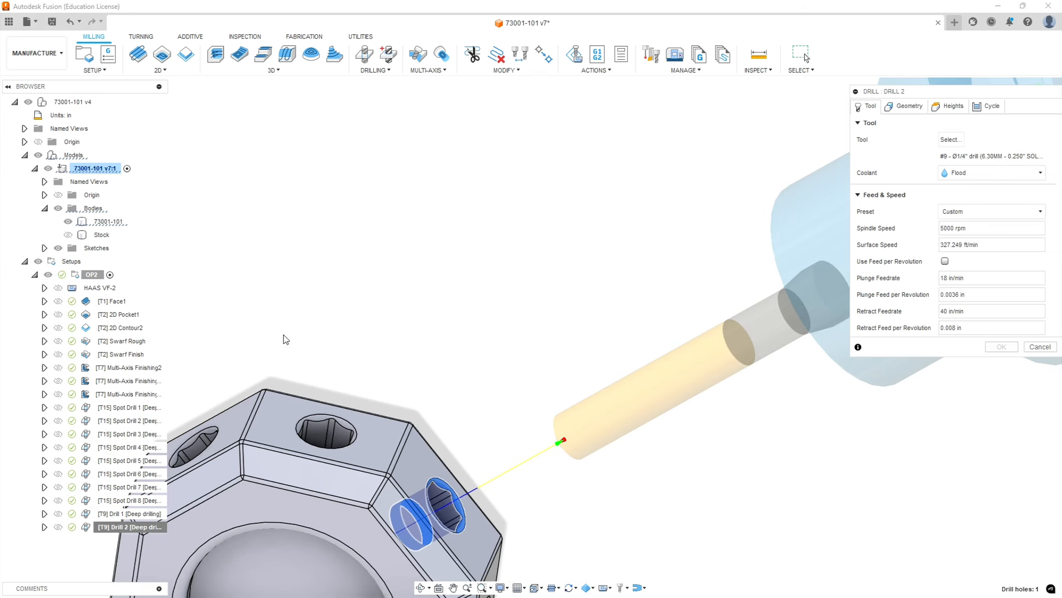
# - Select another facet's 0.250 in hole wall as Drill 2's geometry and accept
pyautogui.click(908, 106)
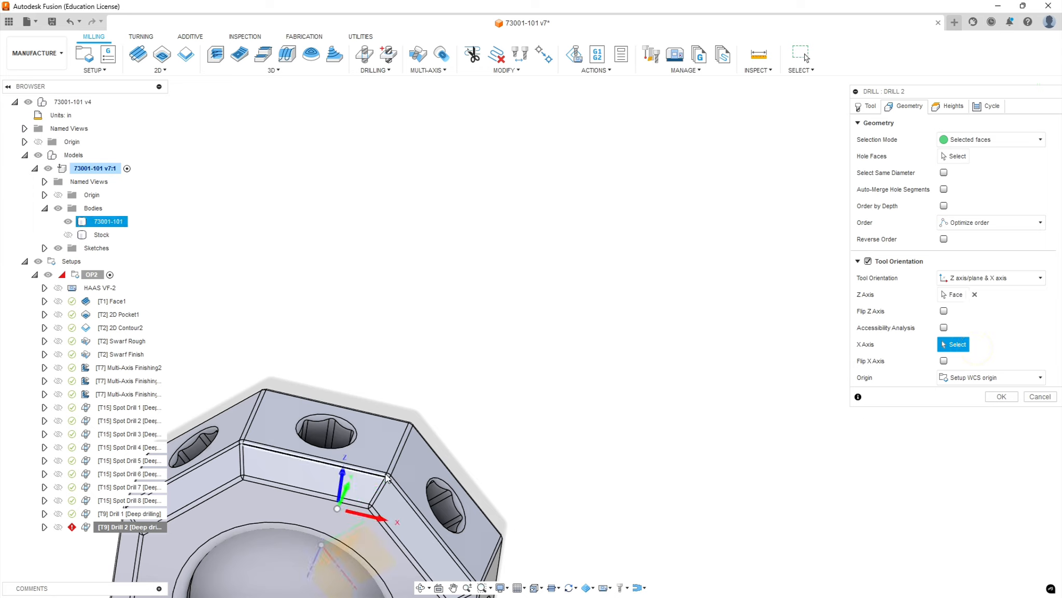
pyautogui.moveTo(372, 471)
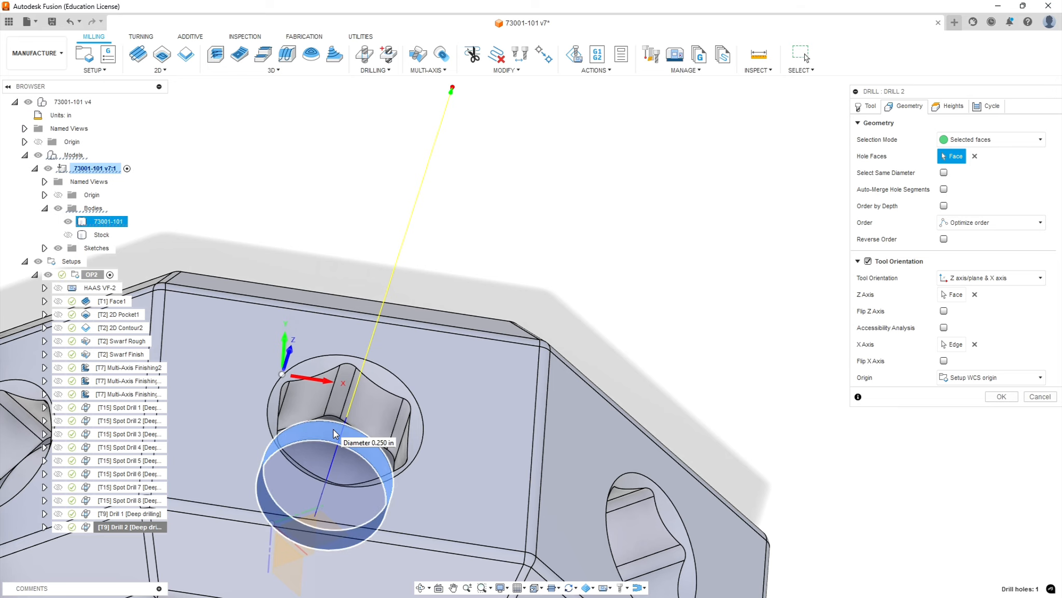
pyautogui.click(332, 434)
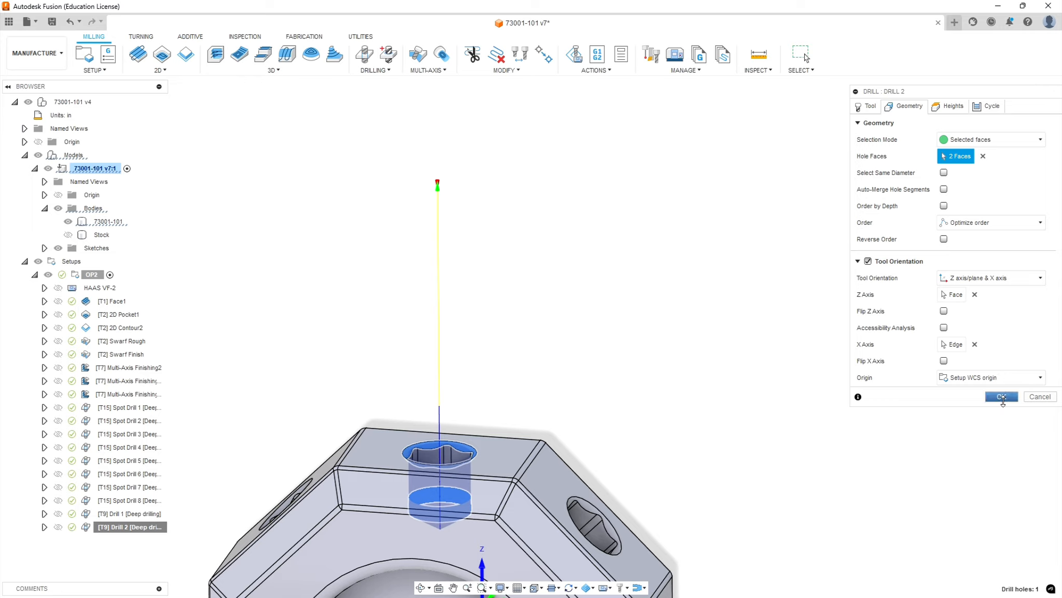
pyautogui.click(1001, 396)
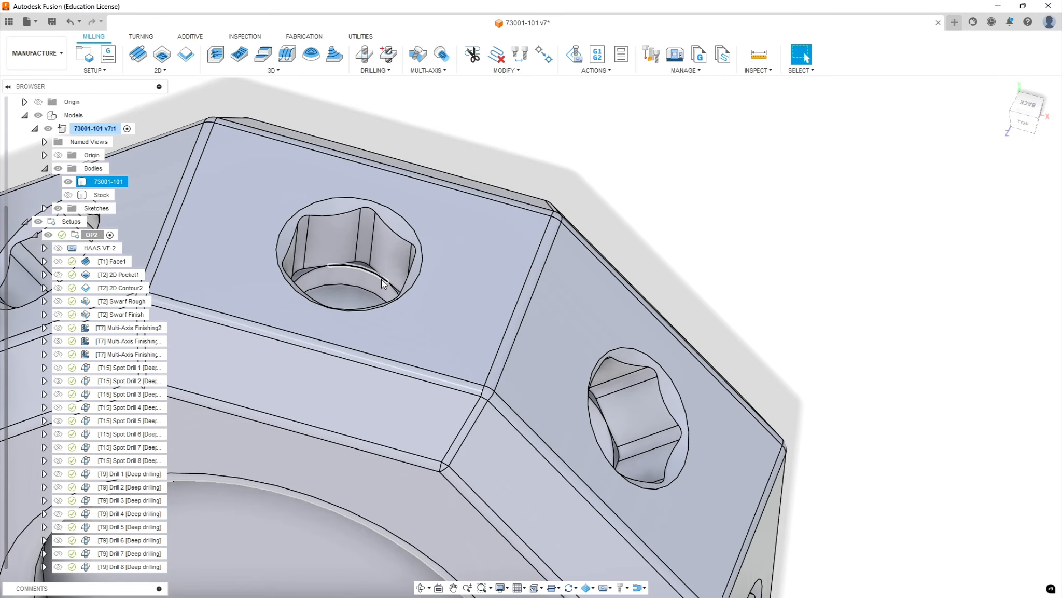
# - Orbit the model to inspect a hex socket
pyautogui.moveTo(379, 285); pyautogui.dragTo(376, 319)
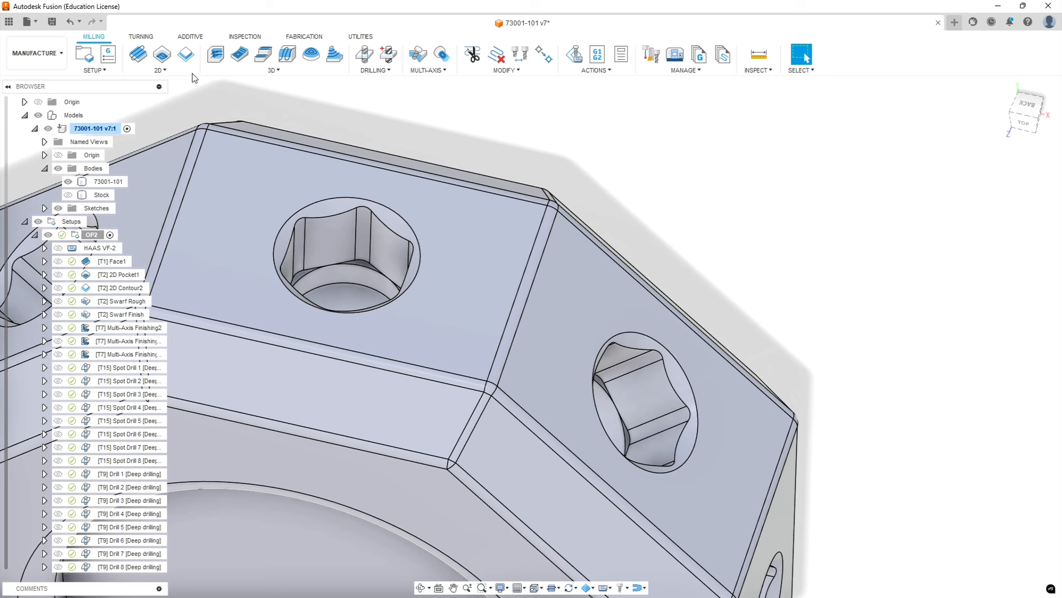
# - Choose 2D Contour from the 2D milling menu
pyautogui.click(160, 58)
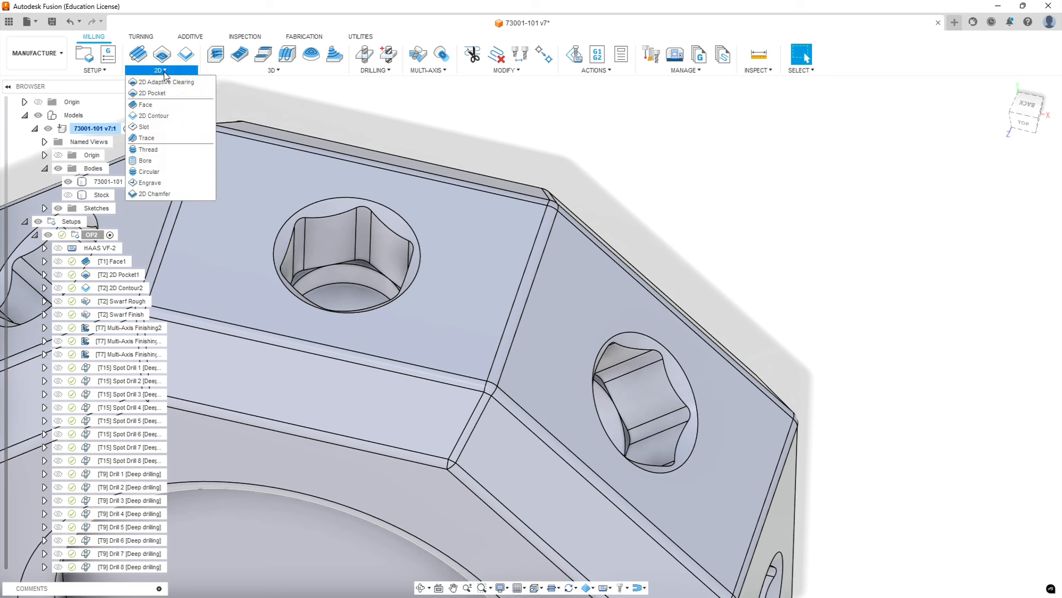
pyautogui.moveTo(154, 115)
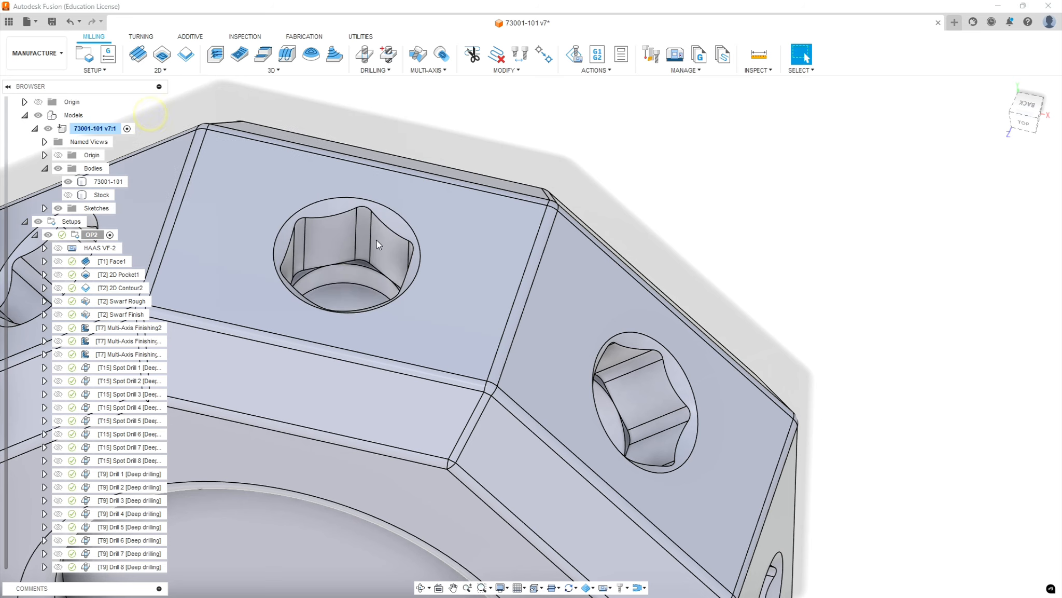
pyautogui.click(184, 53)
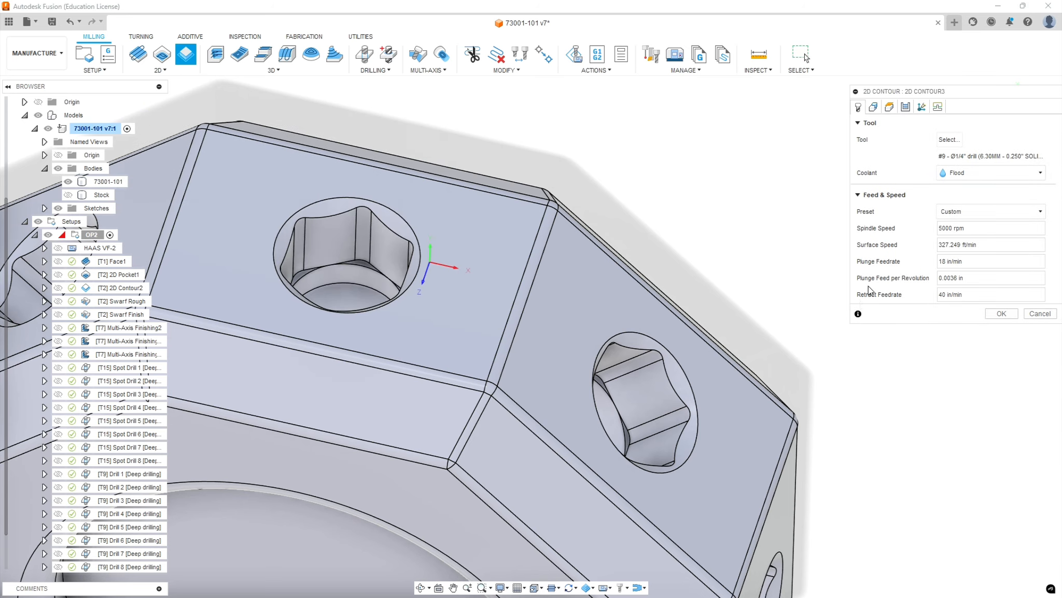
pyautogui.moveTo(909, 192)
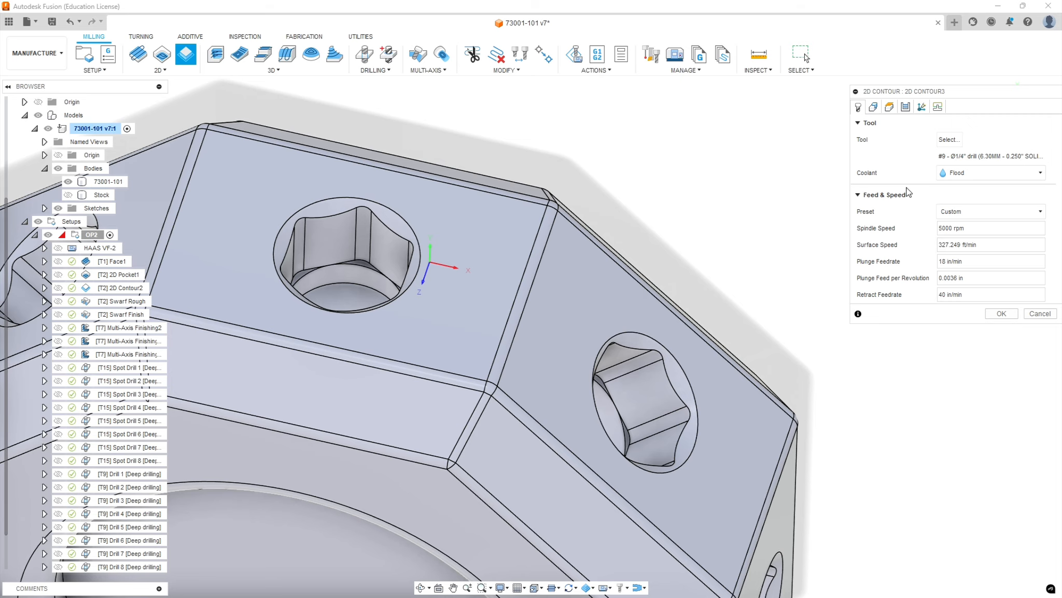
# - Select tool 5, the Ø1/16" solid carbide end mill, from Sierra_VF1_aluminum
pyautogui.click(948, 139)
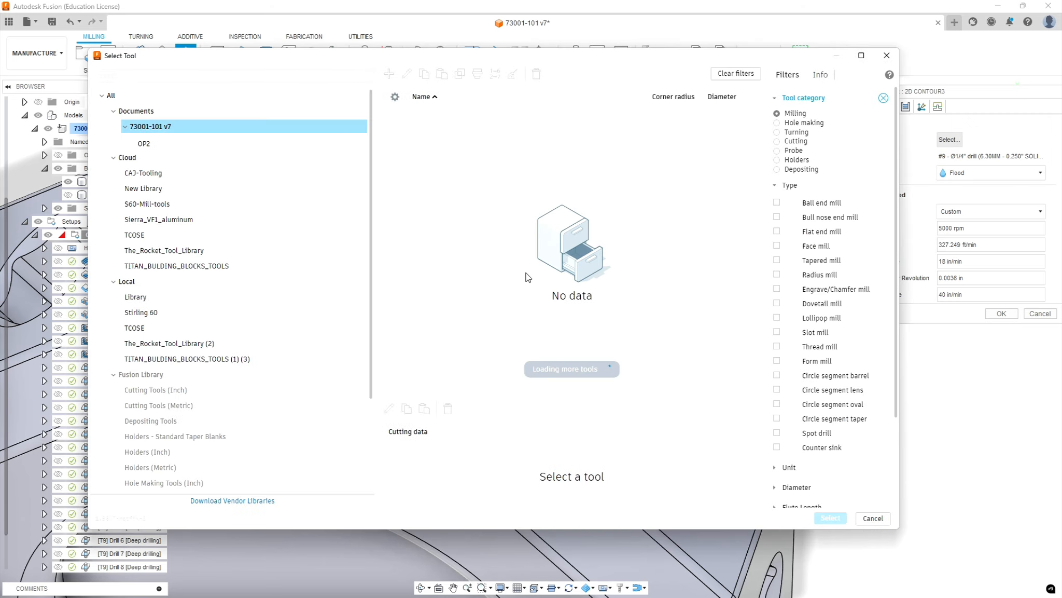
pyautogui.click(159, 219)
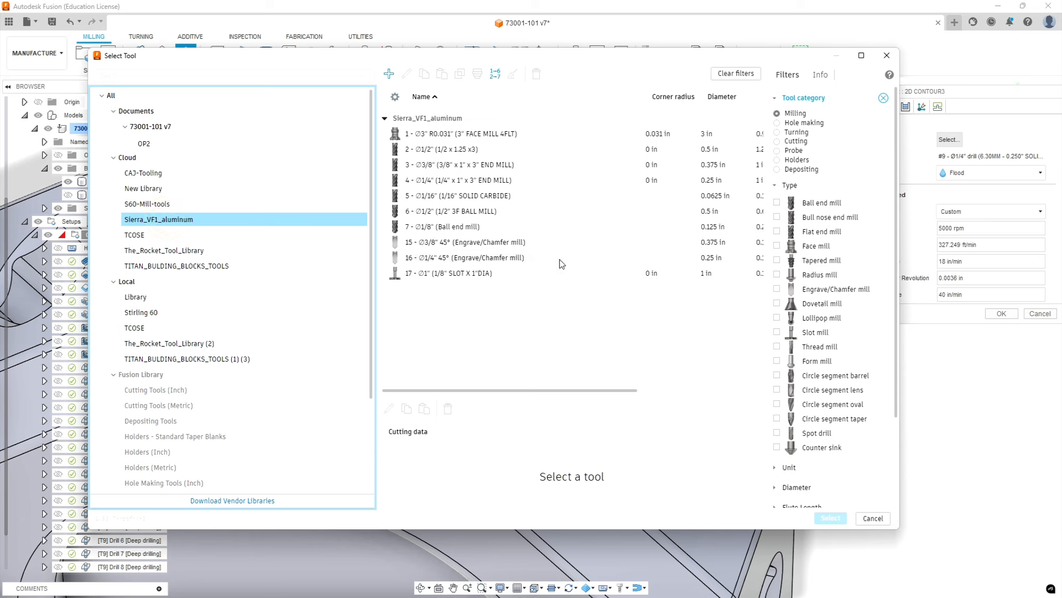
pyautogui.moveTo(484, 329)
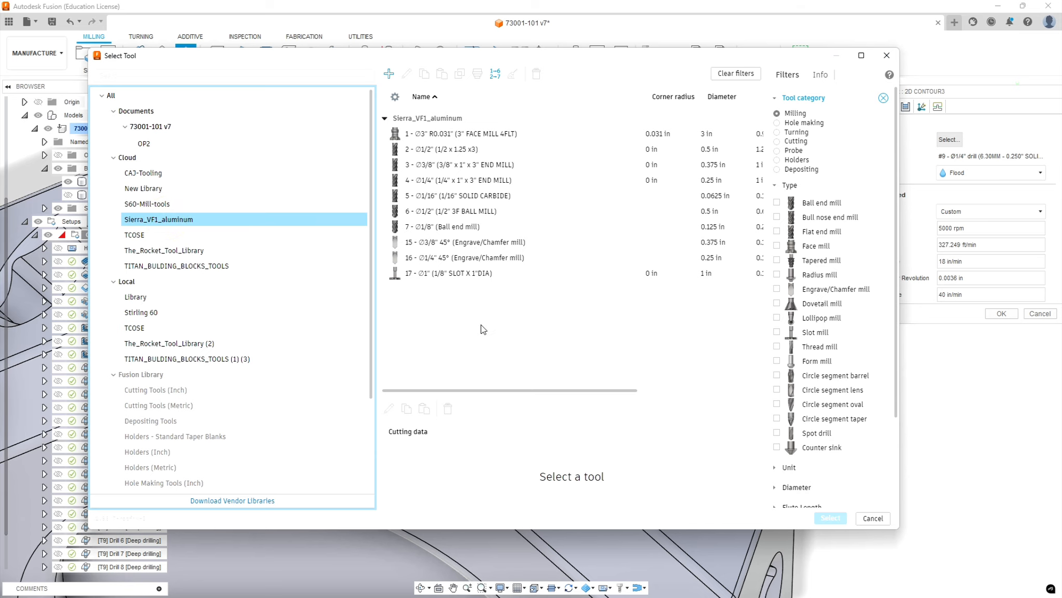
pyautogui.click(457, 195)
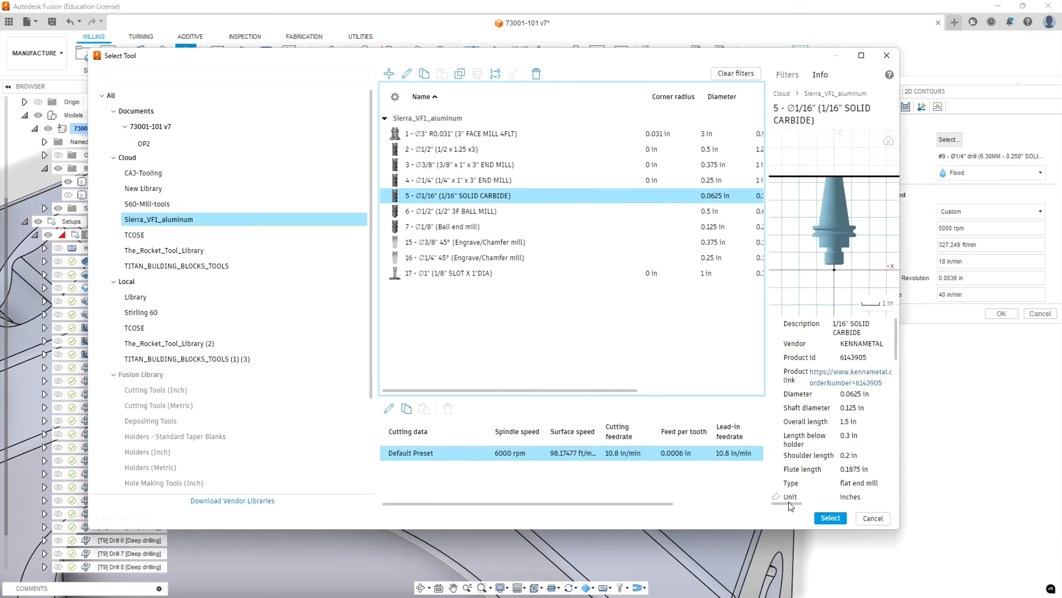
# - Use the chosen end mill at 7000 rpm with 10 in/min cutting, lead and transition feeds
pyautogui.click(830, 518)
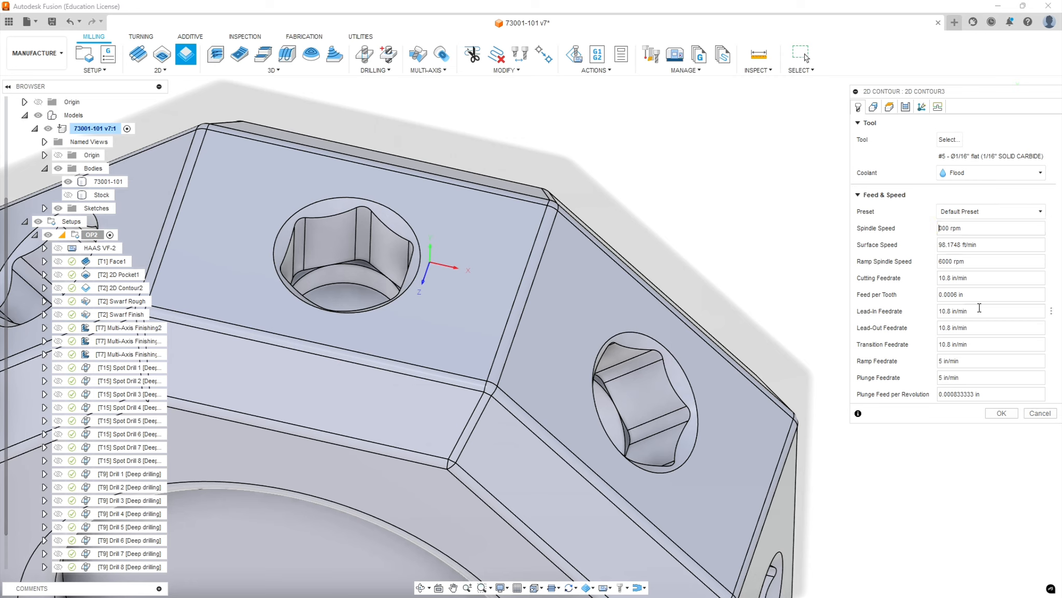
pyautogui.write('7000')
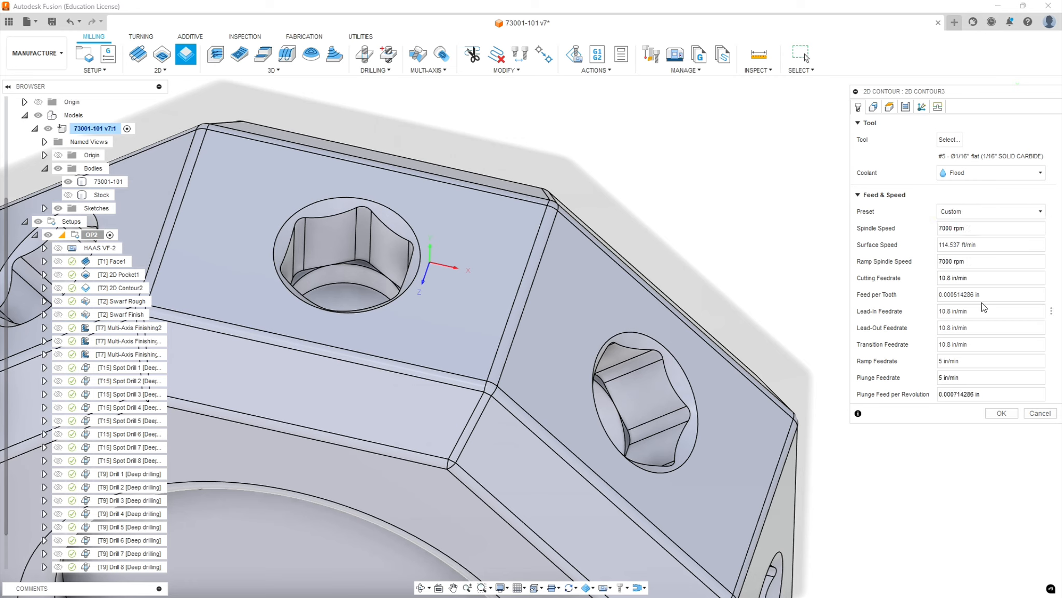
pyautogui.moveTo(989, 278)
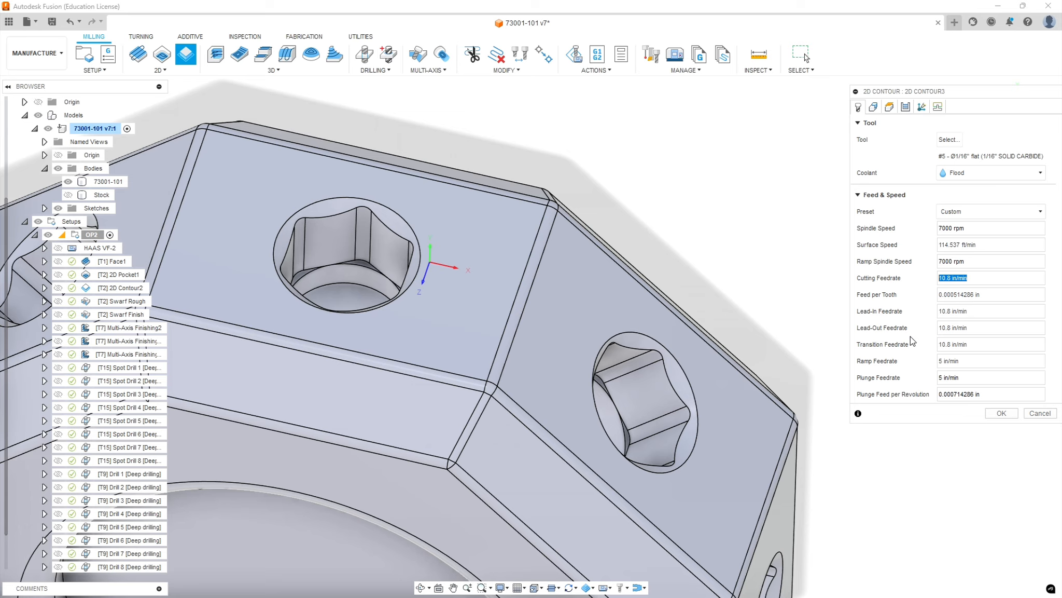
pyautogui.write('10')
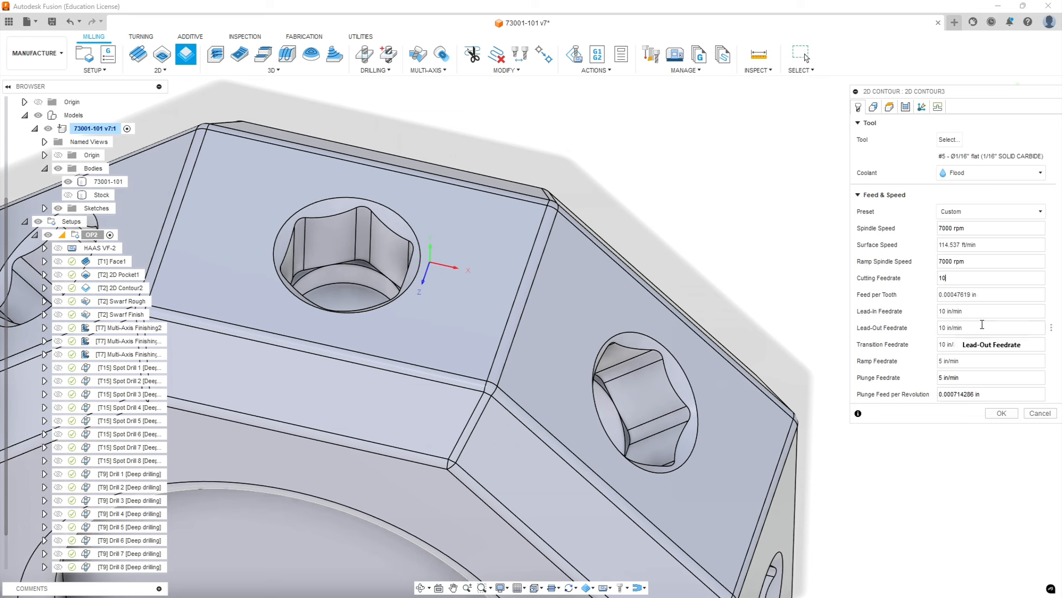
pyautogui.moveTo(974, 352)
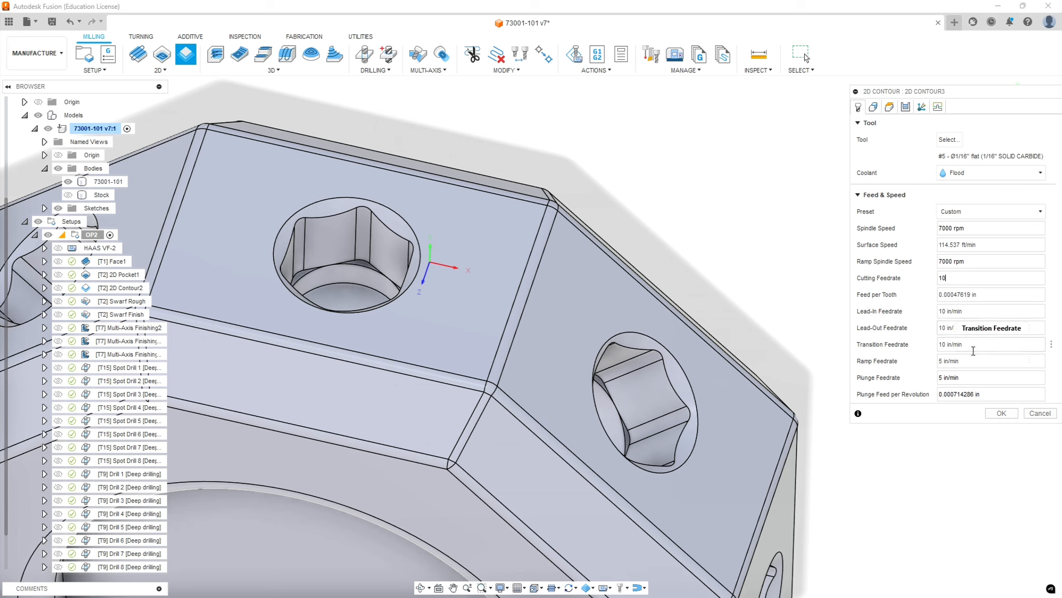
pyautogui.moveTo(976, 358)
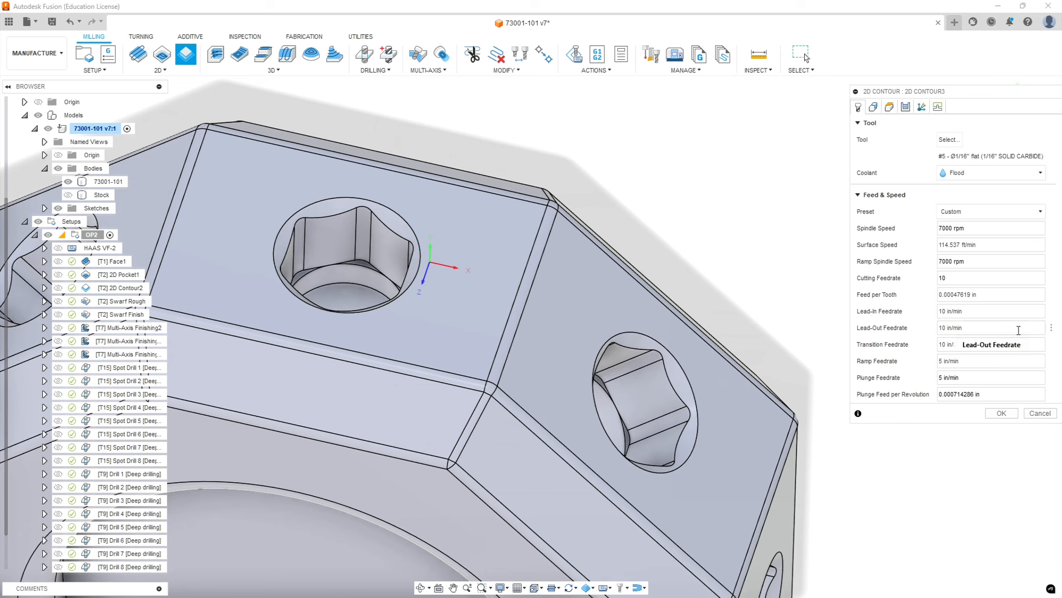
pyautogui.moveTo(925, 421)
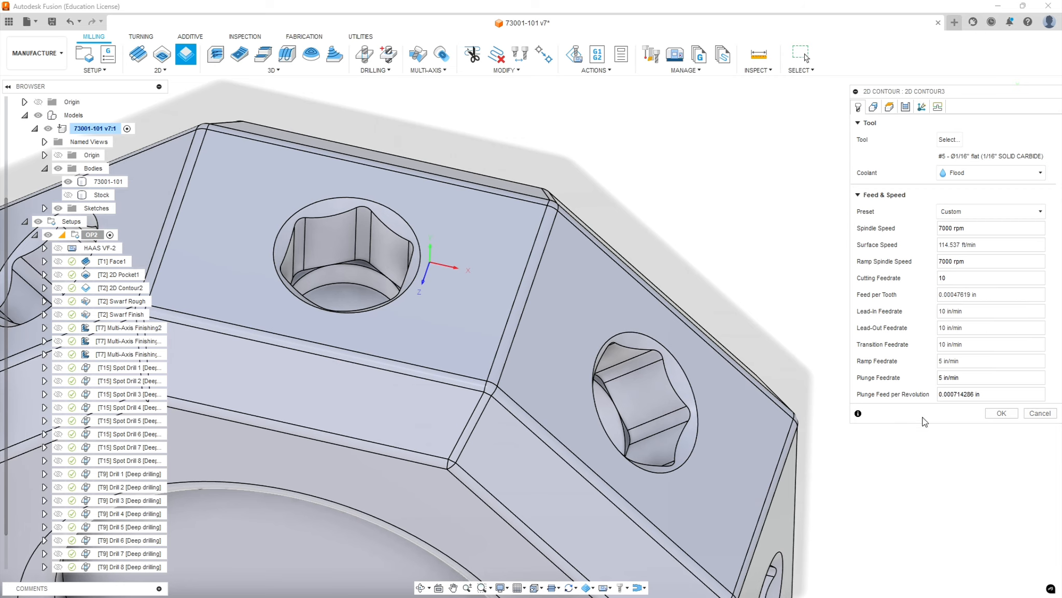
pyautogui.moveTo(925, 417)
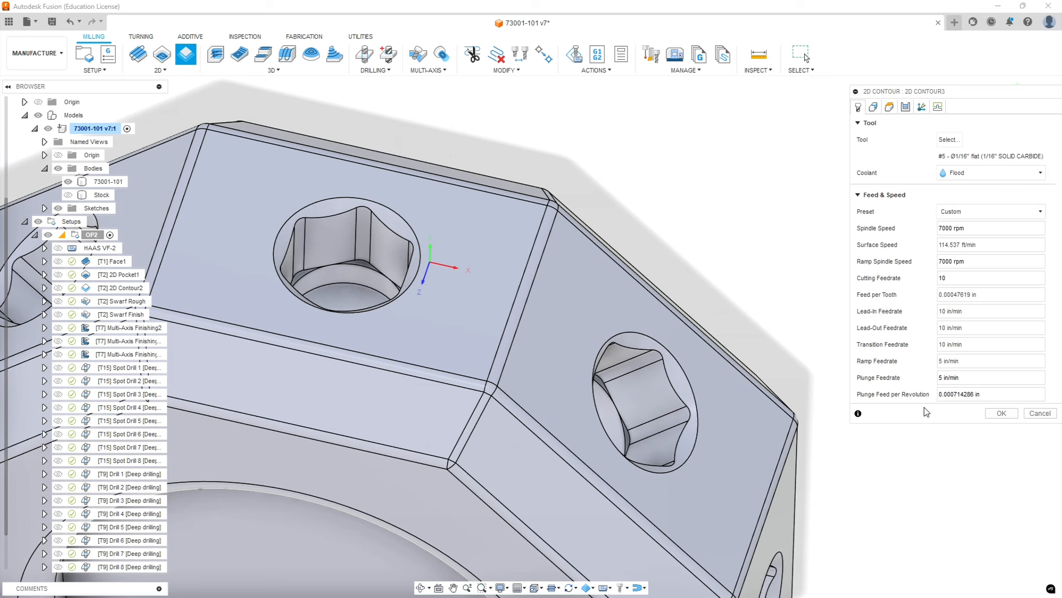
pyautogui.click(990, 278)
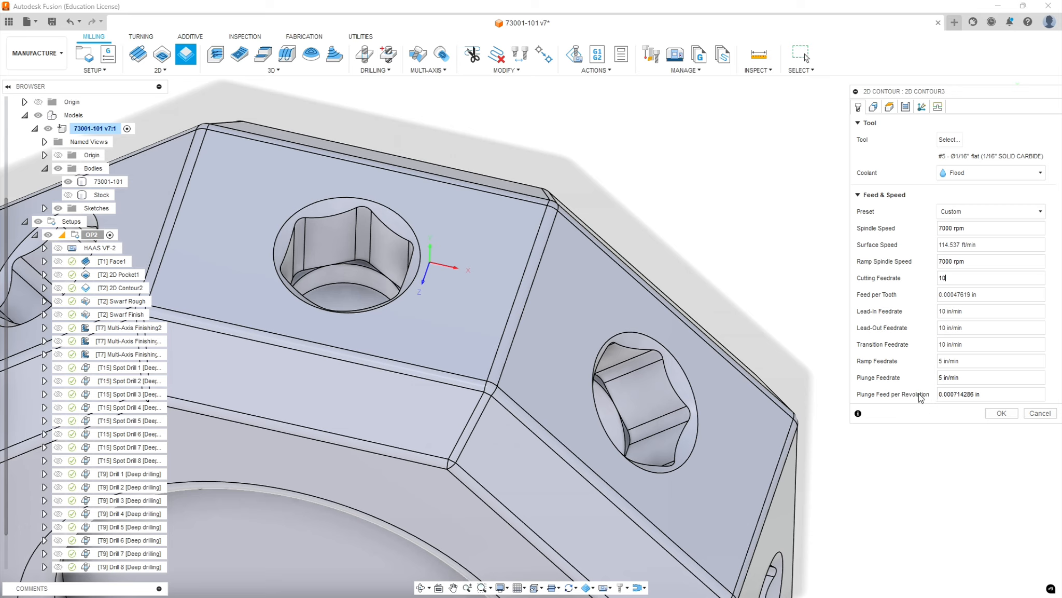
pyautogui.moveTo(921, 299)
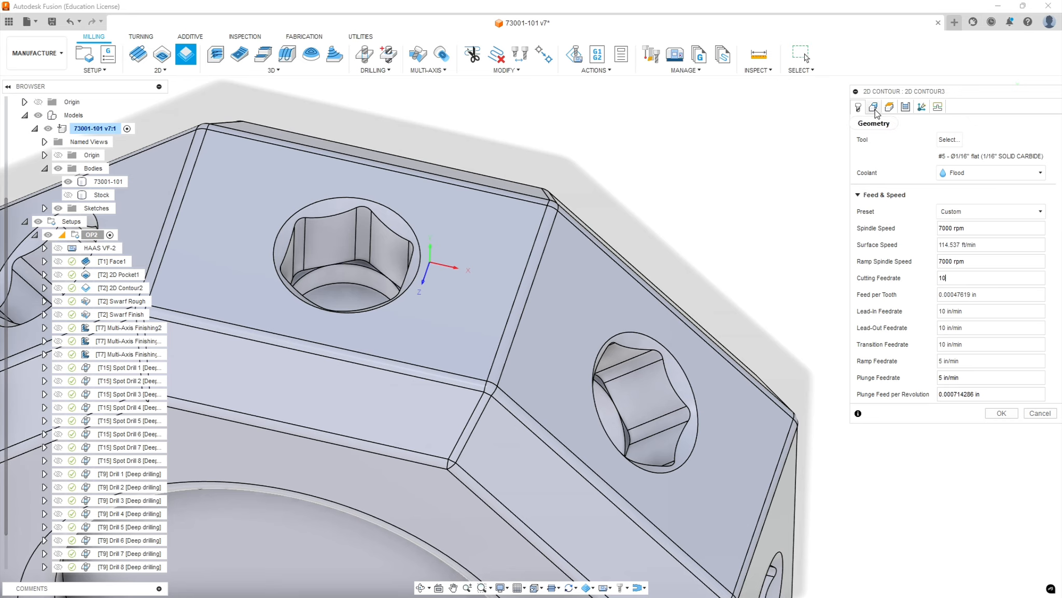
# - Enable Tool Orientation using the facet face as Z and its long edge as X
pyautogui.click(874, 106)
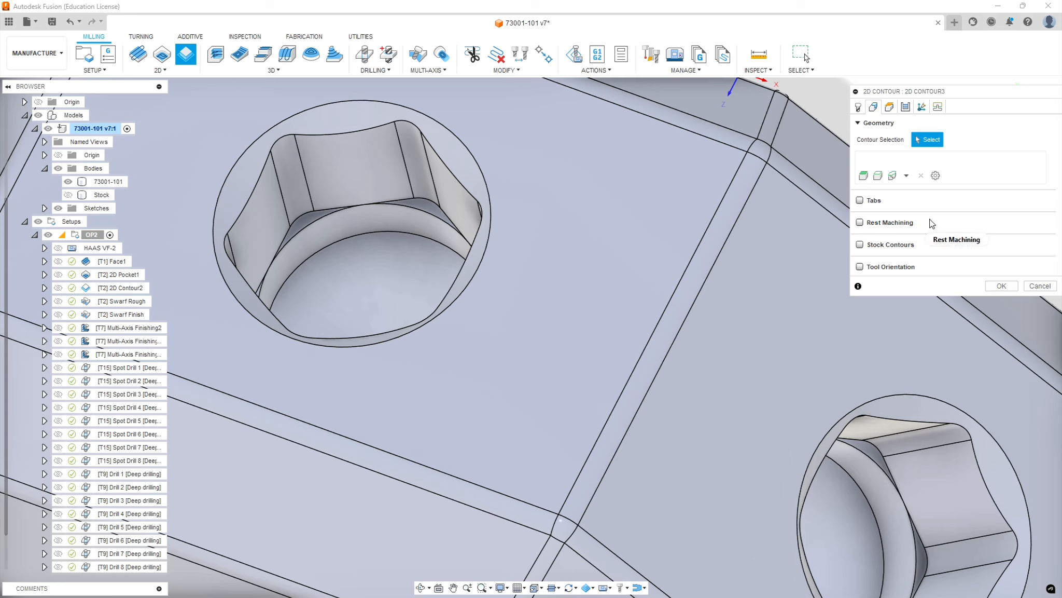
pyautogui.click(860, 266)
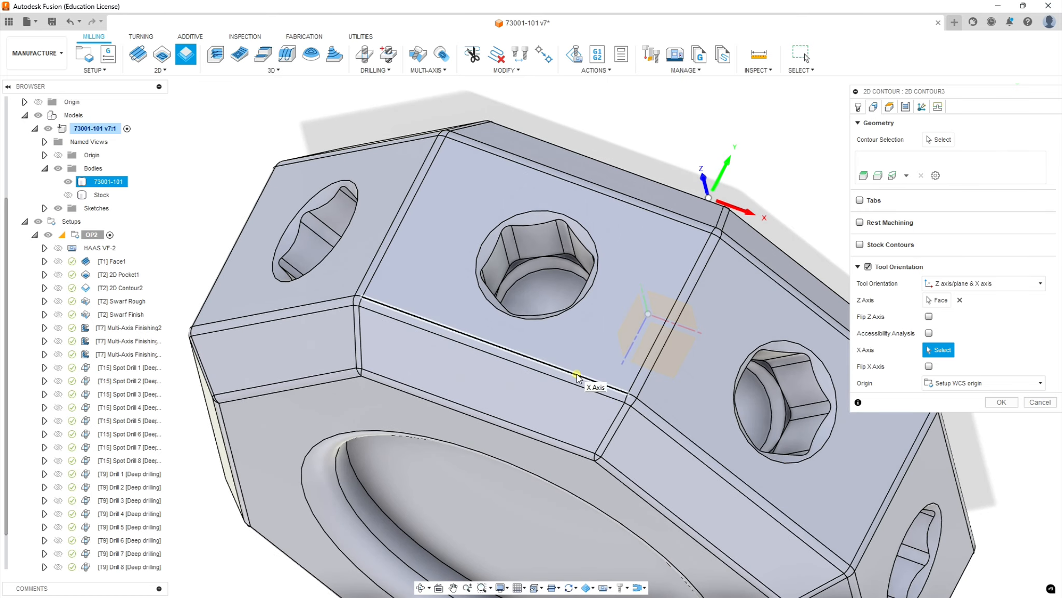
pyautogui.click(577, 376)
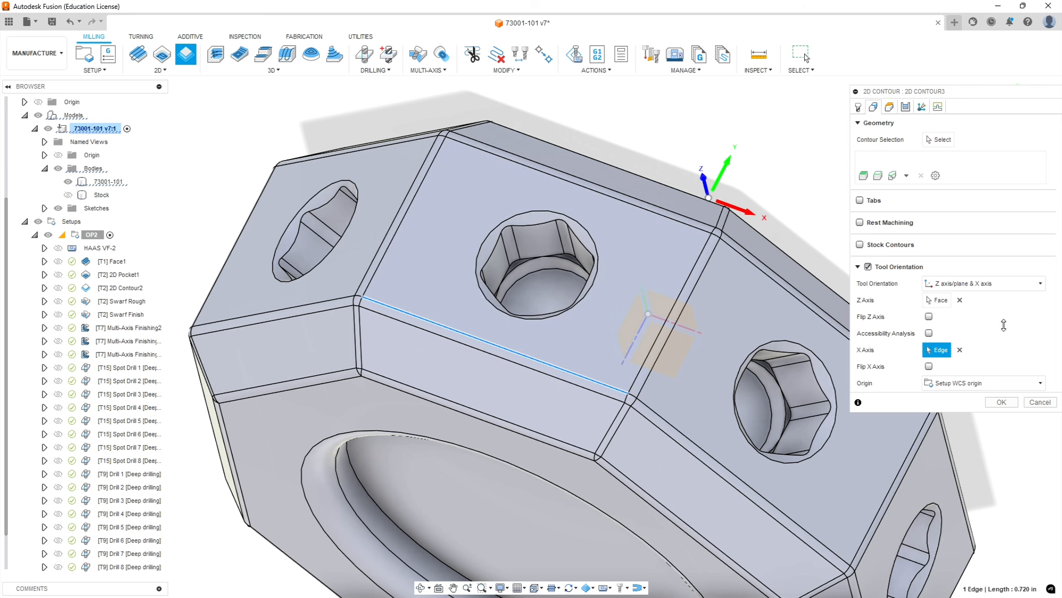
pyautogui.moveTo(1002, 230)
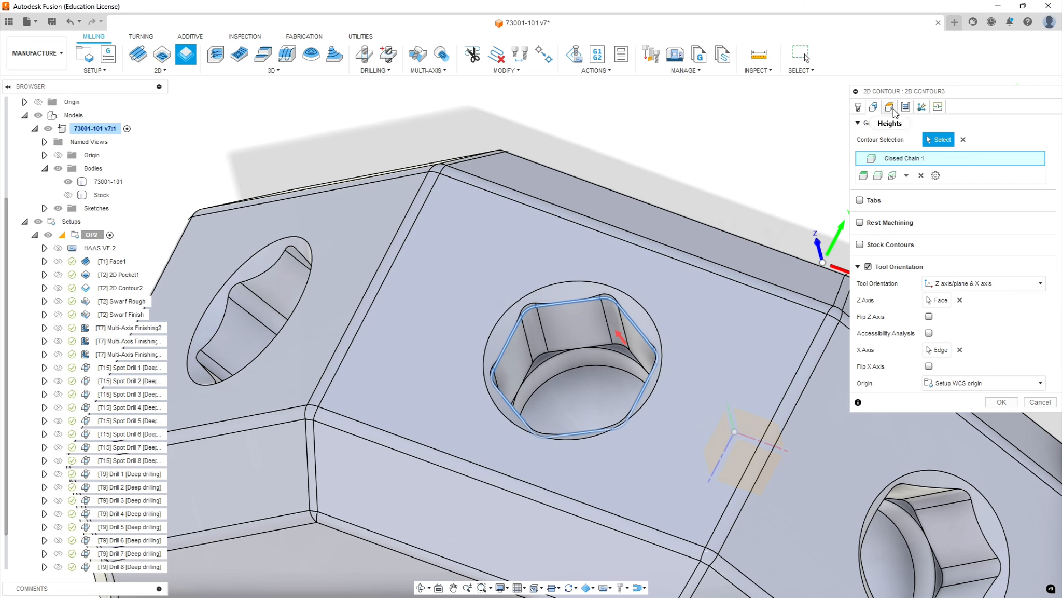
pyautogui.moveTo(893, 113)
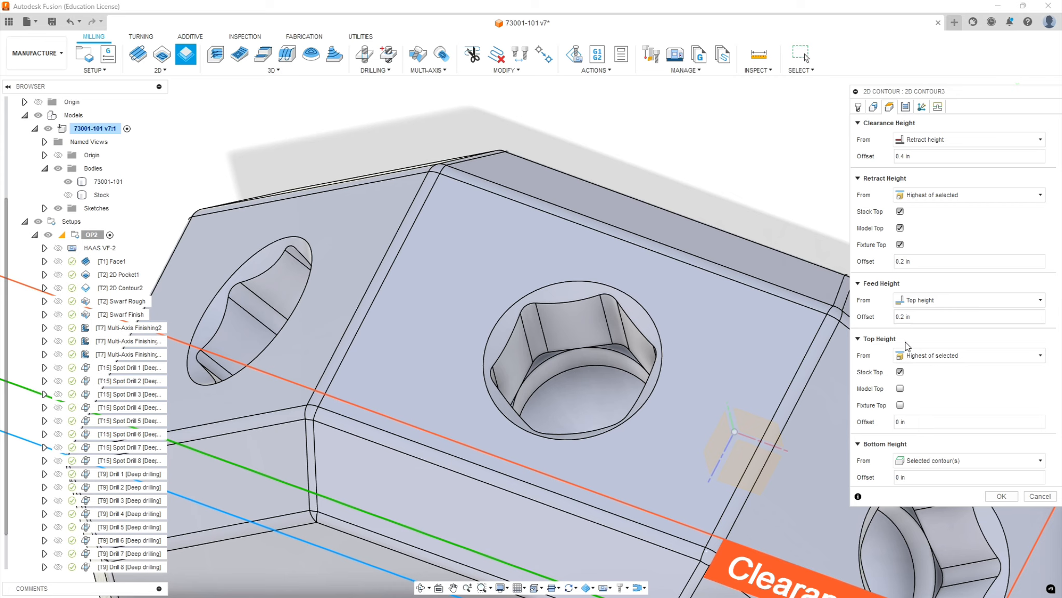
pyautogui.moveTo(881, 377)
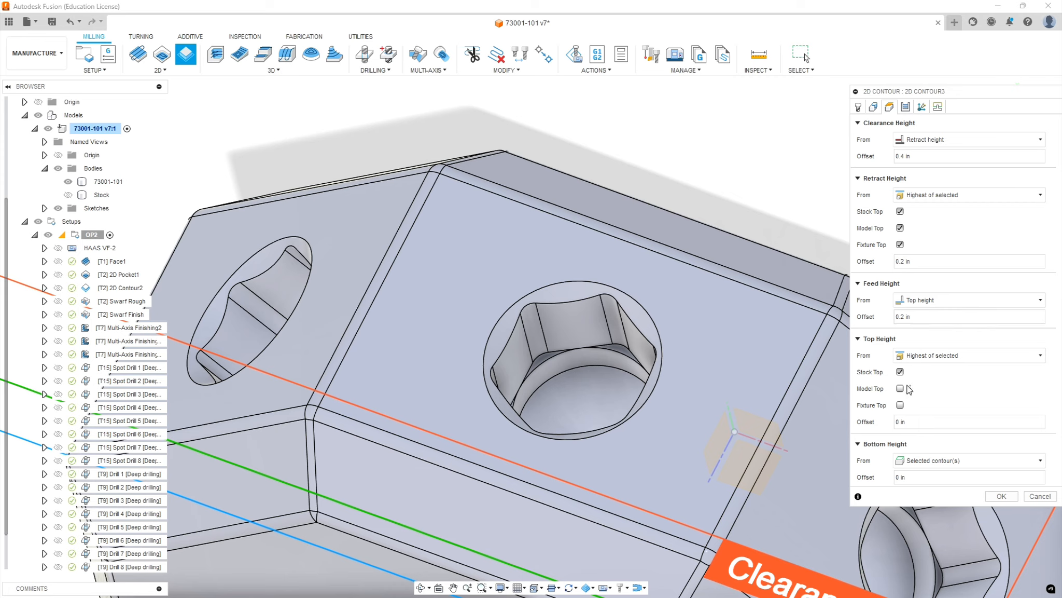
# - Set Bottom Height from the hex socket face and Top Height from the facet face
pyautogui.click(900, 388)
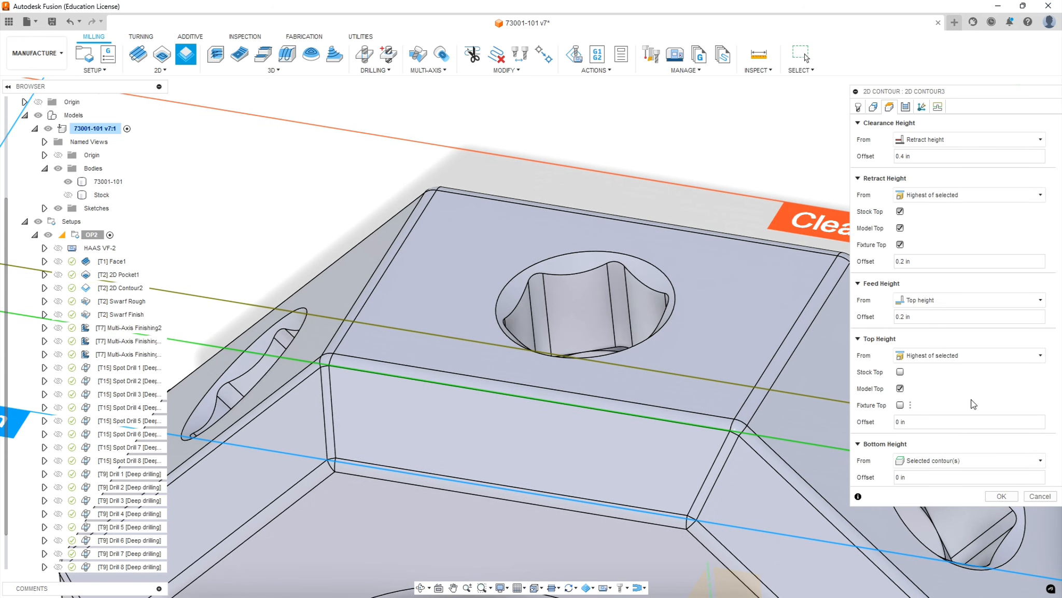
pyautogui.moveTo(942, 408)
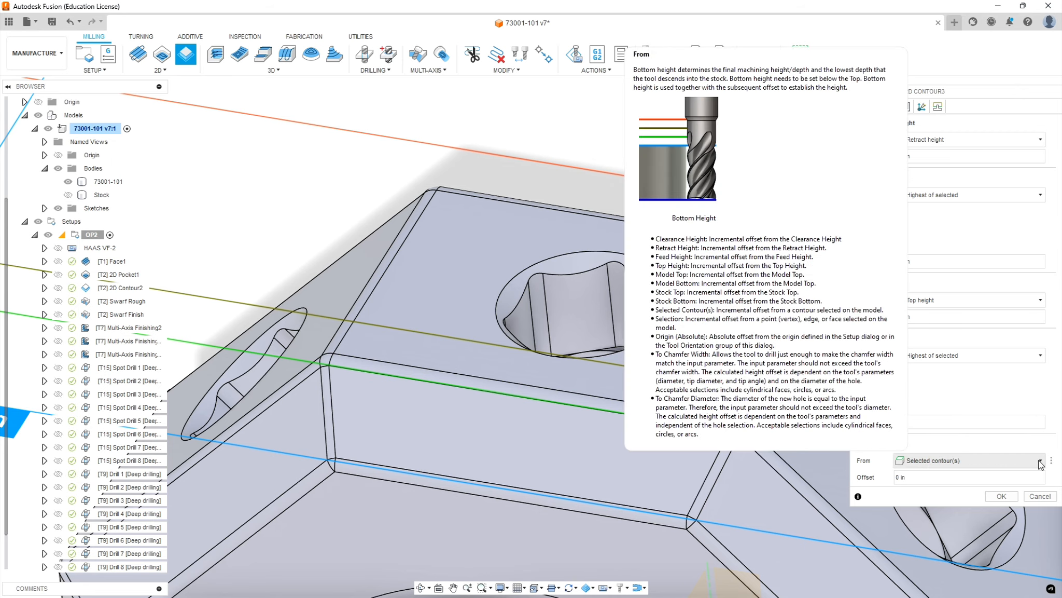
pyautogui.click(1040, 460)
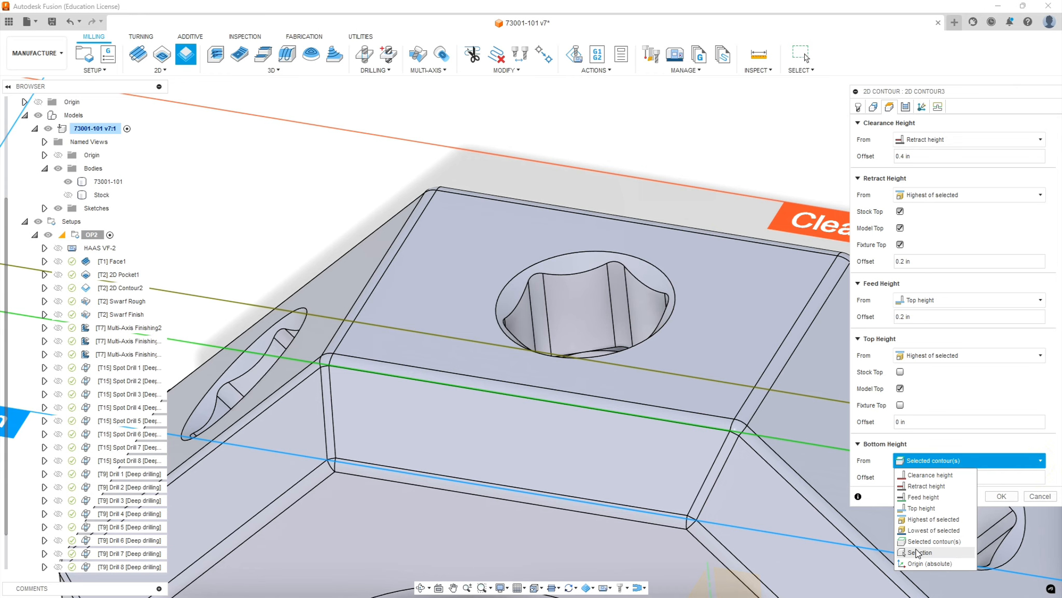
pyautogui.click(918, 551)
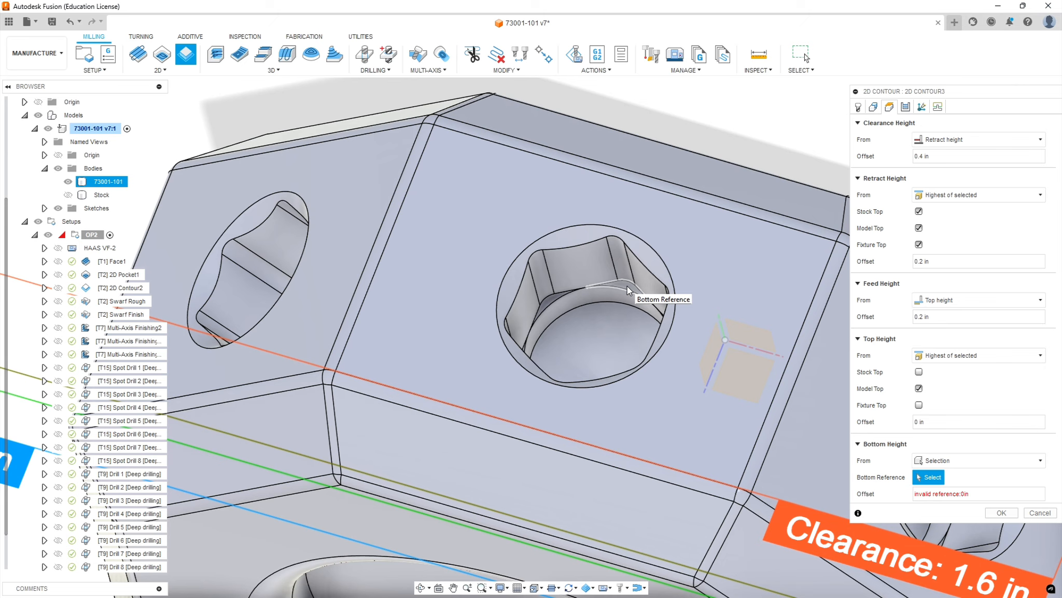
pyautogui.click(623, 288)
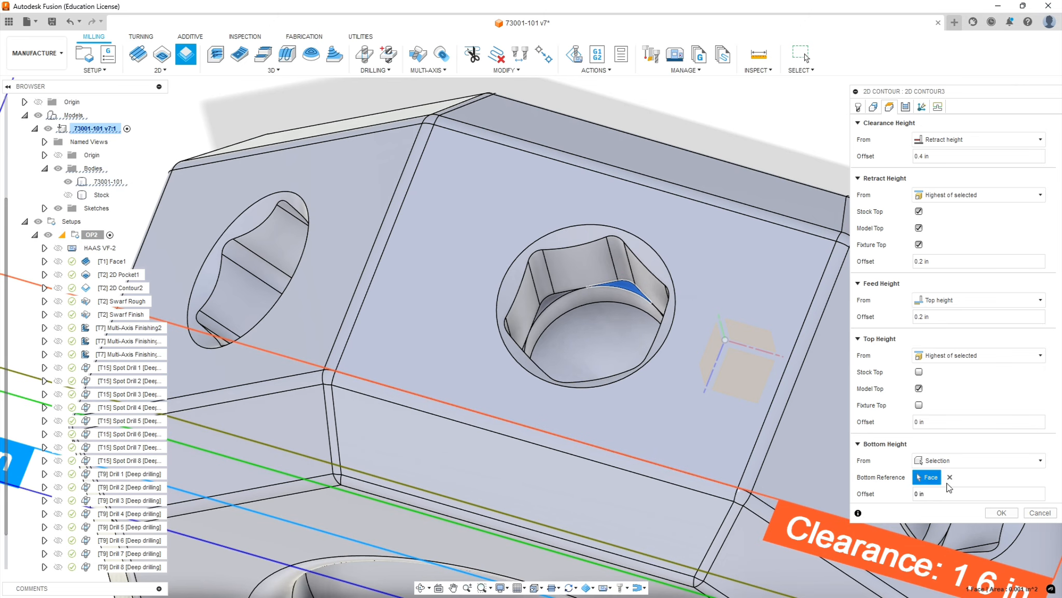
pyautogui.moveTo(1017, 487)
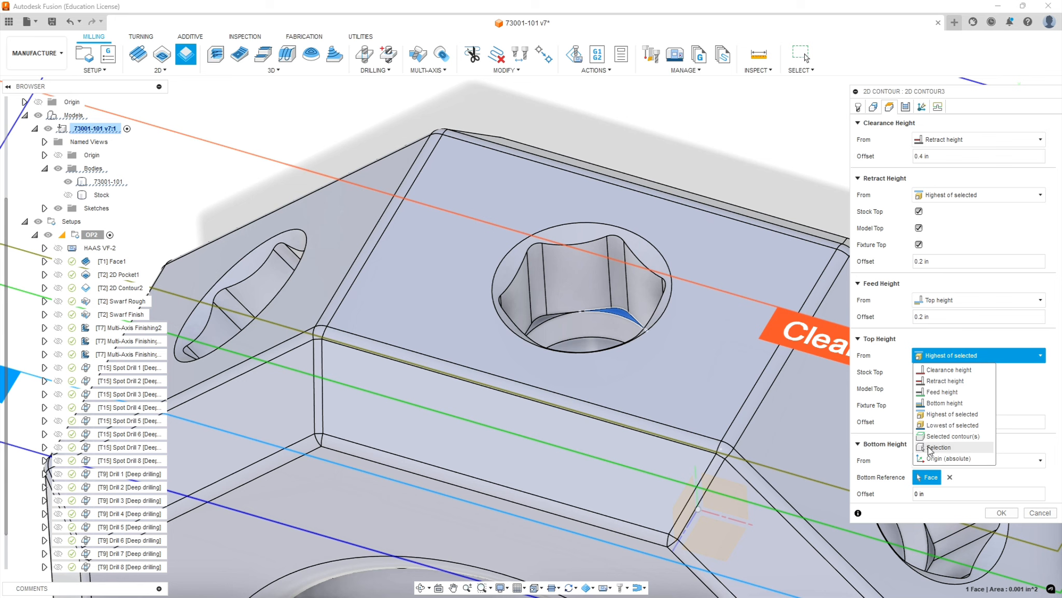
pyautogui.click(938, 447)
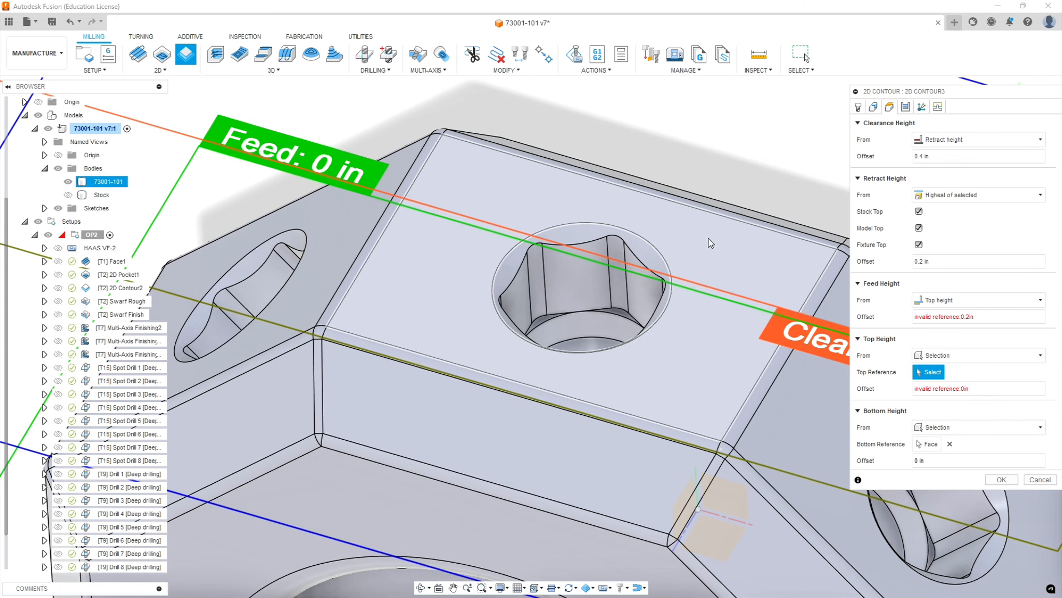
pyautogui.click(713, 245)
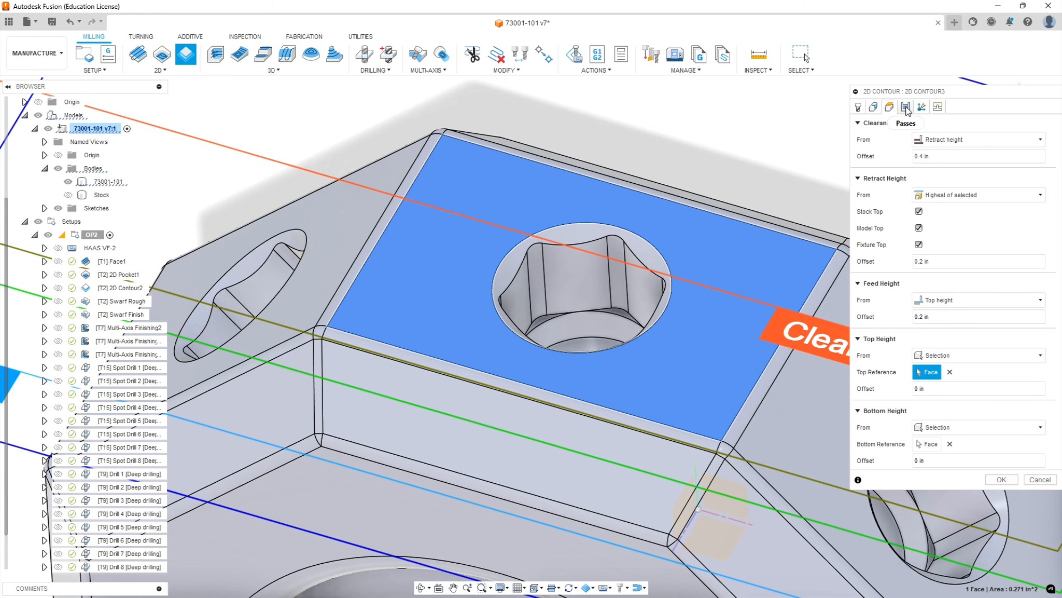
# - In the Passes settings, set Compensation Type to Wear
pyautogui.click(905, 106)
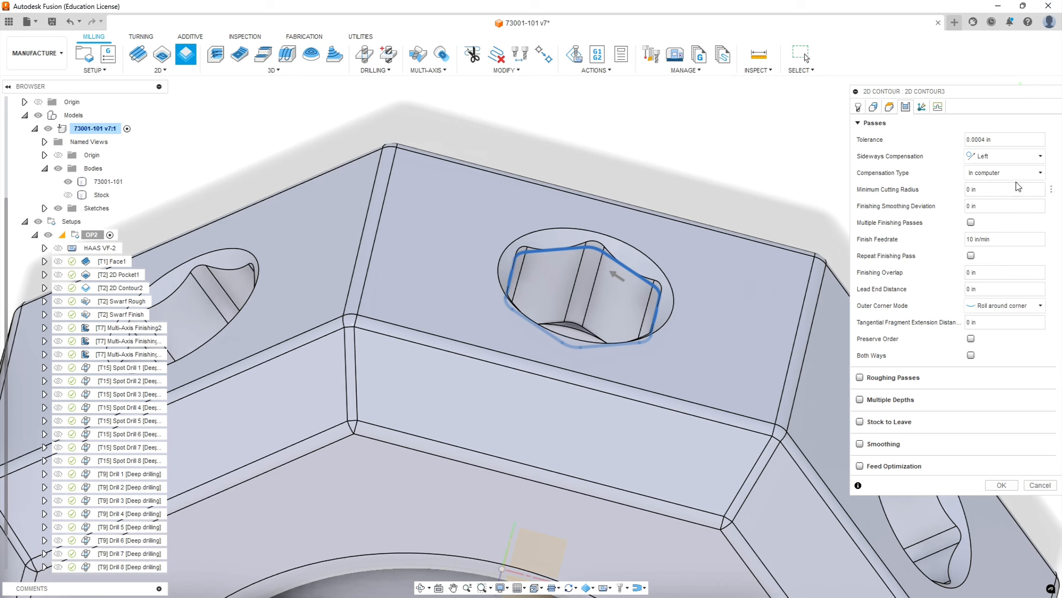
pyautogui.click(1003, 172)
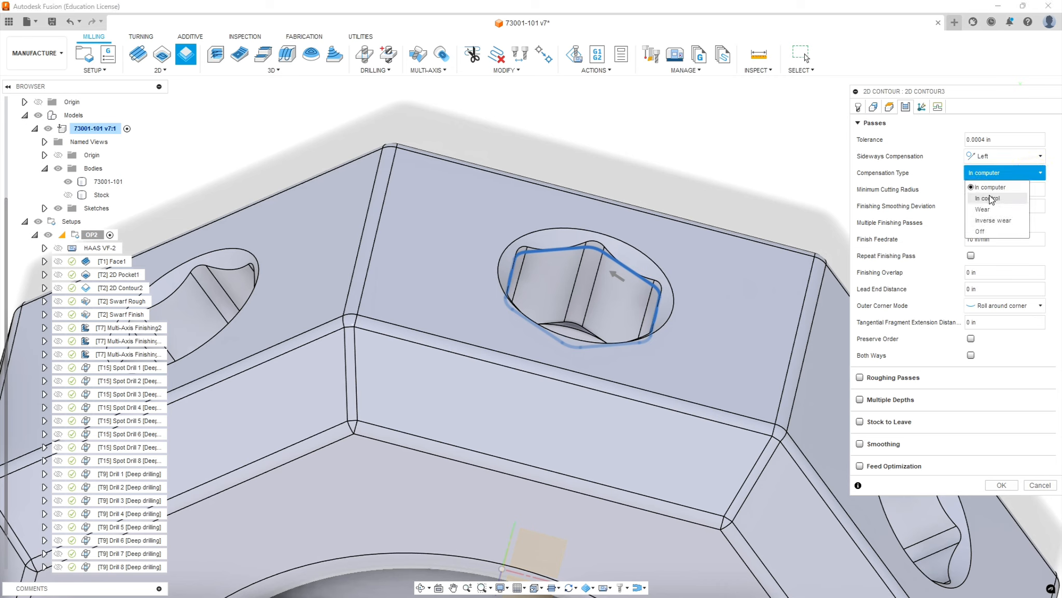
pyautogui.click(983, 208)
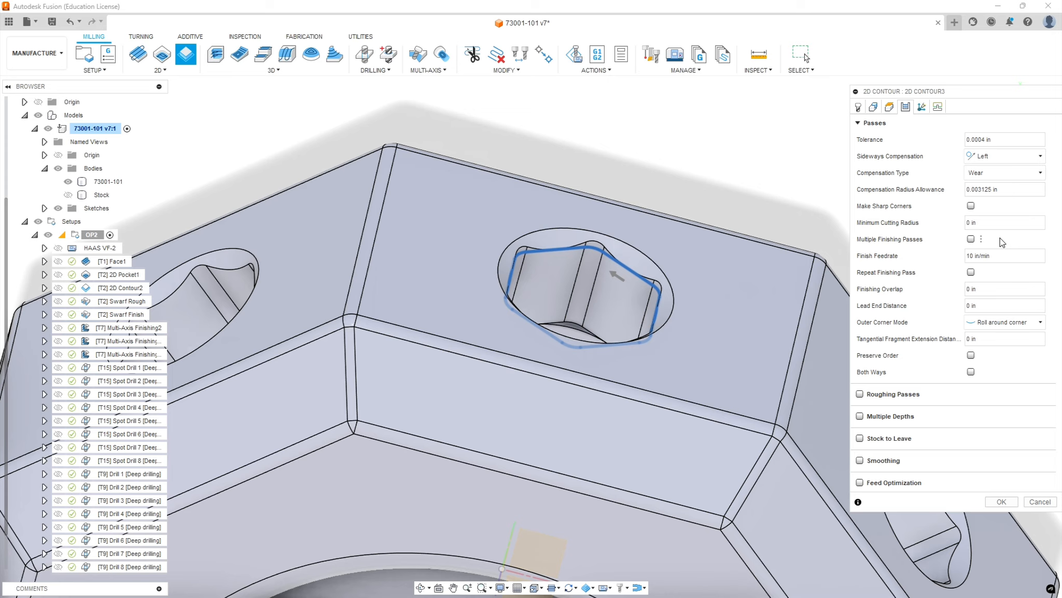
pyautogui.moveTo(938, 279)
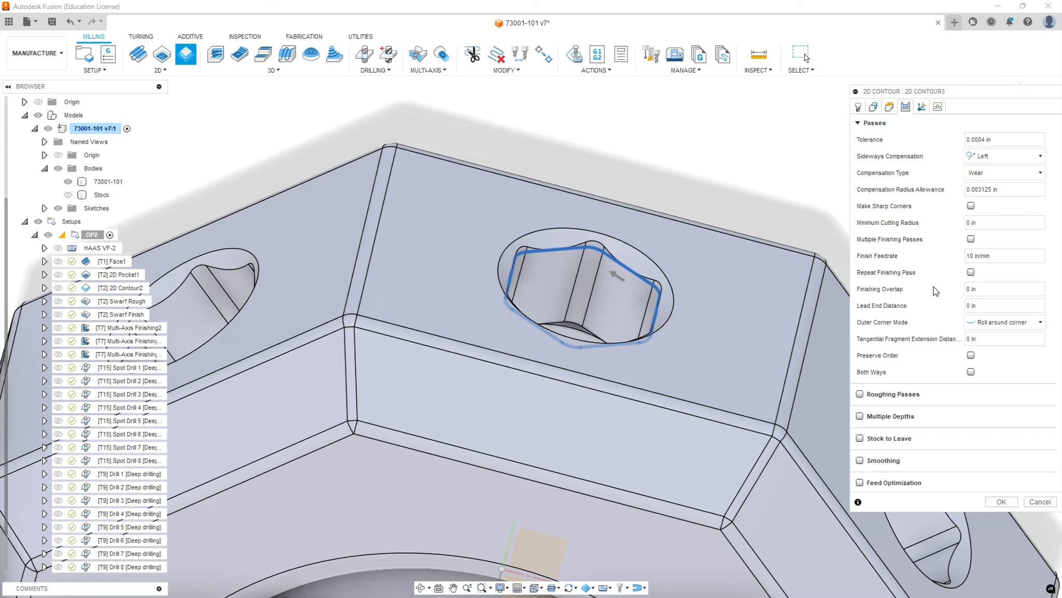
pyautogui.moveTo(931, 316)
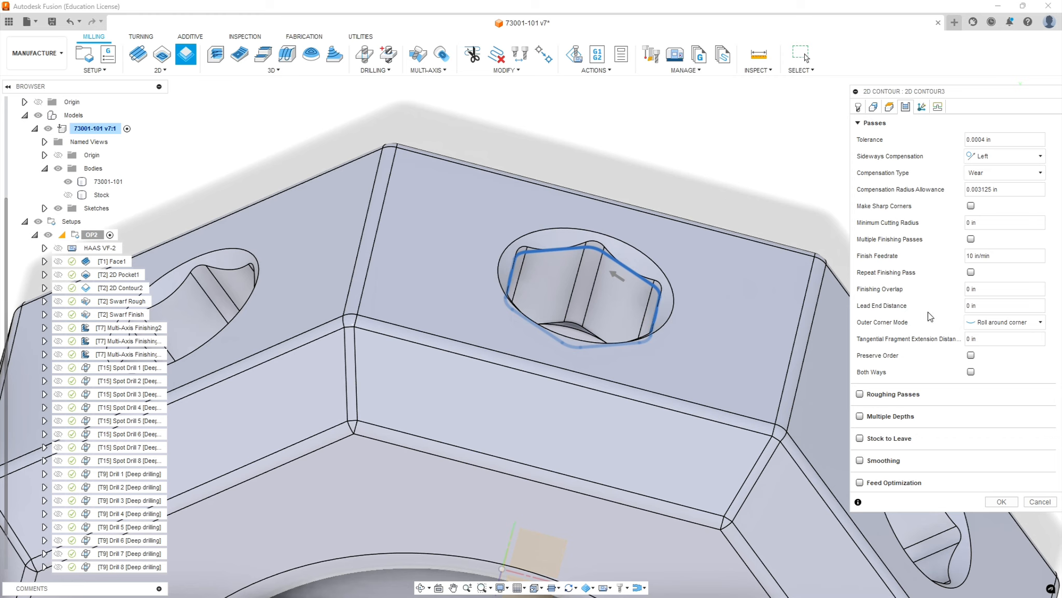
pyautogui.moveTo(927, 341)
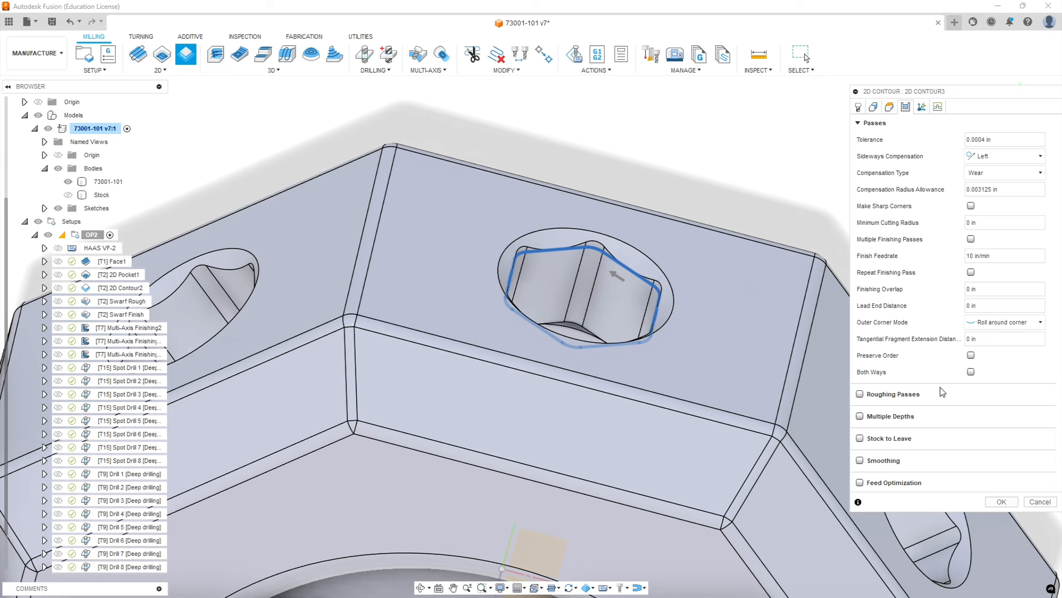
pyautogui.moveTo(961, 376)
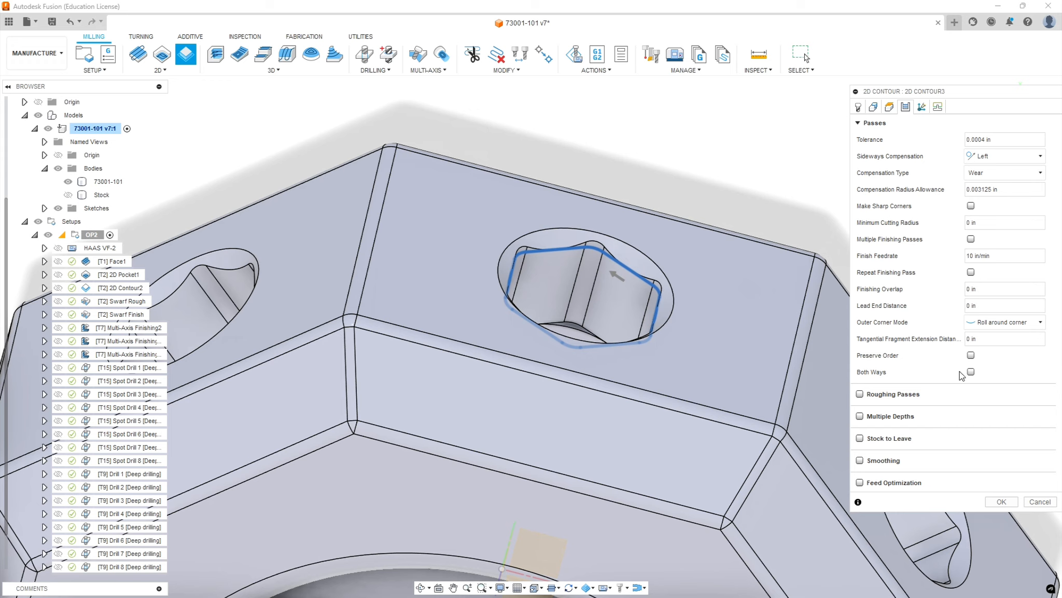
pyautogui.moveTo(921, 420)
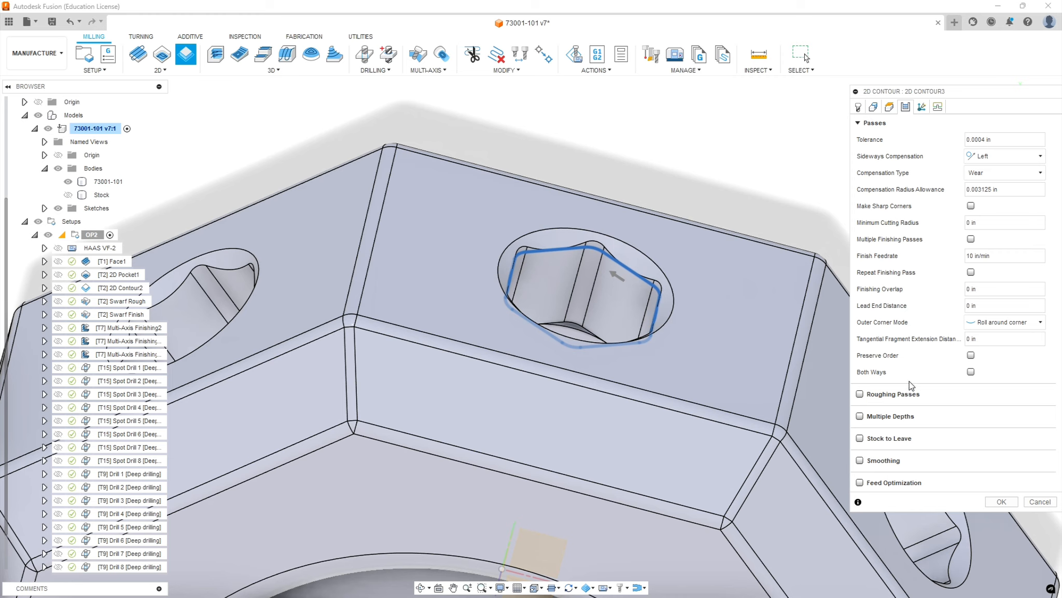
# - Enable roughing passes with a 0.02 in maximum stepover
pyautogui.click(861, 393)
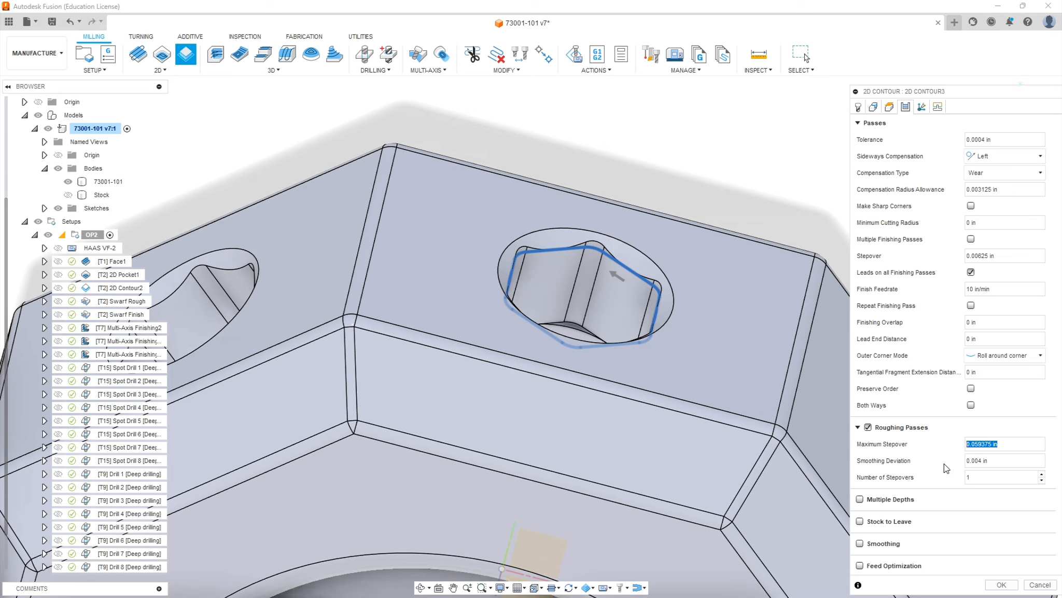
pyautogui.write('03')
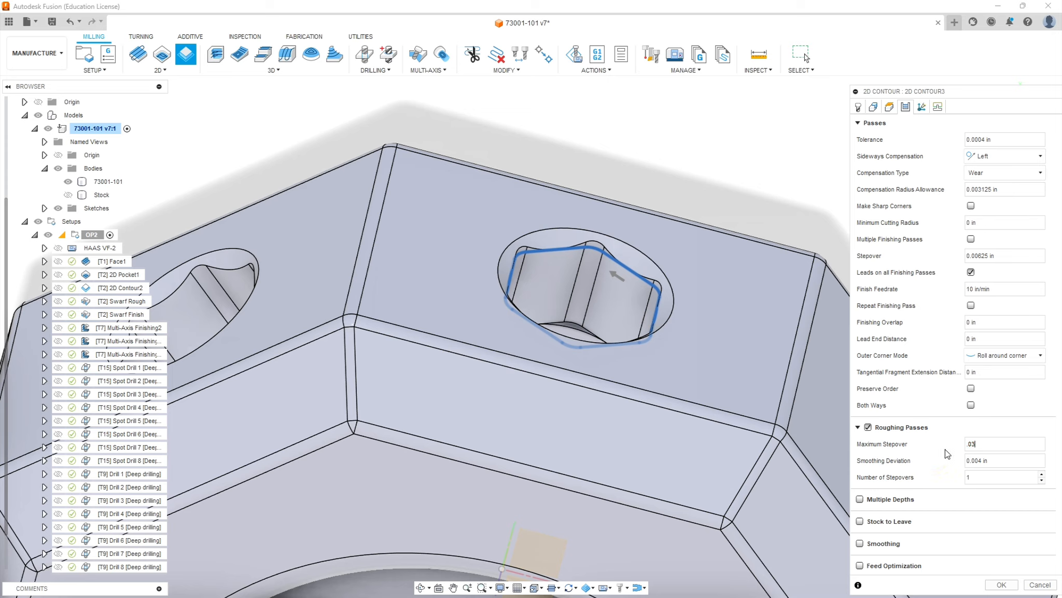
pyautogui.click(1002, 444)
pyautogui.write('.02')
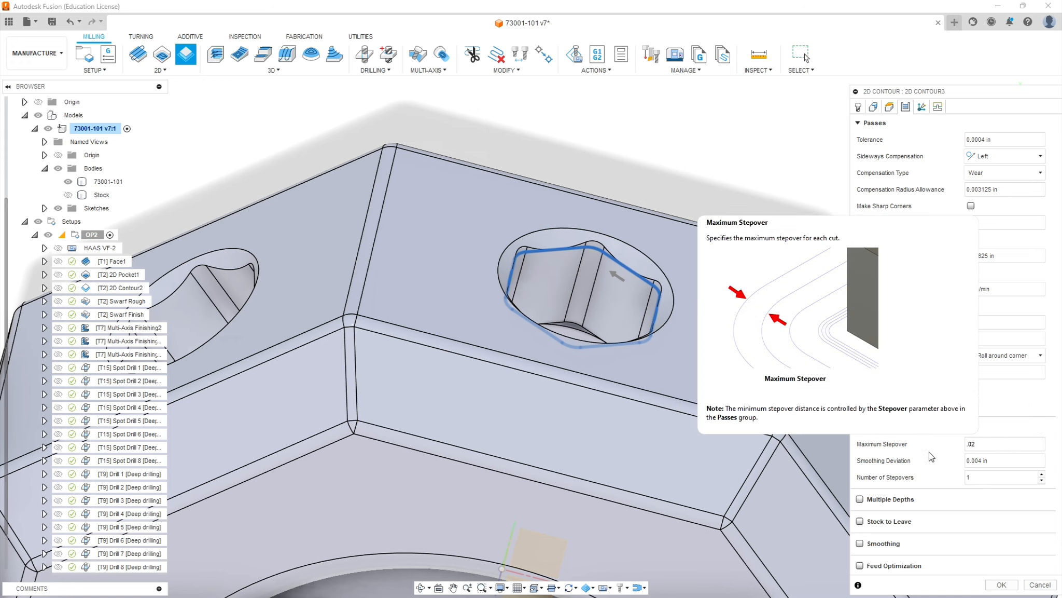
pyautogui.moveTo(931, 489)
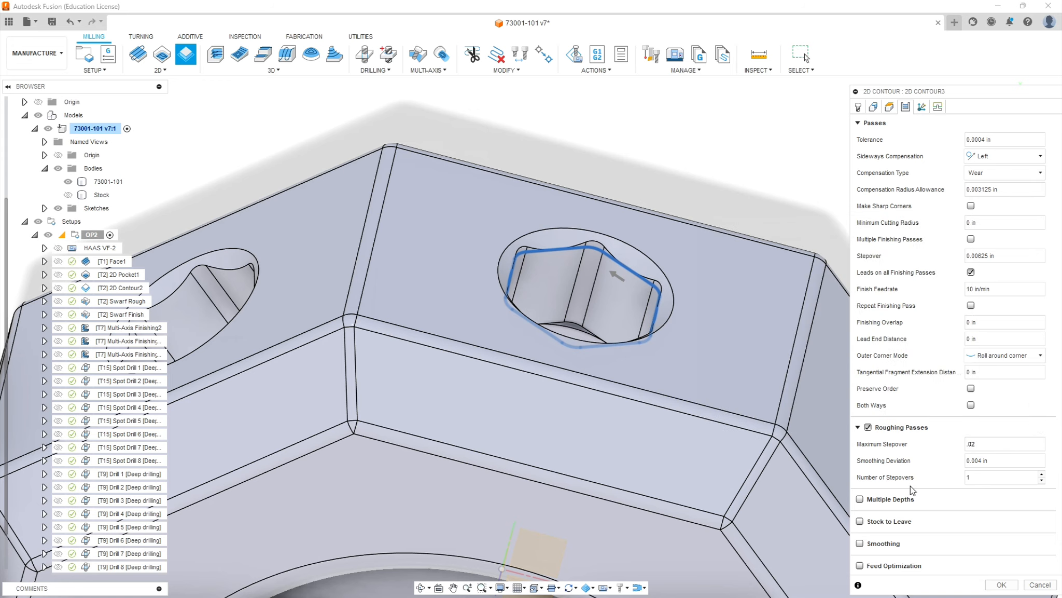
pyautogui.moveTo(941, 479)
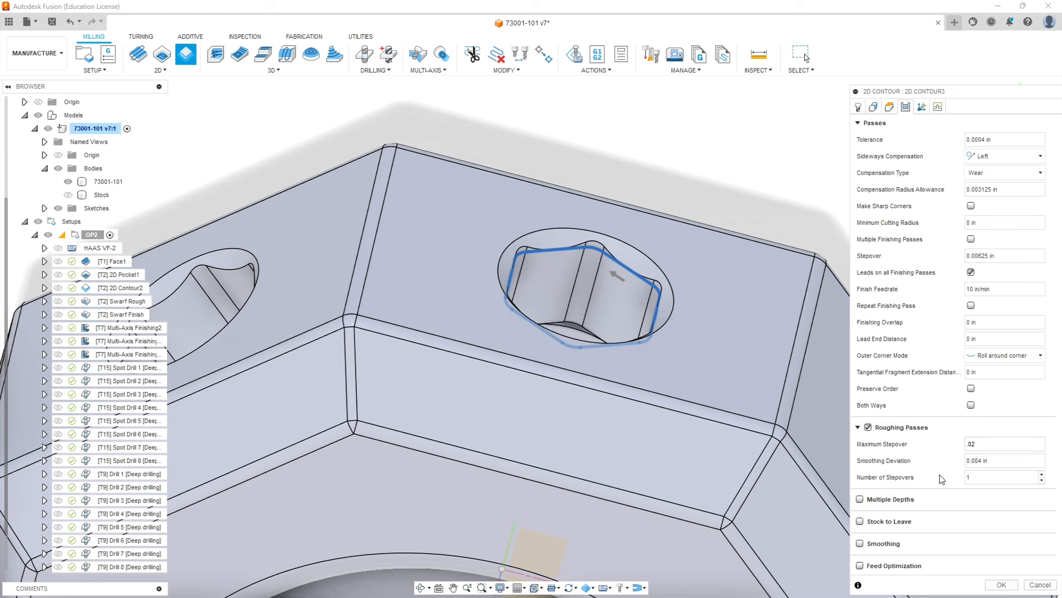
pyautogui.click(1004, 444)
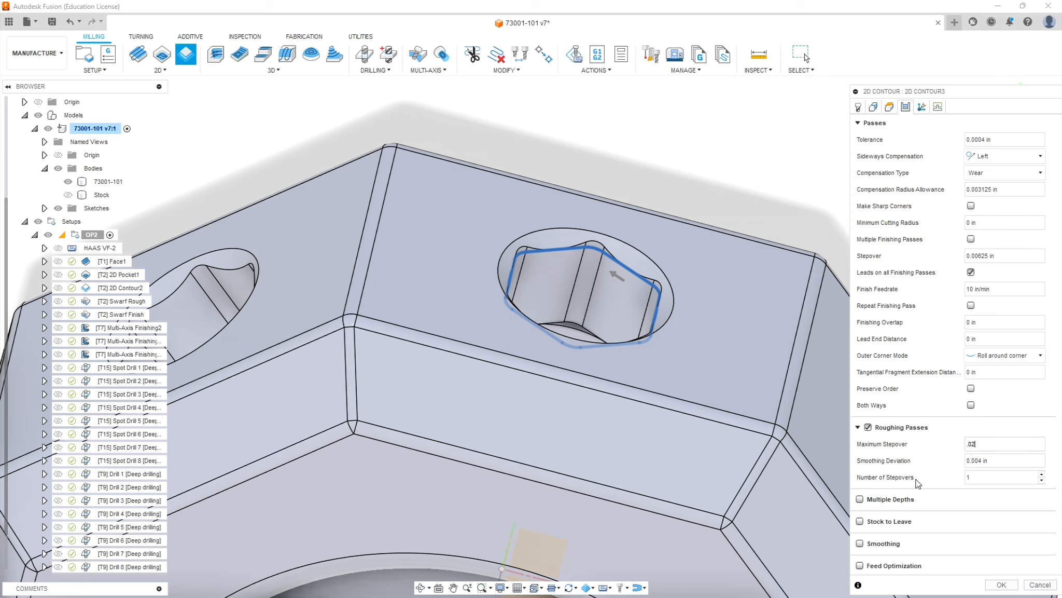
pyautogui.moveTo(879, 511)
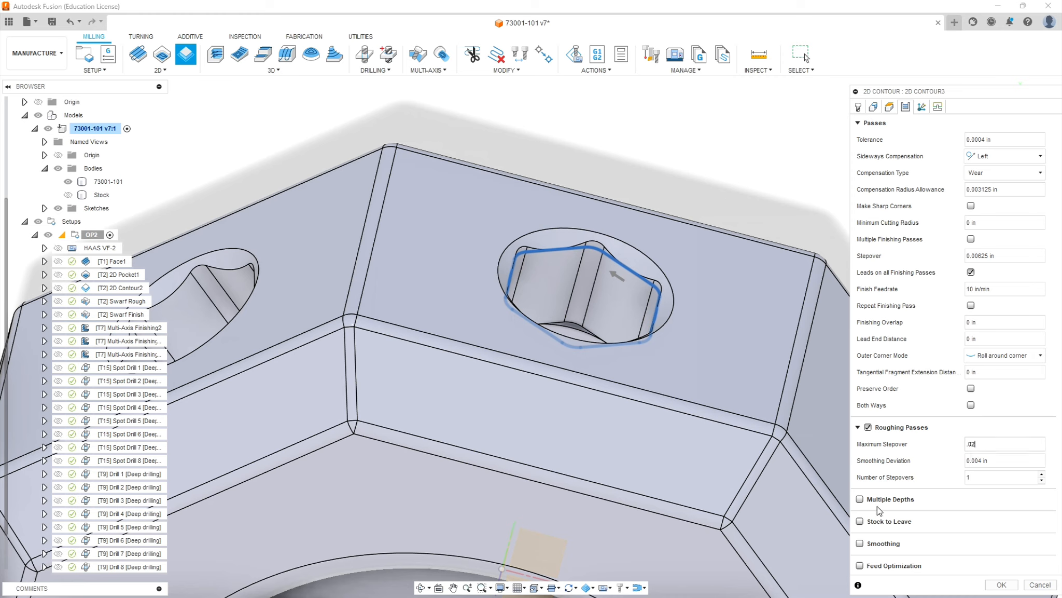
# - Enable multiple depths: 0.03 in roughing stepdown, 1 finishing stepdown, even stepdowns
pyautogui.click(861, 500)
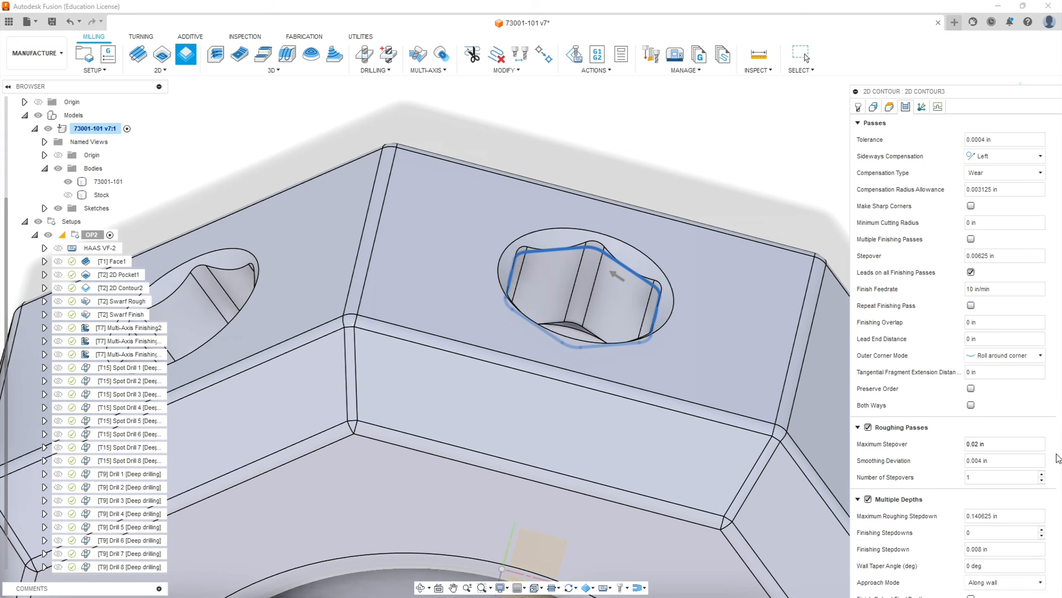
pyautogui.moveTo(967, 93)
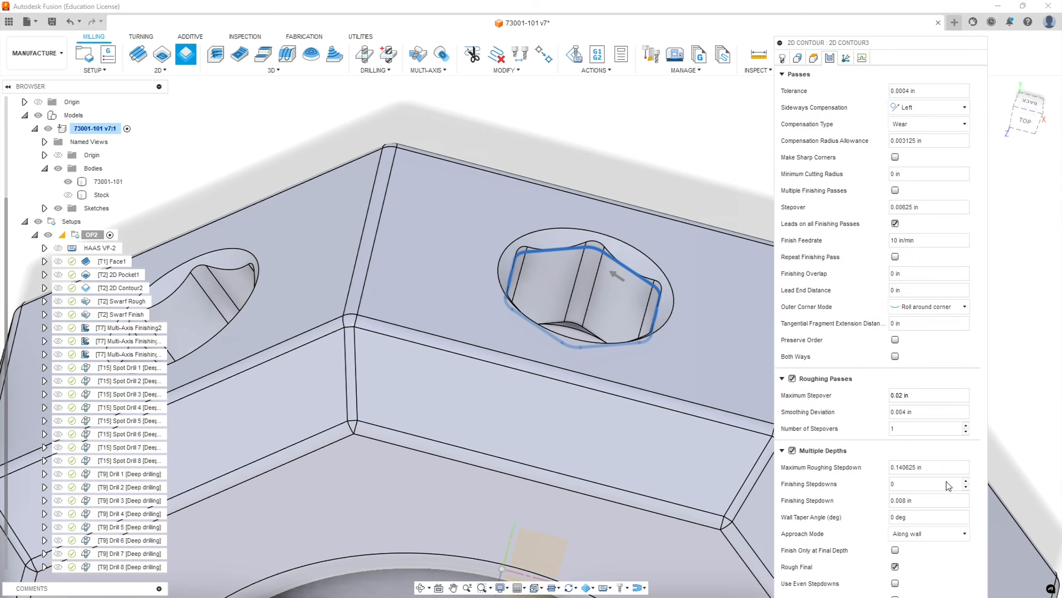
pyautogui.moveTo(836, 474)
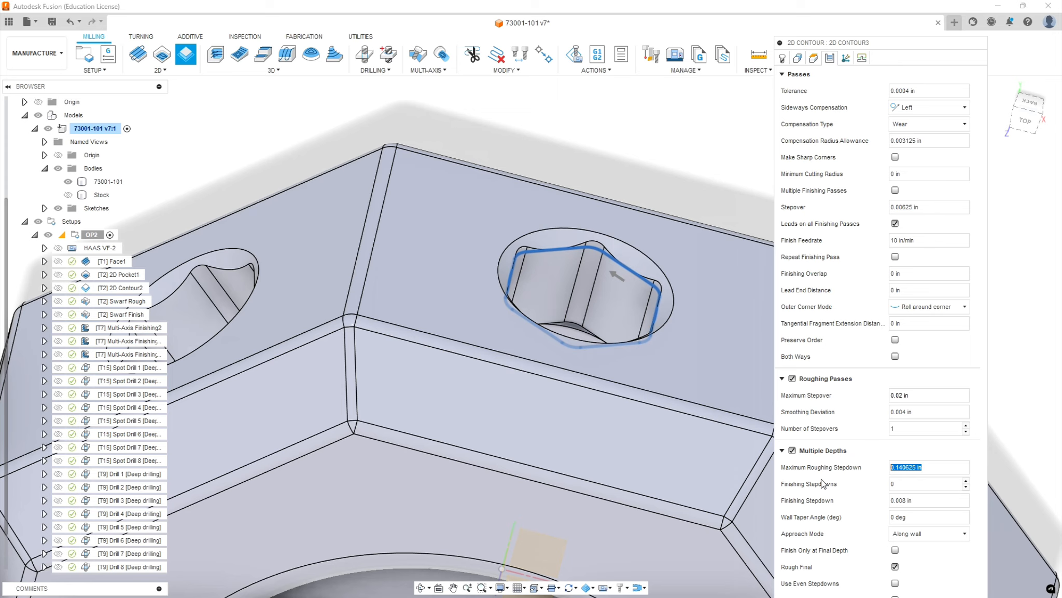
pyautogui.write('.03')
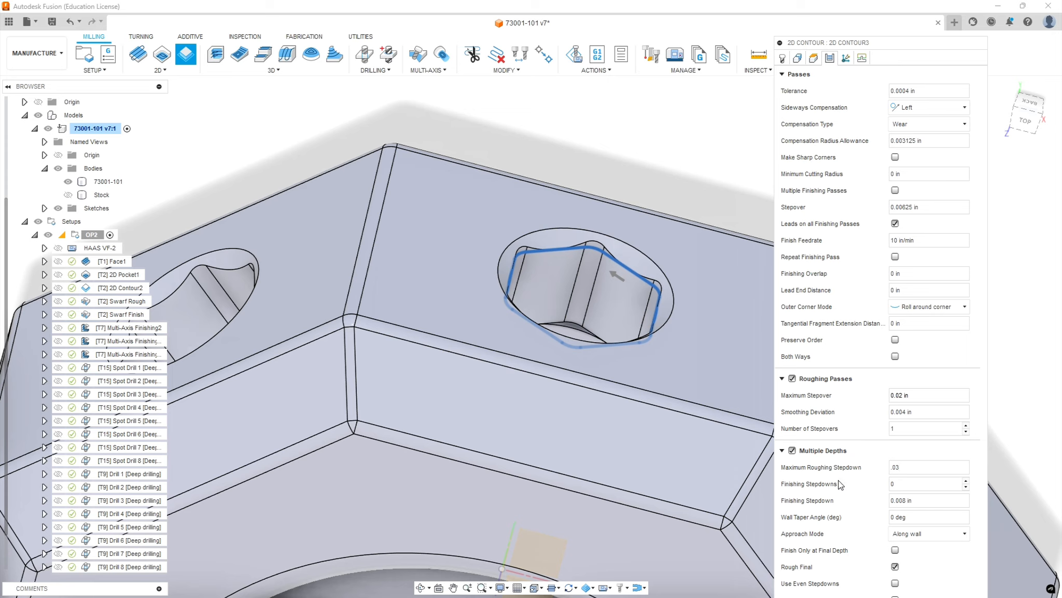
pyautogui.moveTo(845, 489)
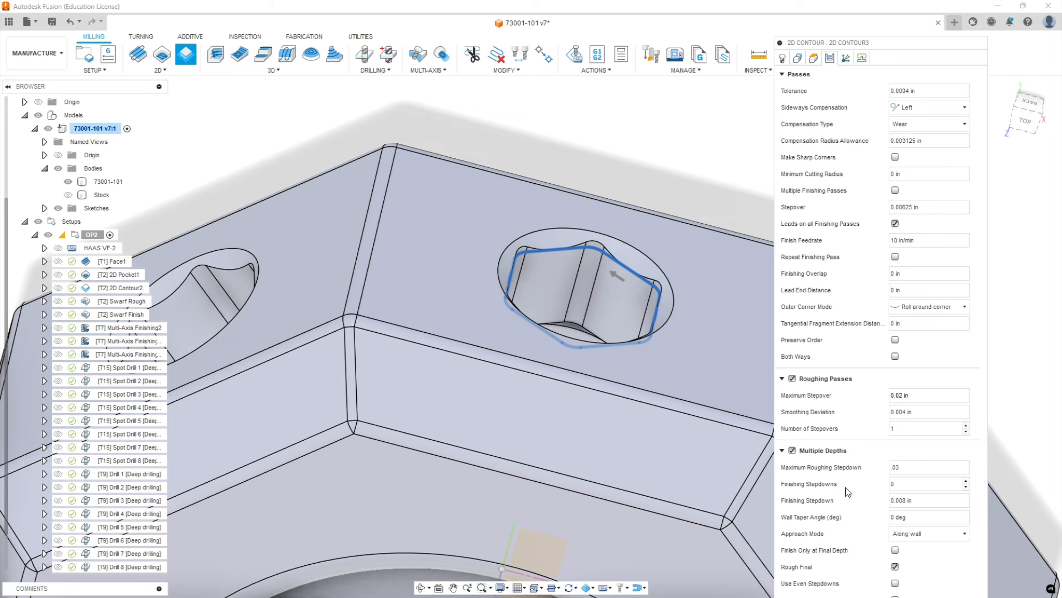
pyautogui.click(928, 466)
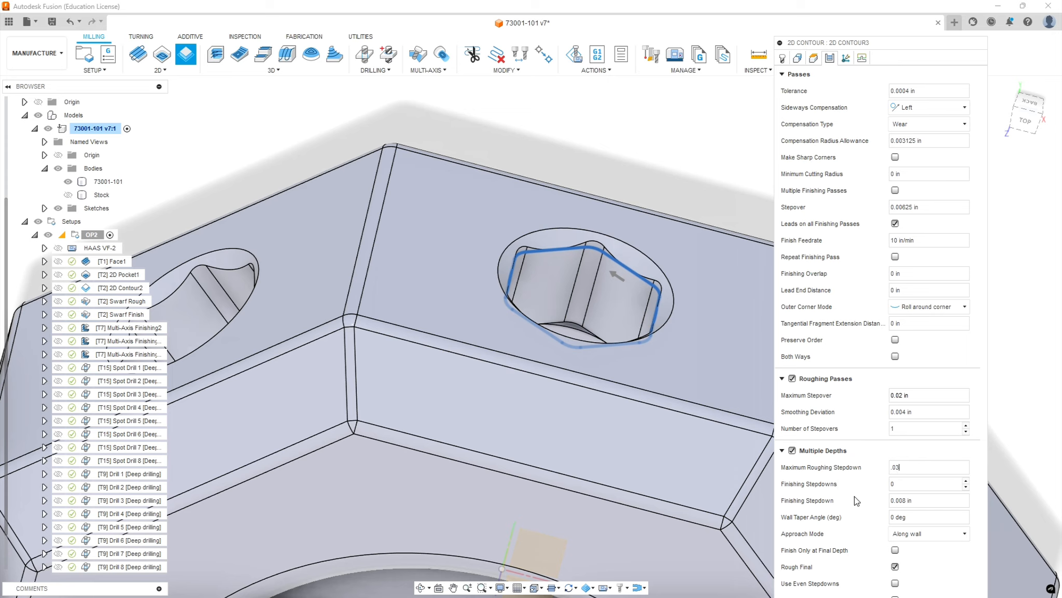
pyautogui.moveTo(884, 487)
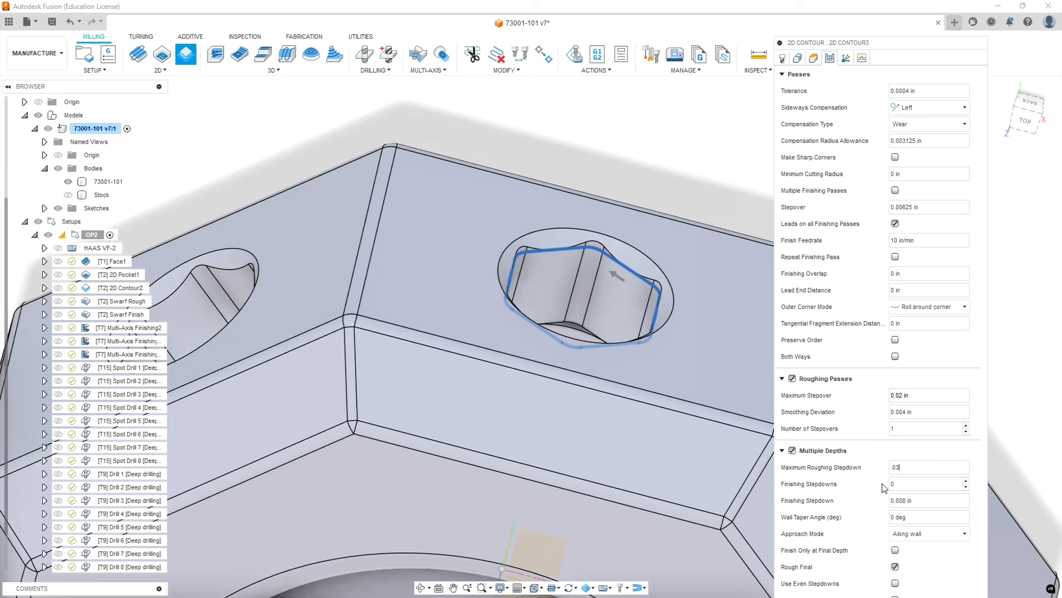
pyautogui.click(925, 483)
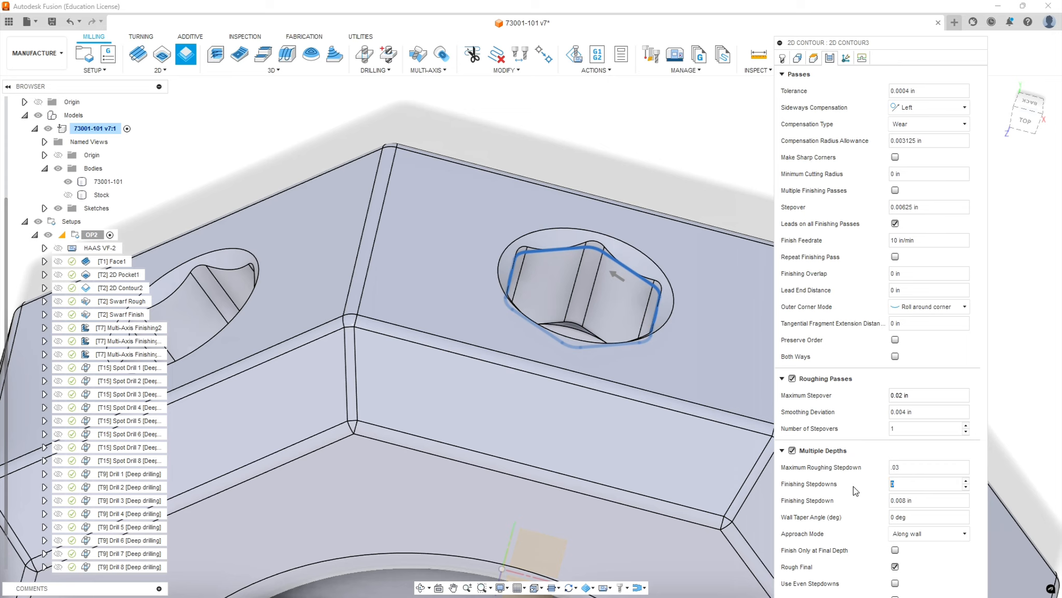
pyautogui.write('1')
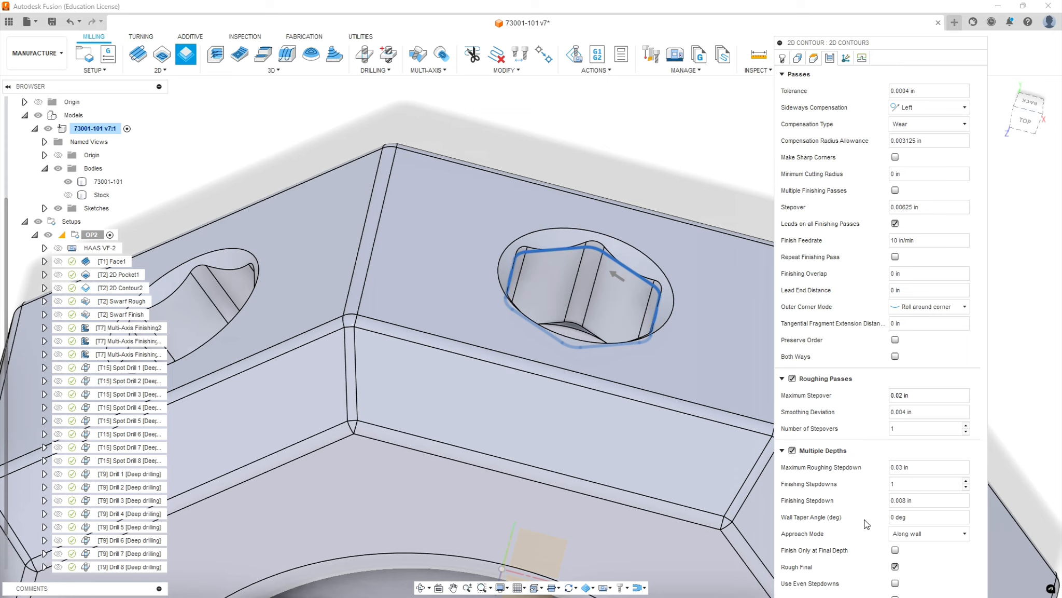
pyautogui.click(927, 500)
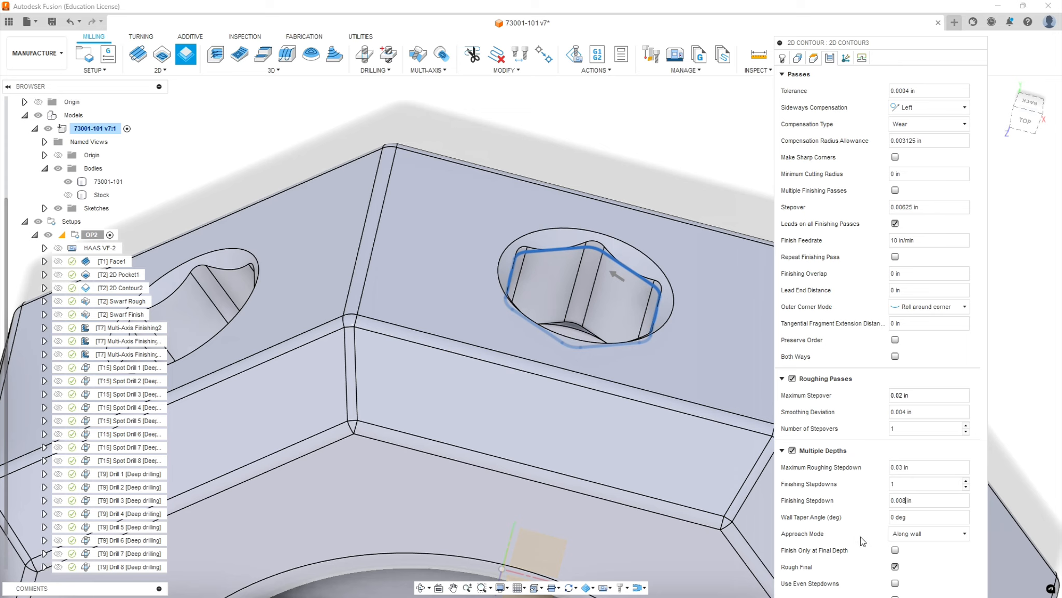
pyautogui.moveTo(797, 557)
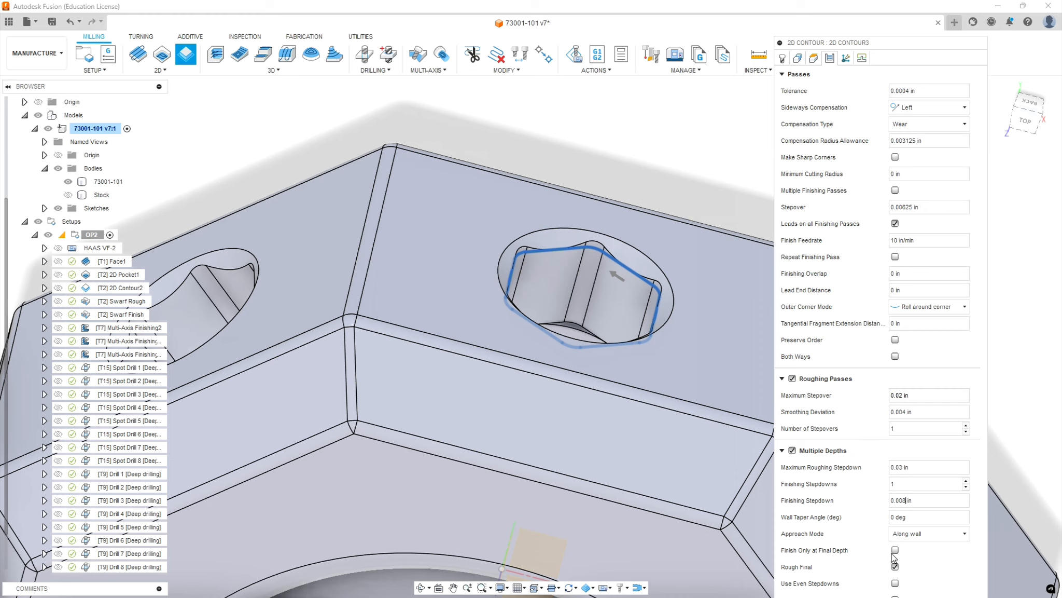
pyautogui.click(895, 550)
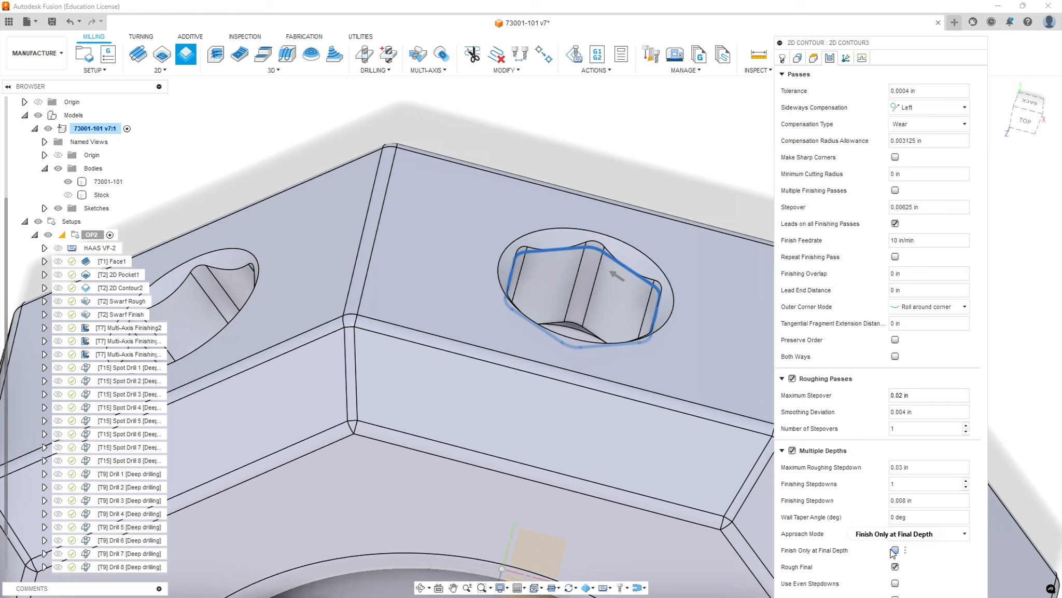
pyautogui.click(894, 550)
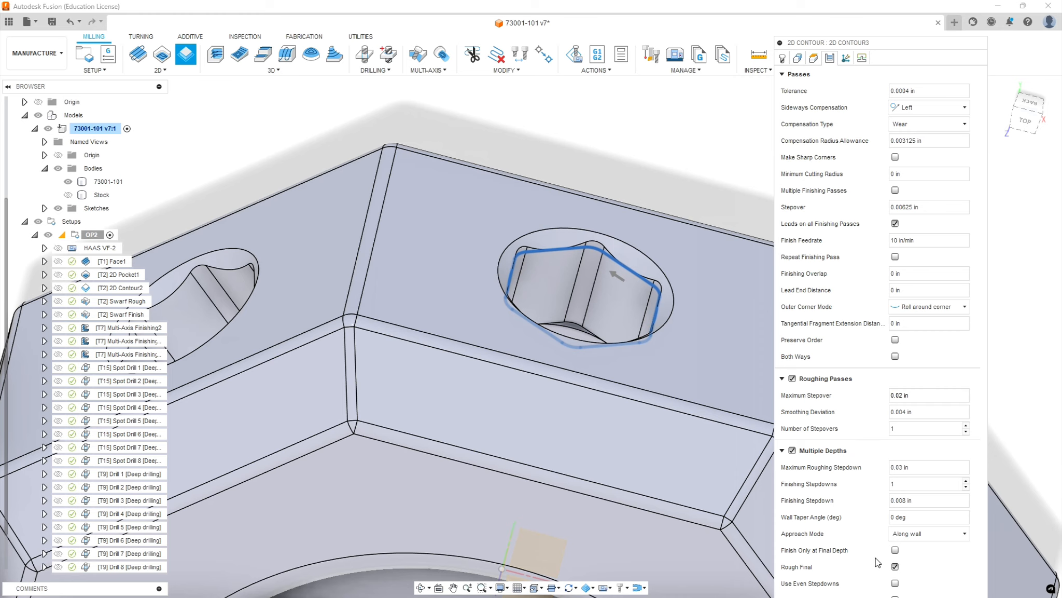
pyautogui.moveTo(875, 566)
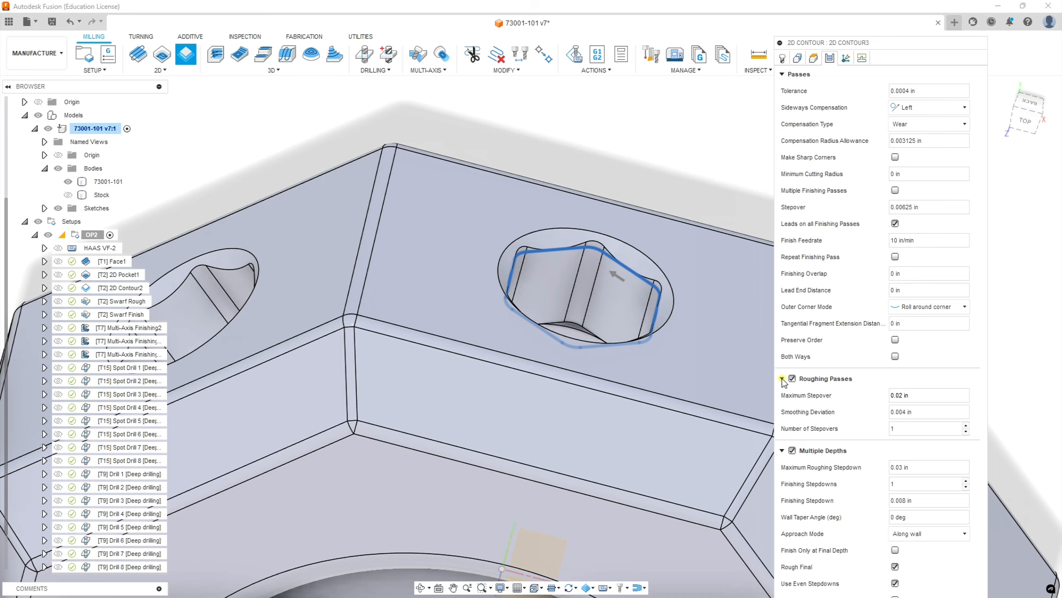
# - Collapse the Passes group and check Smoothing (0.0004 in tolerance)
pyautogui.click(782, 378)
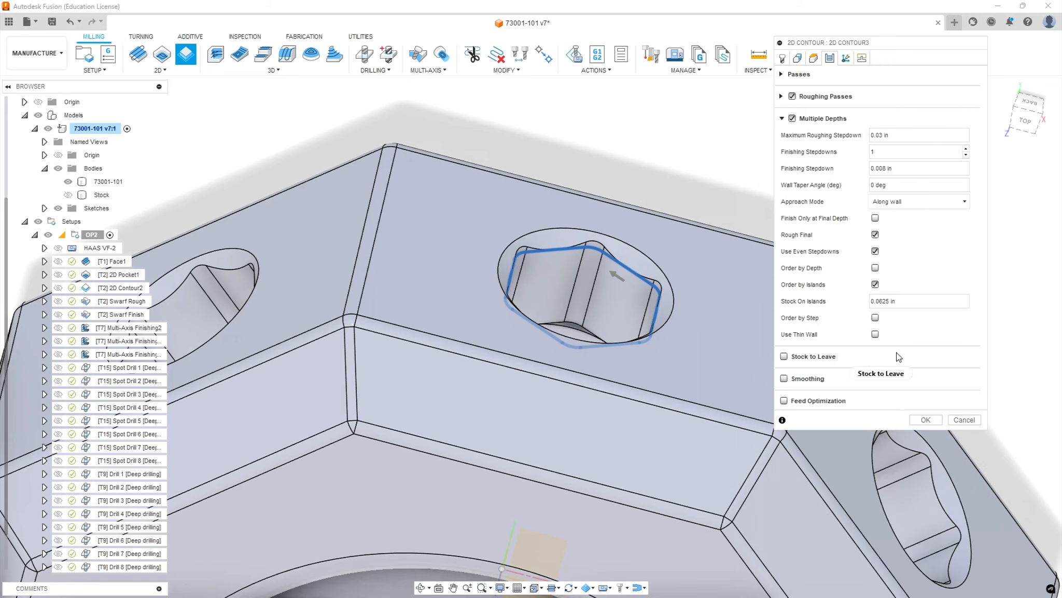
pyautogui.moveTo(834, 368)
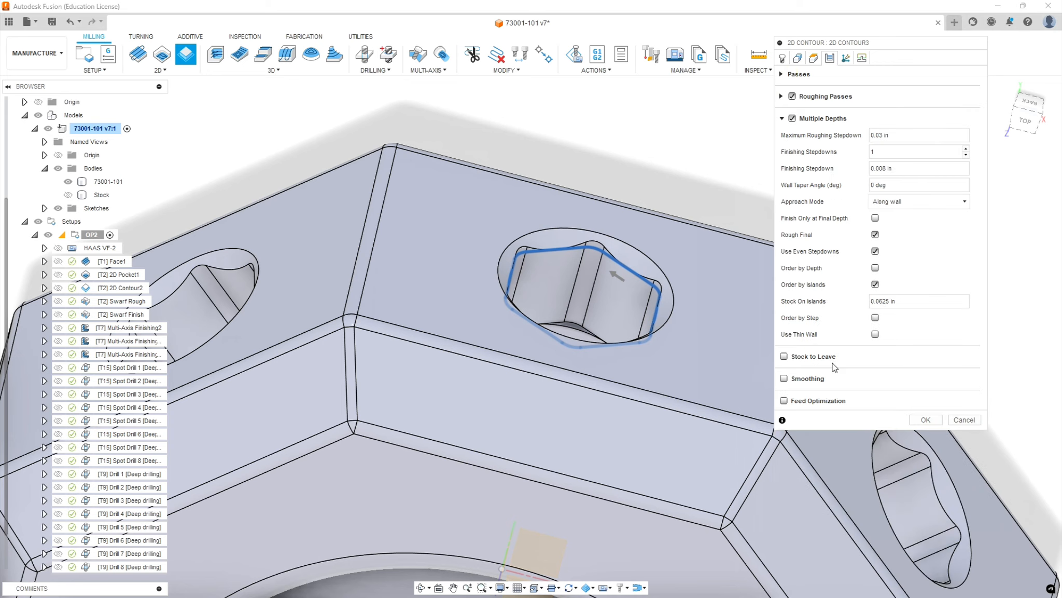
pyautogui.click(784, 378)
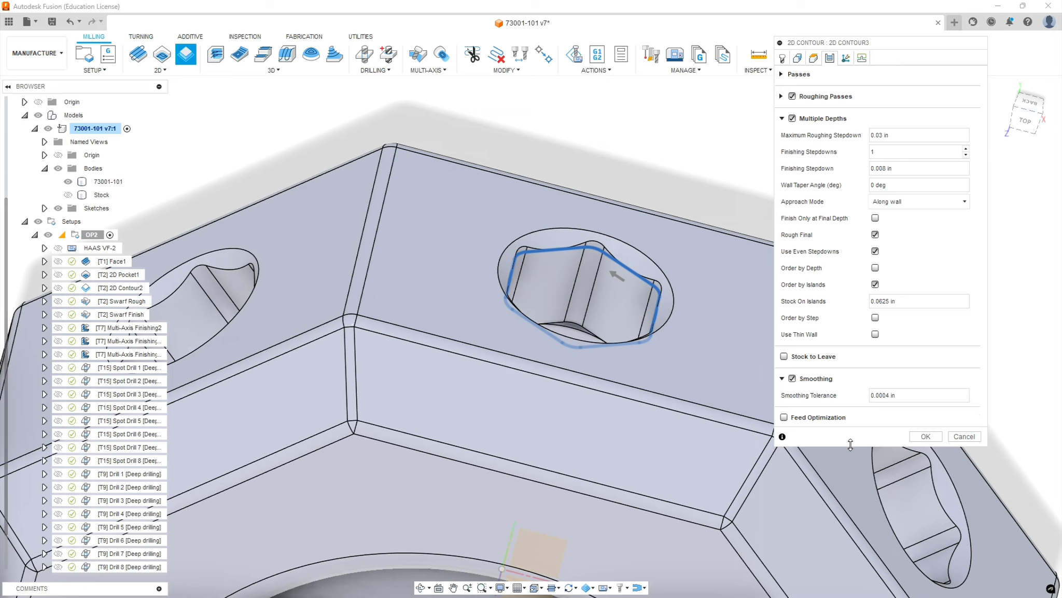
pyautogui.moveTo(626, 319)
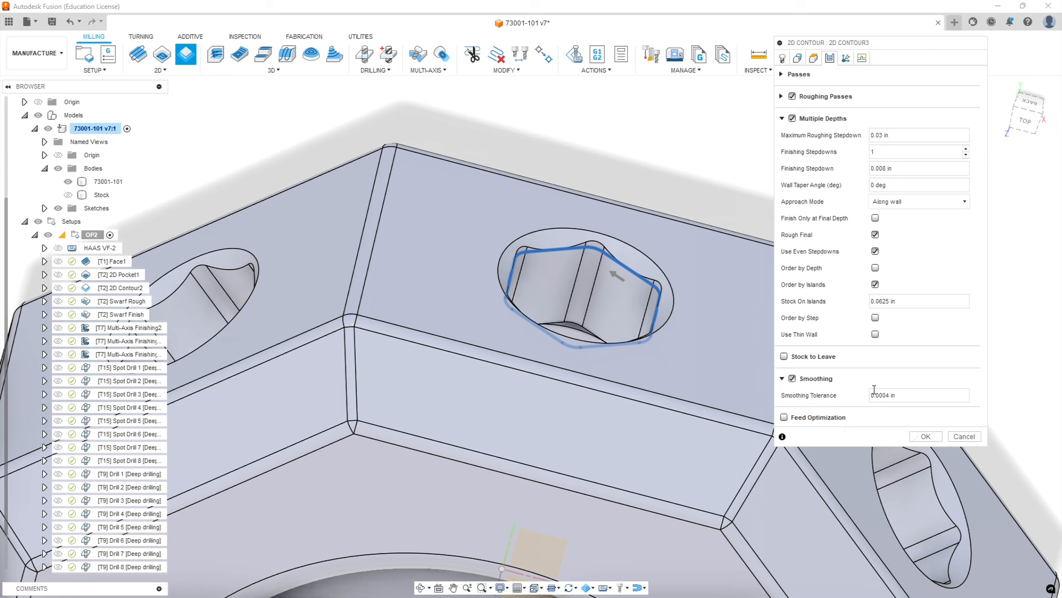
pyautogui.moveTo(845, 57)
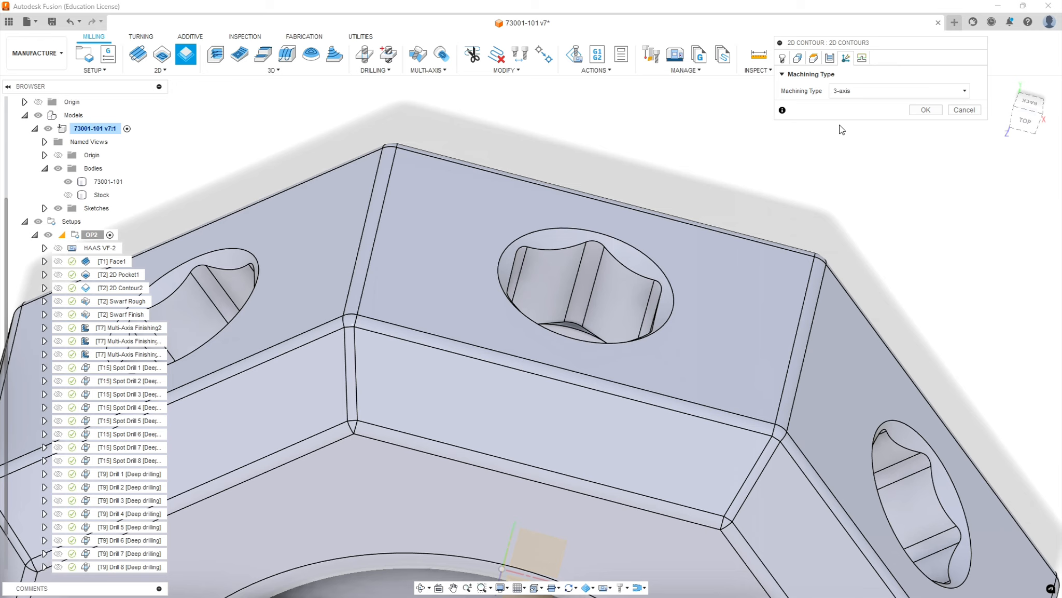
pyautogui.moveTo(861, 58)
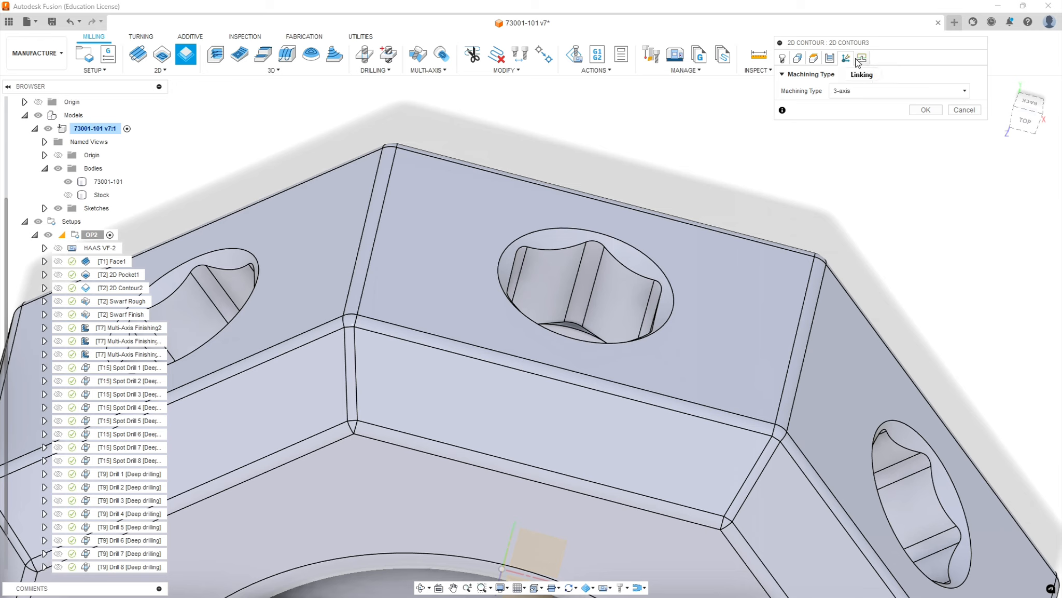
# - Set Vertical Lead-In Radius to 0 in Linking and accept 2D Contour3
pyautogui.click(845, 58)
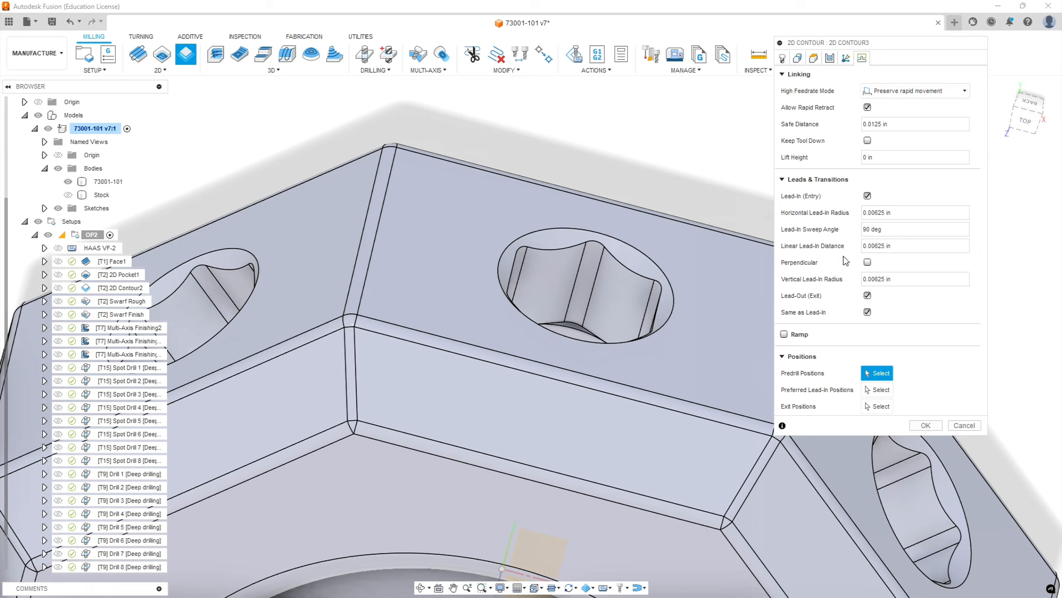
pyautogui.moveTo(819, 257)
pyautogui.write('0')
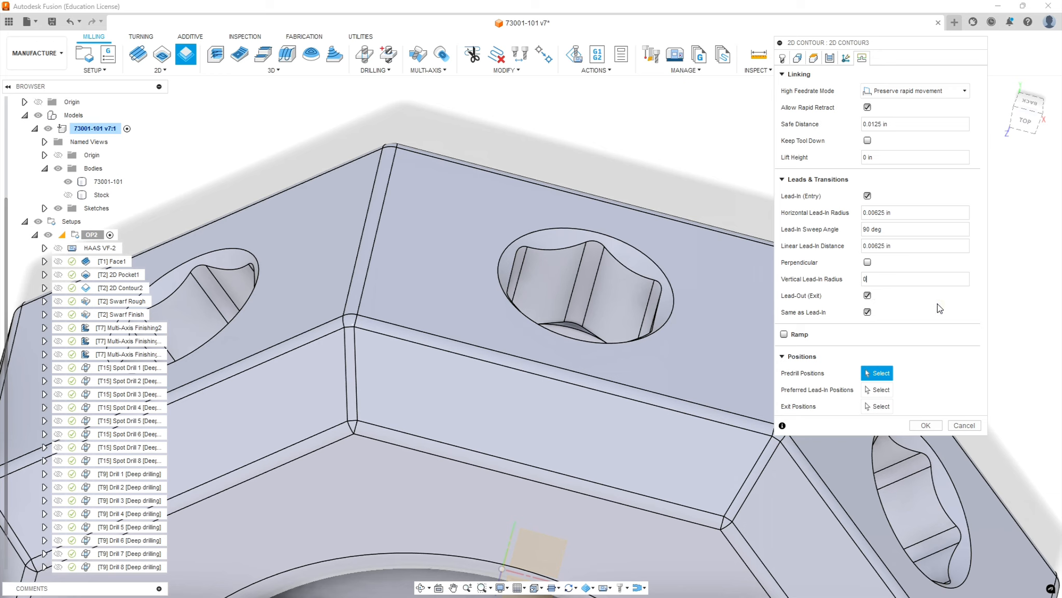
pyautogui.moveTo(925, 425)
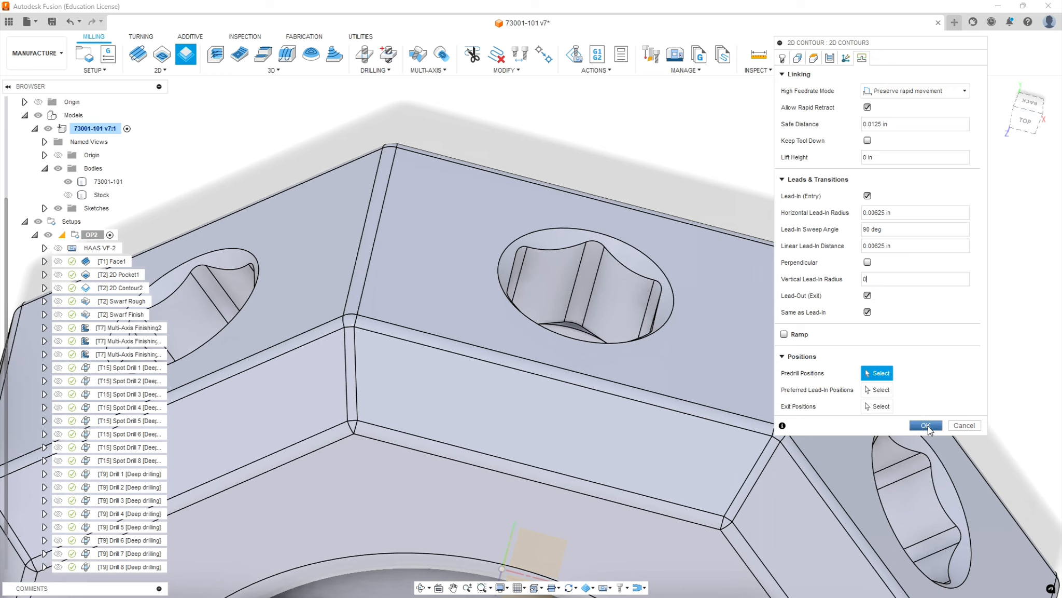
pyautogui.click(925, 425)
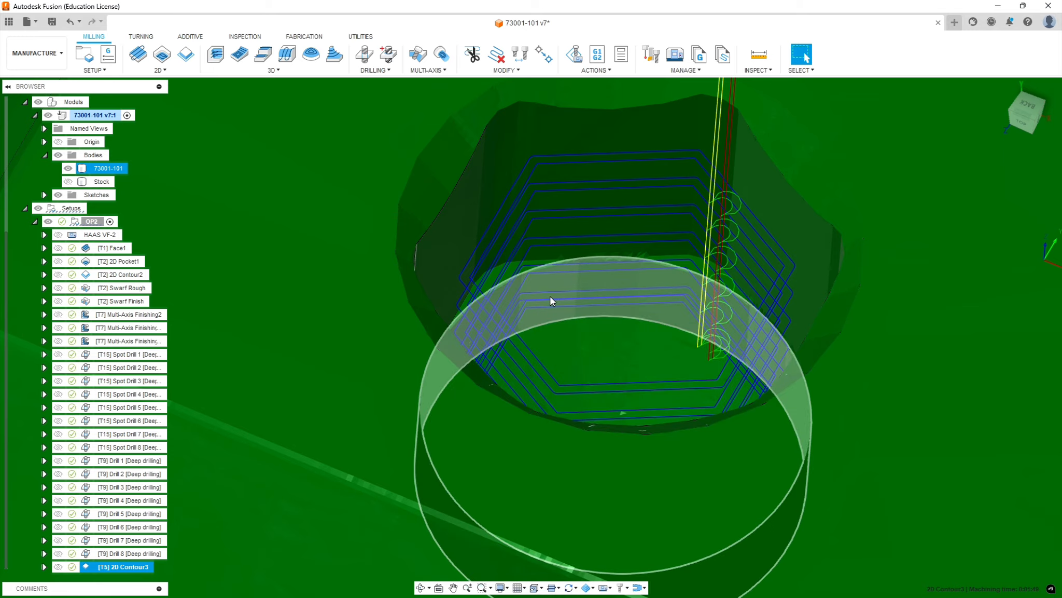
# - Orbit the simulated hex socket, then rename the operation to '2D Contour Hex 1'
pyautogui.moveTo(551, 301); pyautogui.dragTo(571, 288)
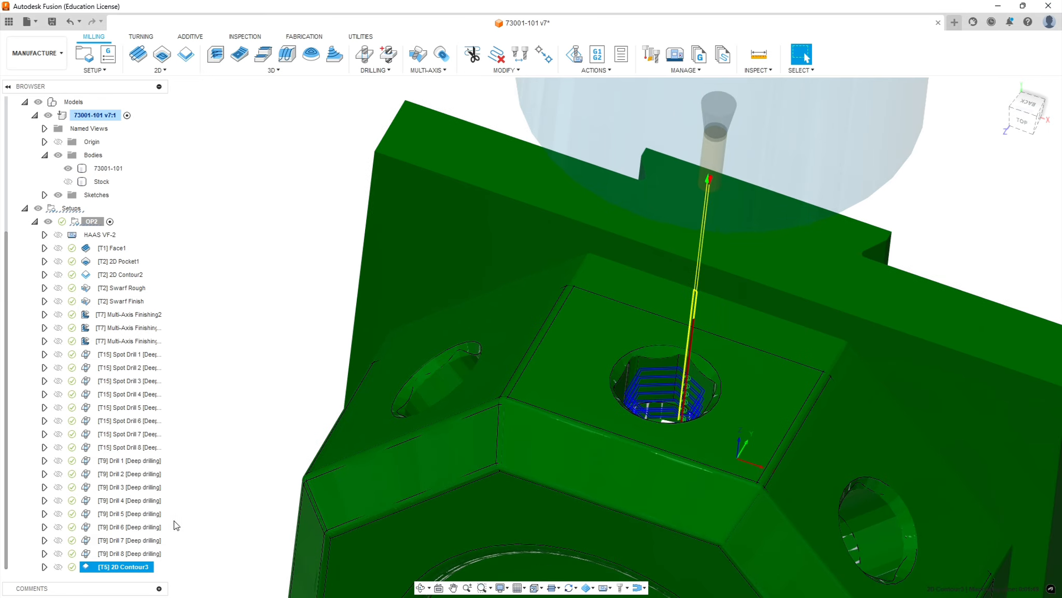
pyautogui.doubleClick(118, 566)
pyautogui.write(' Hex 1')
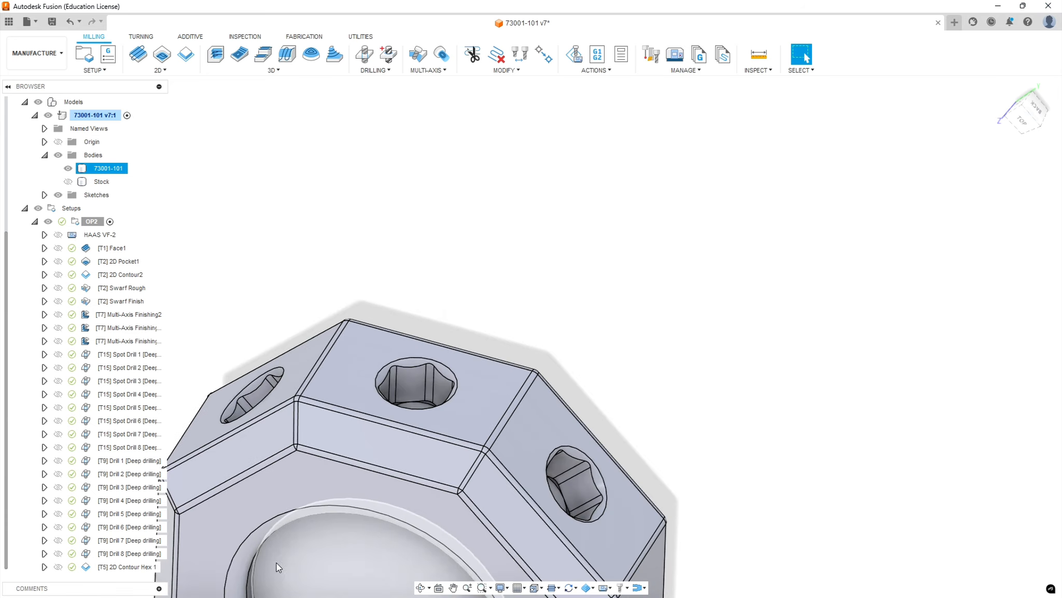
# - Duplicate 2D Contour Hex 1 from the browser and select the new copy
pyautogui.click(125, 567)
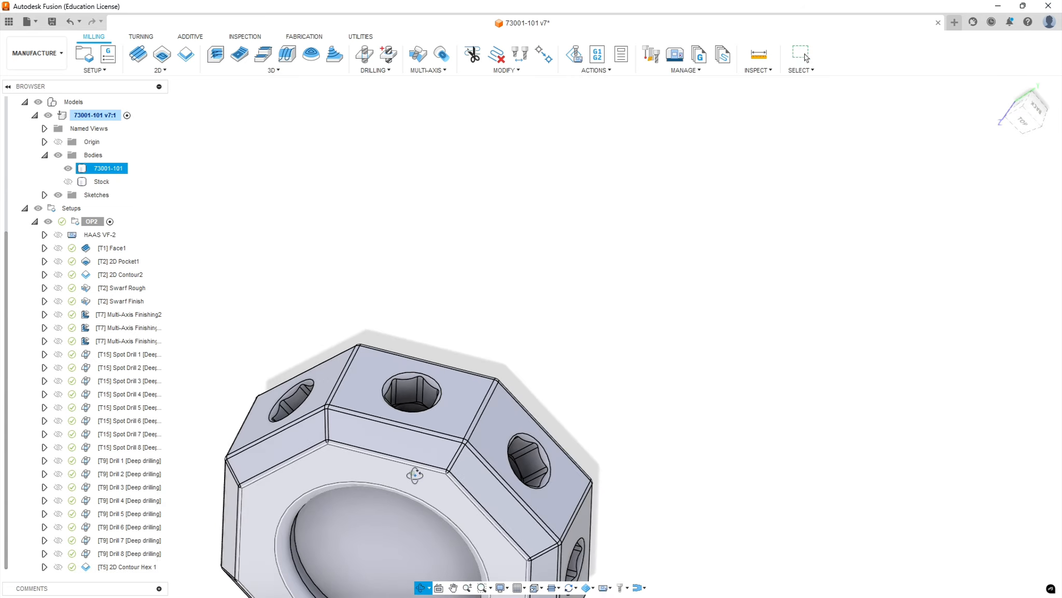
pyautogui.click(127, 567)
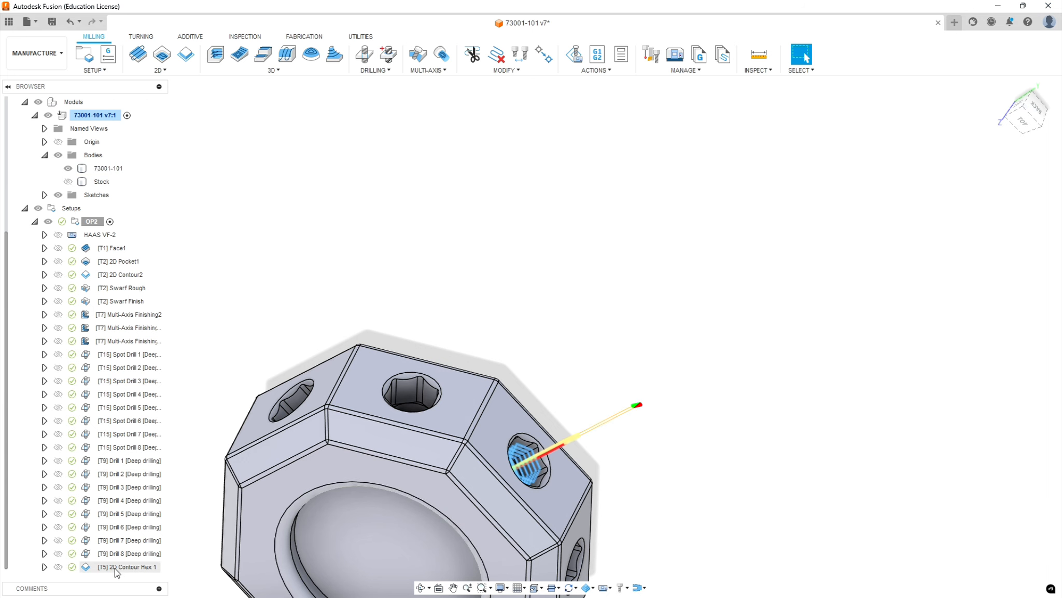
pyautogui.rightClick(126, 567)
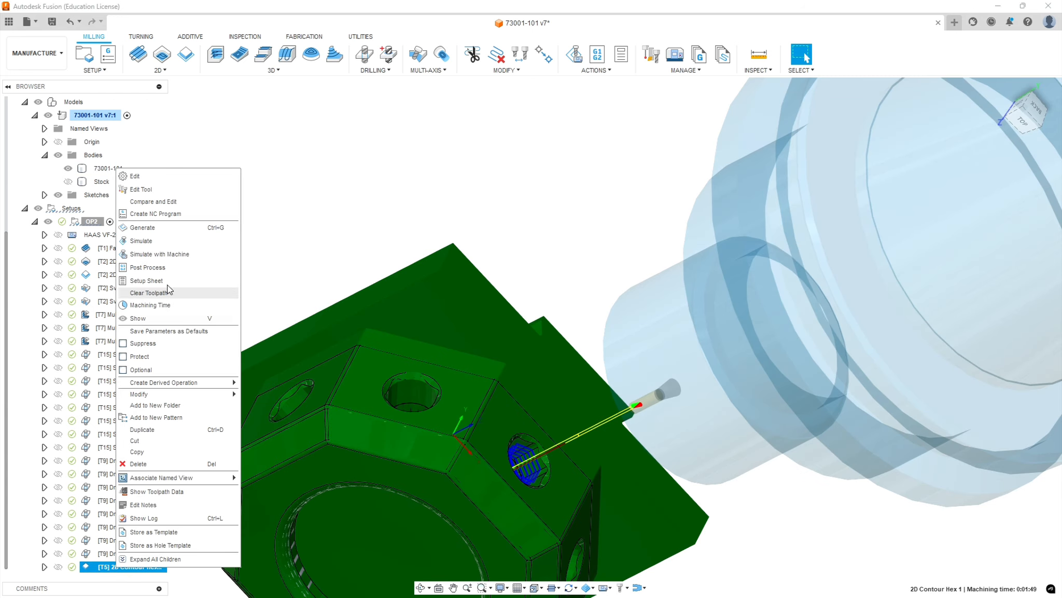
pyautogui.moveTo(153, 433)
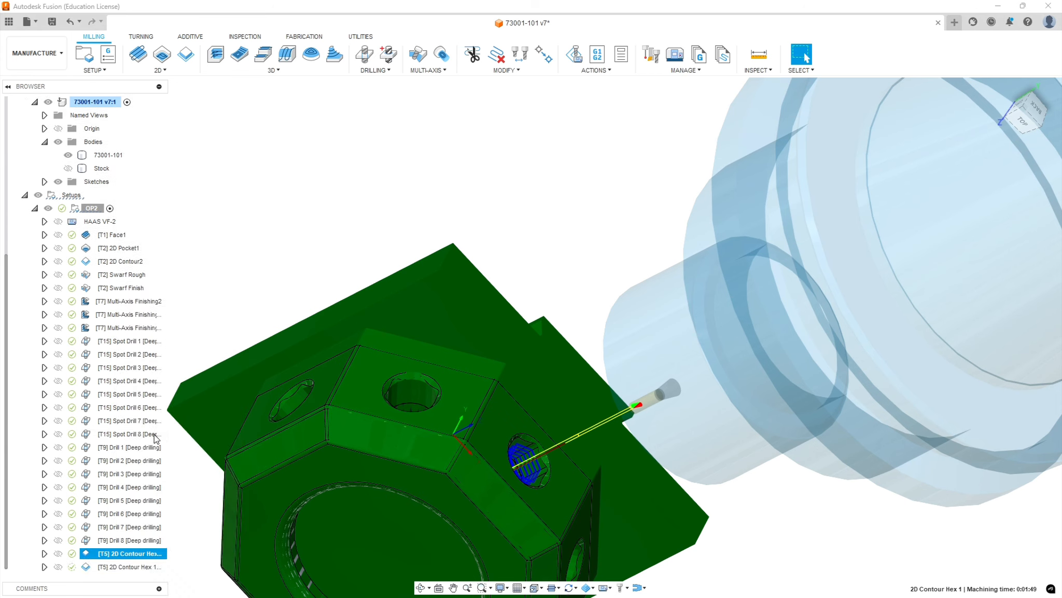
pyautogui.click(128, 567)
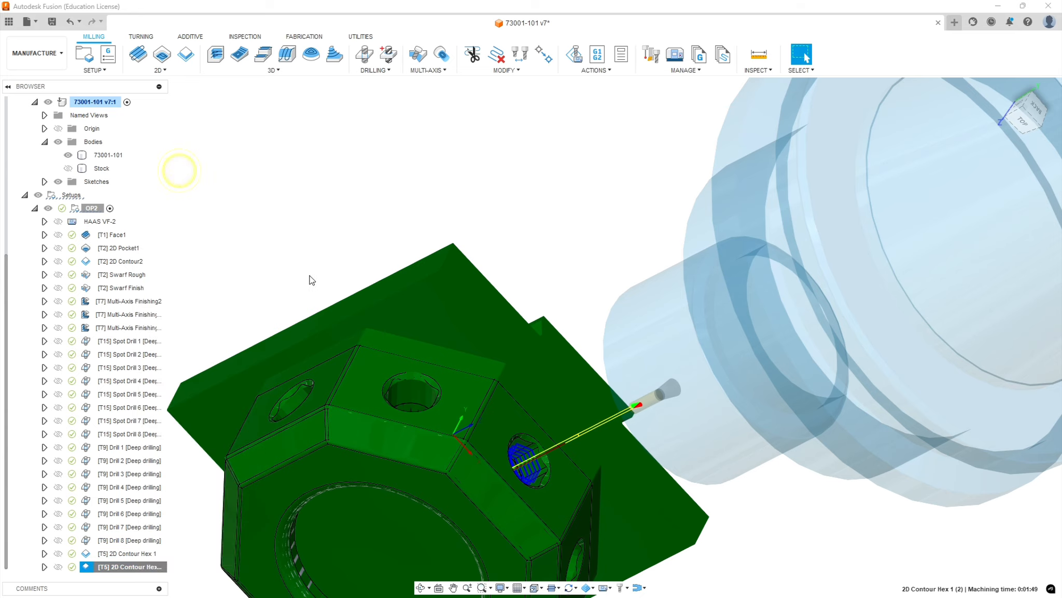
# - Edit the copy, replacing tool orientation with the top facet face (Z) and edge (X)
pyautogui.doubleClick(128, 567)
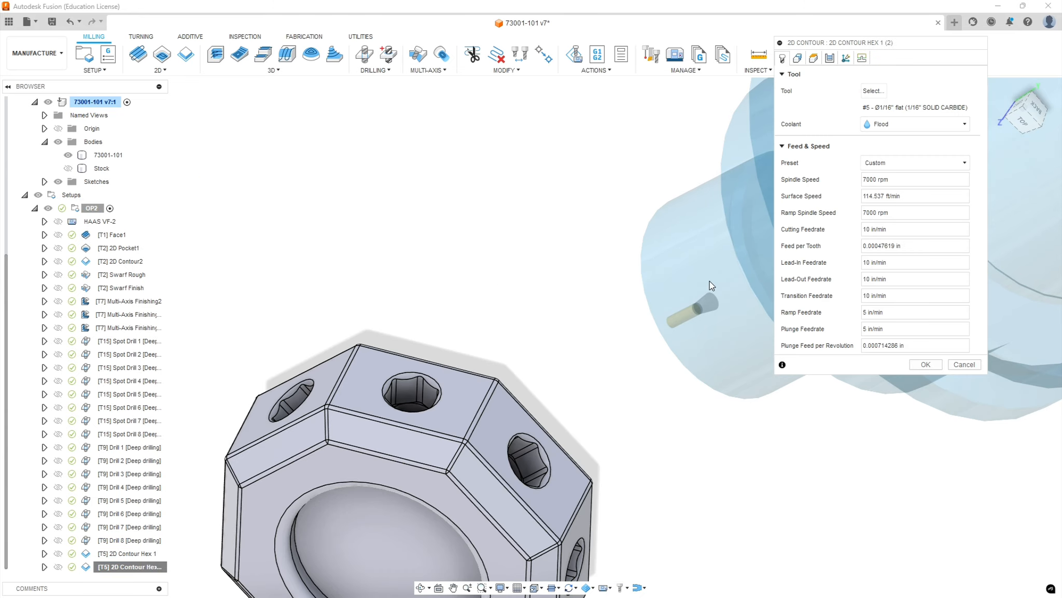
pyautogui.moveTo(907, 84)
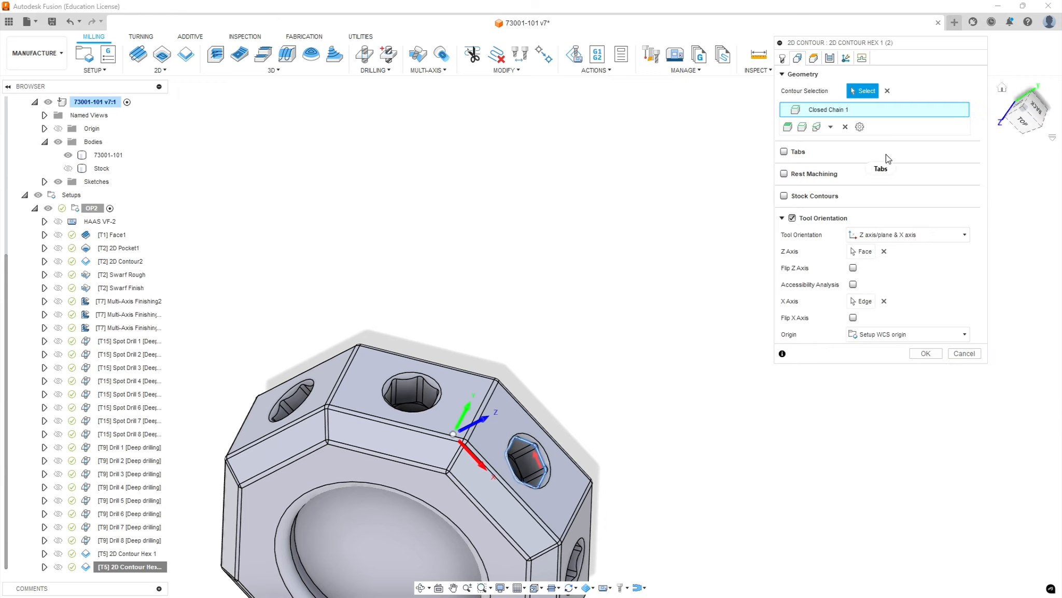
pyautogui.moveTo(845, 127)
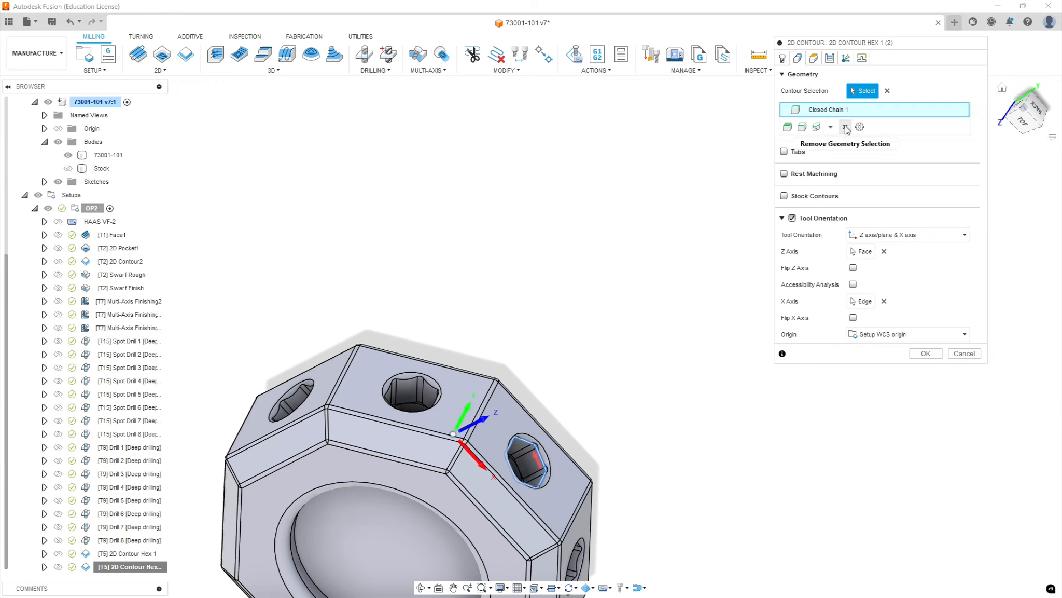
pyautogui.click(845, 128)
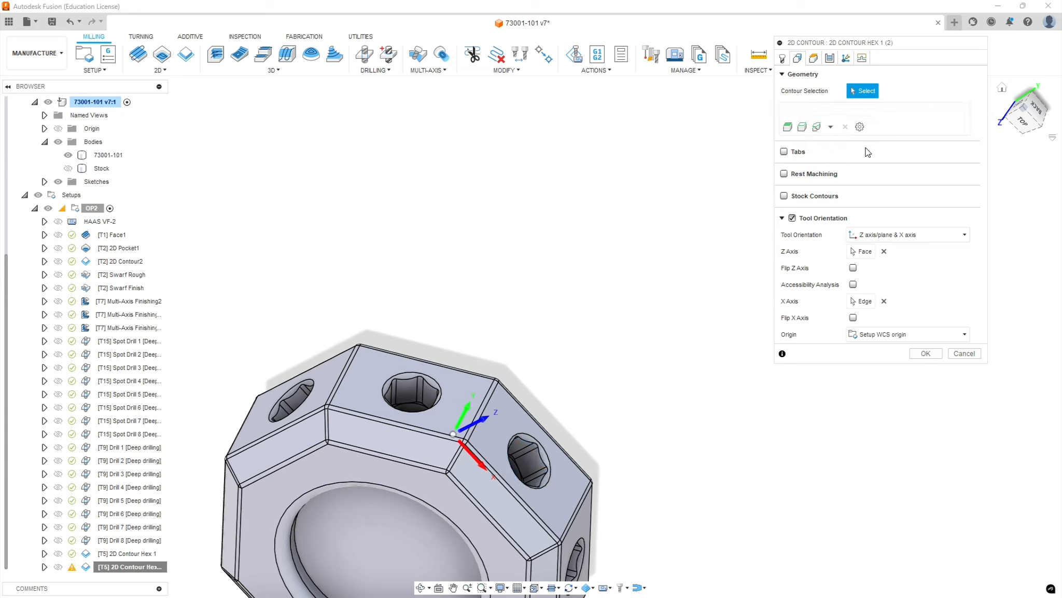
pyautogui.click(791, 217)
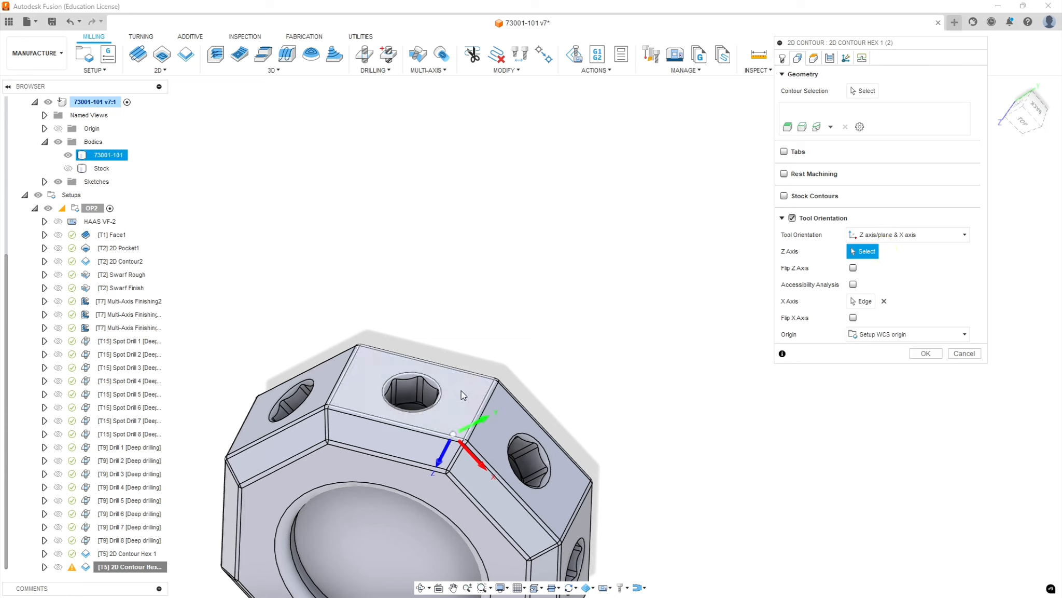
pyautogui.click(407, 386)
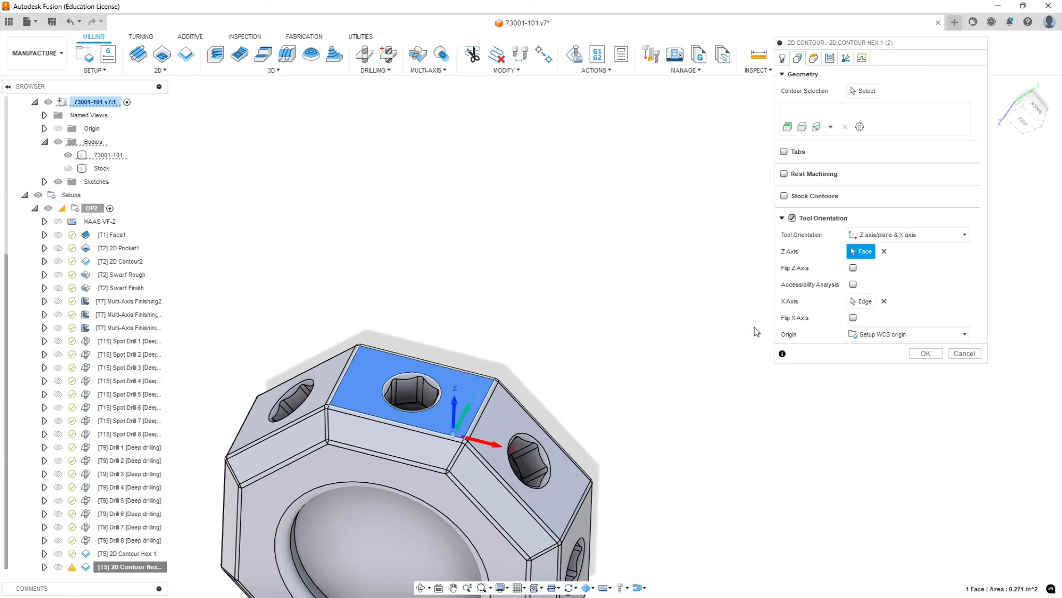
pyautogui.click(883, 301)
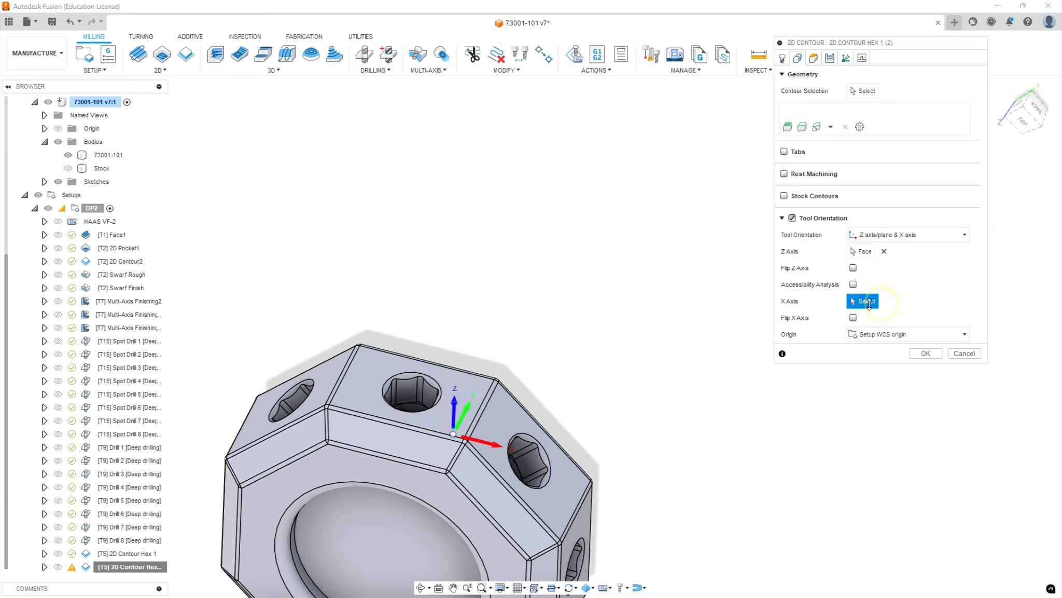
pyautogui.click(393, 417)
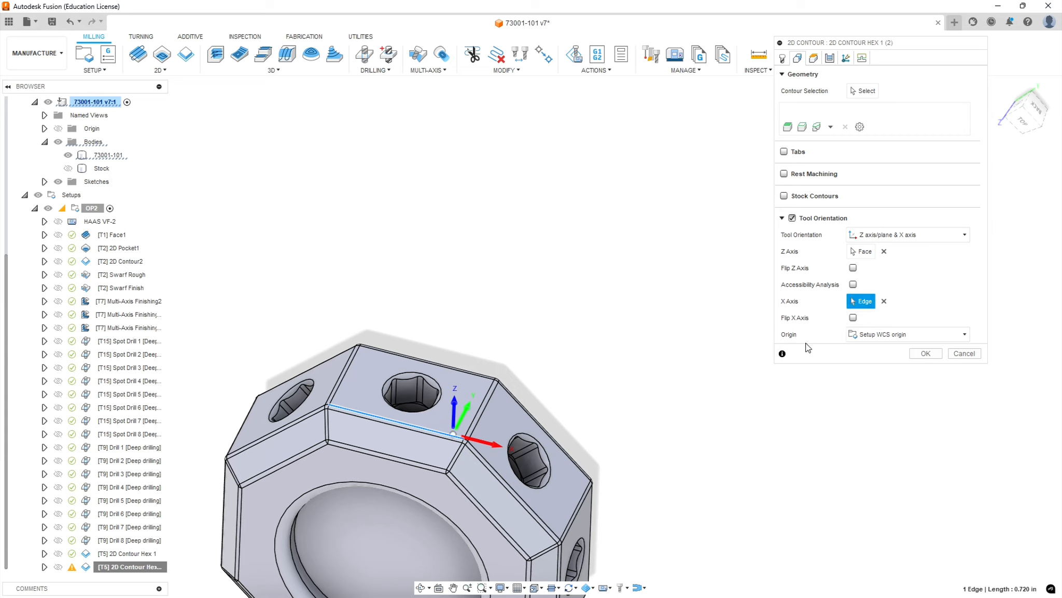
pyautogui.moveTo(951, 113)
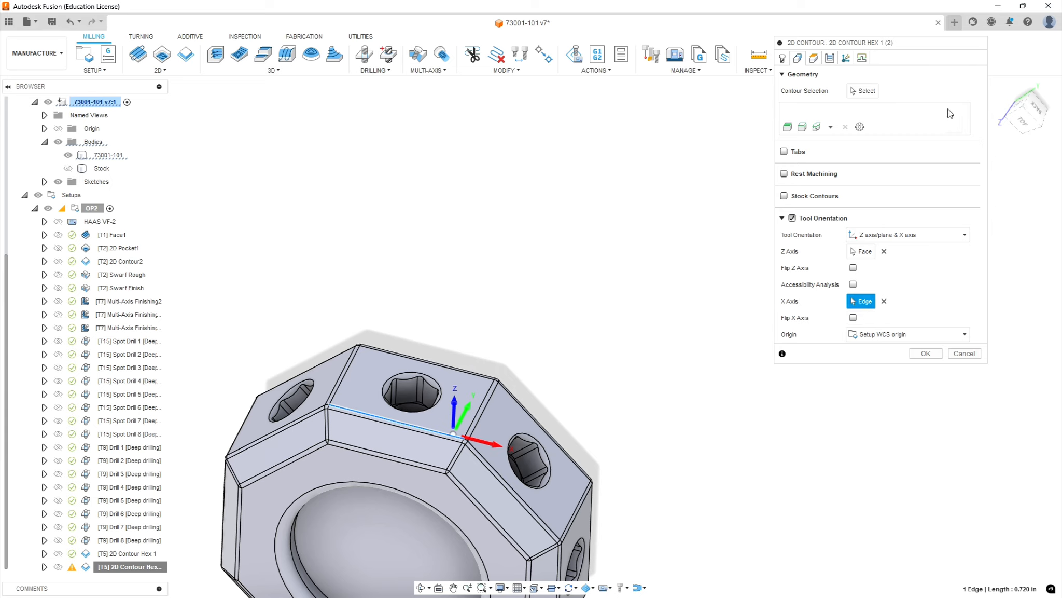
# - Select the top facet's hex socket as the new contour
pyautogui.click(867, 90)
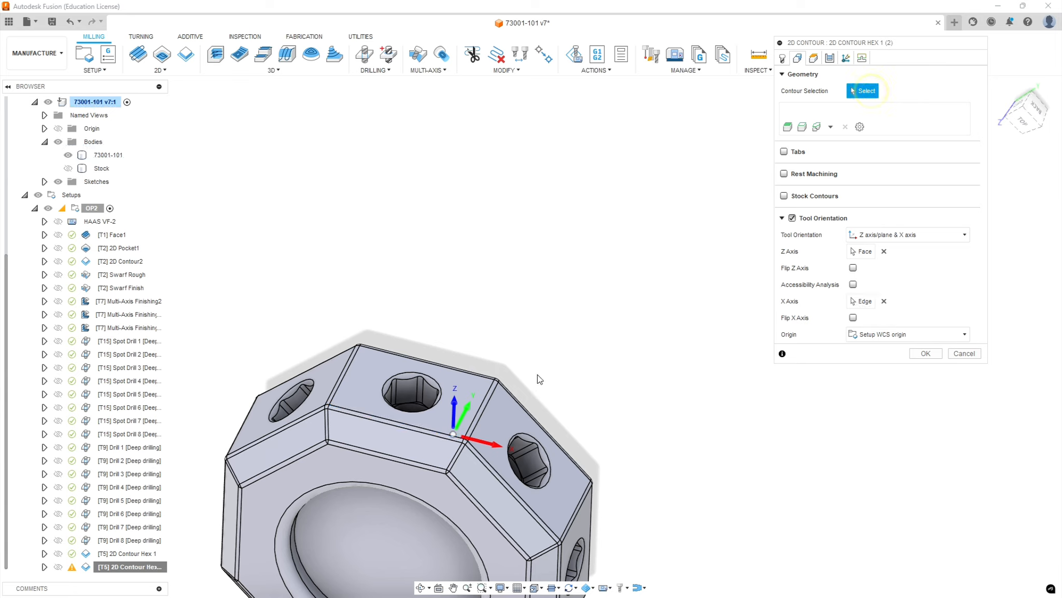
pyautogui.click(423, 388)
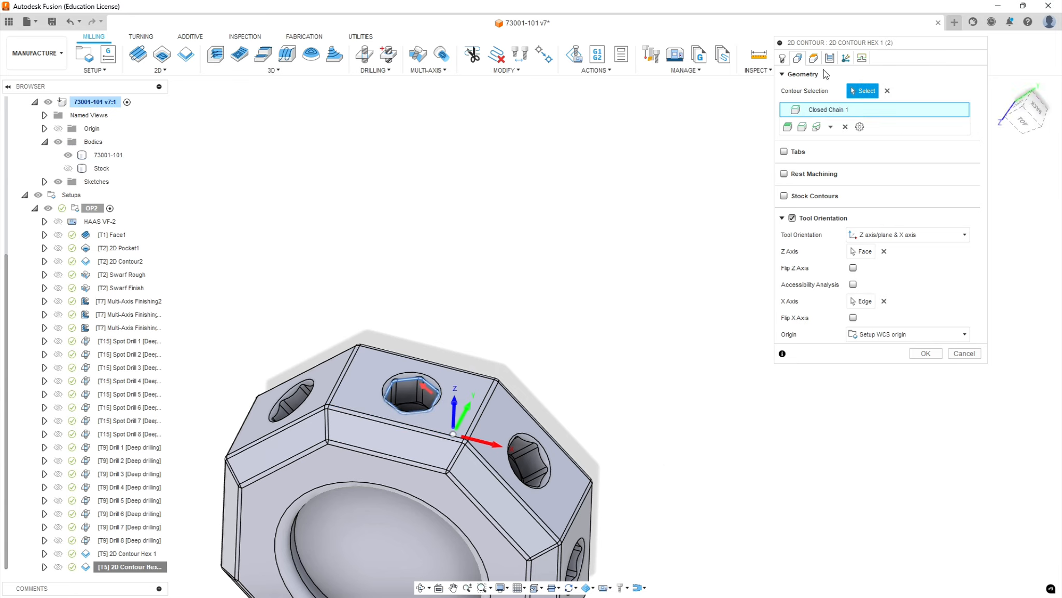
pyautogui.click(798, 58)
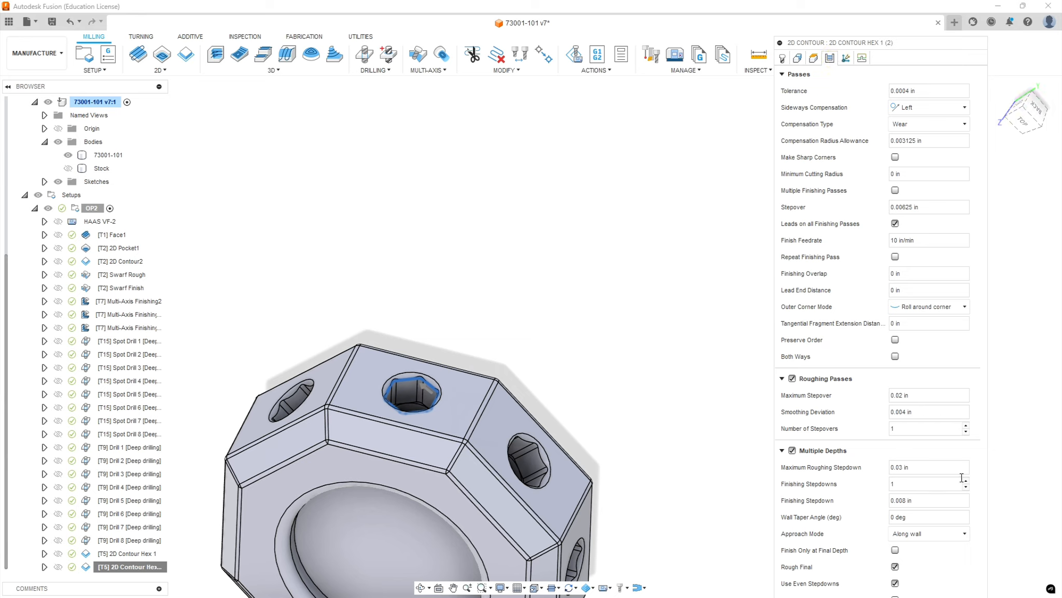
pyautogui.moveTo(844, 464)
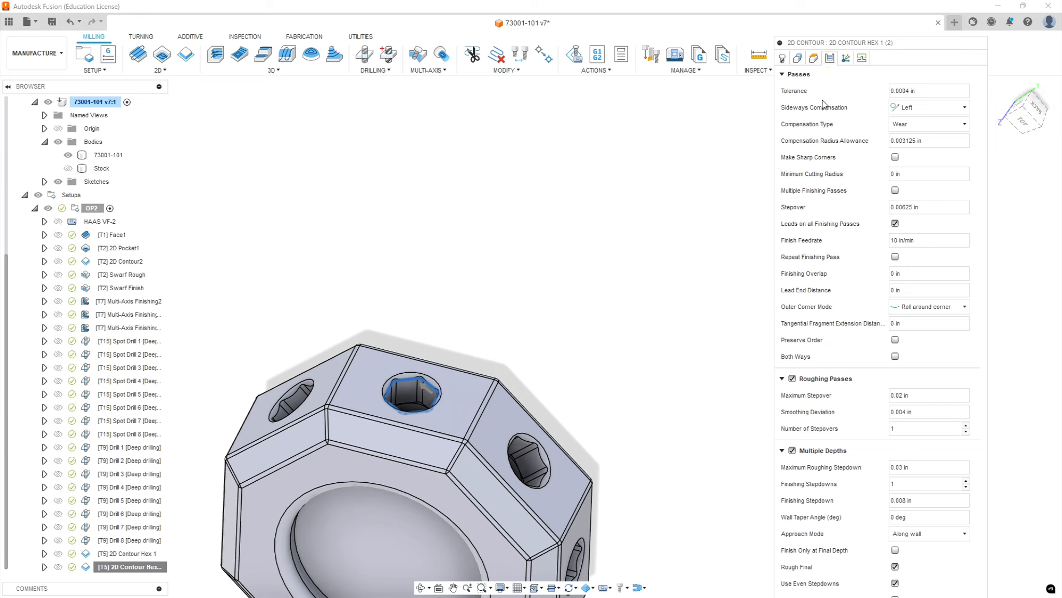
# - Set the copied hex contour's Top Height reference to the part's top facet face
pyautogui.click(797, 58)
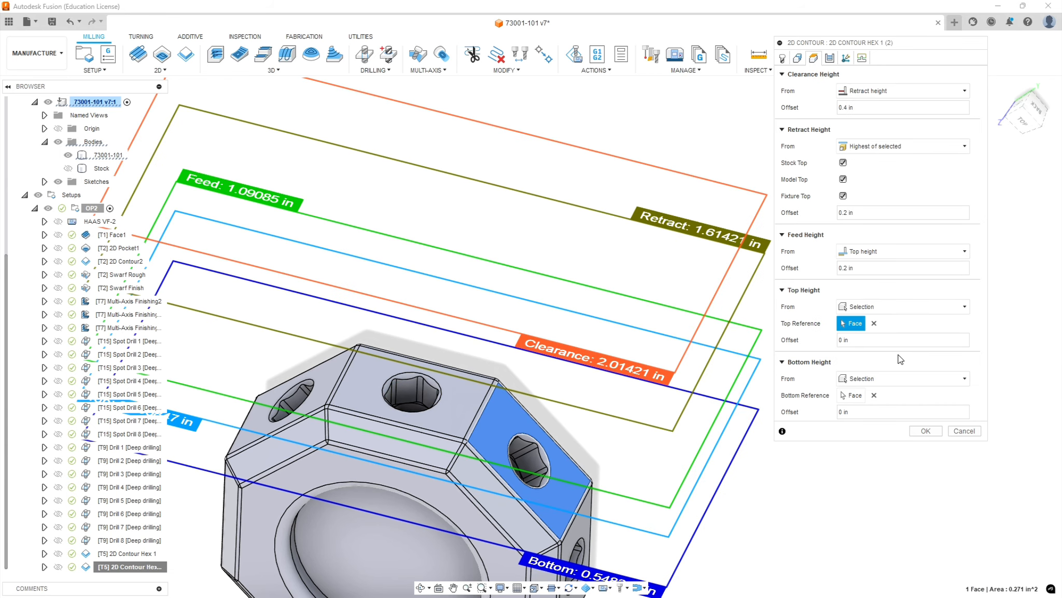
pyautogui.moveTo(946, 352)
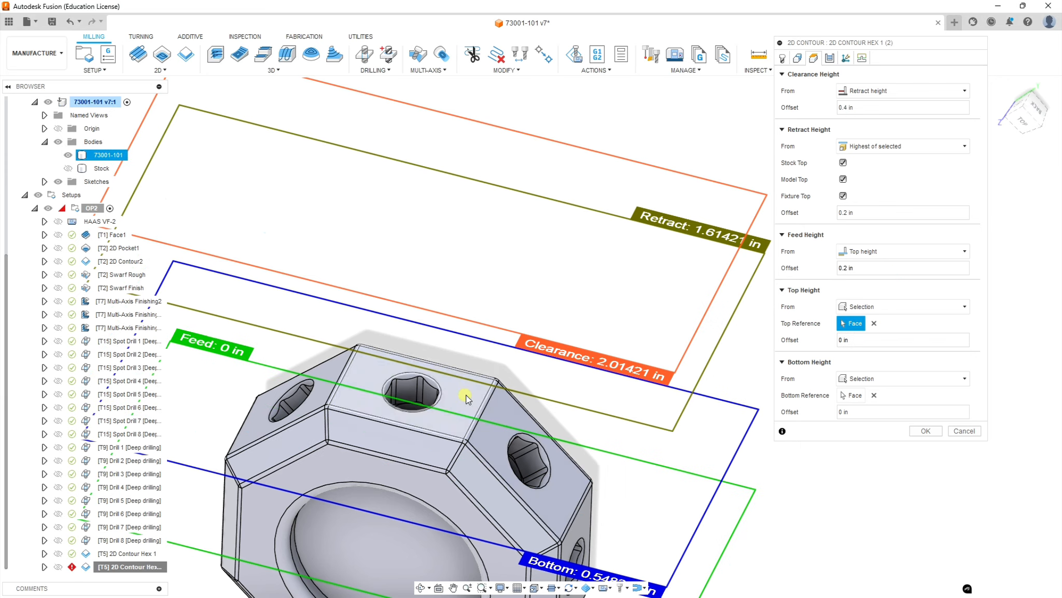
pyautogui.click(420, 396)
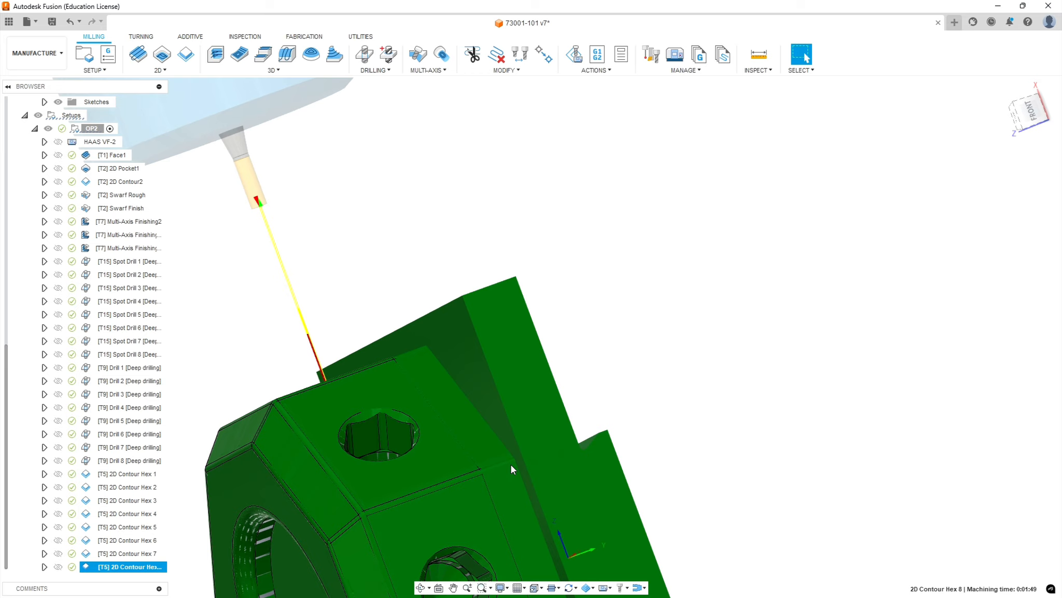
pyautogui.moveTo(562, 456)
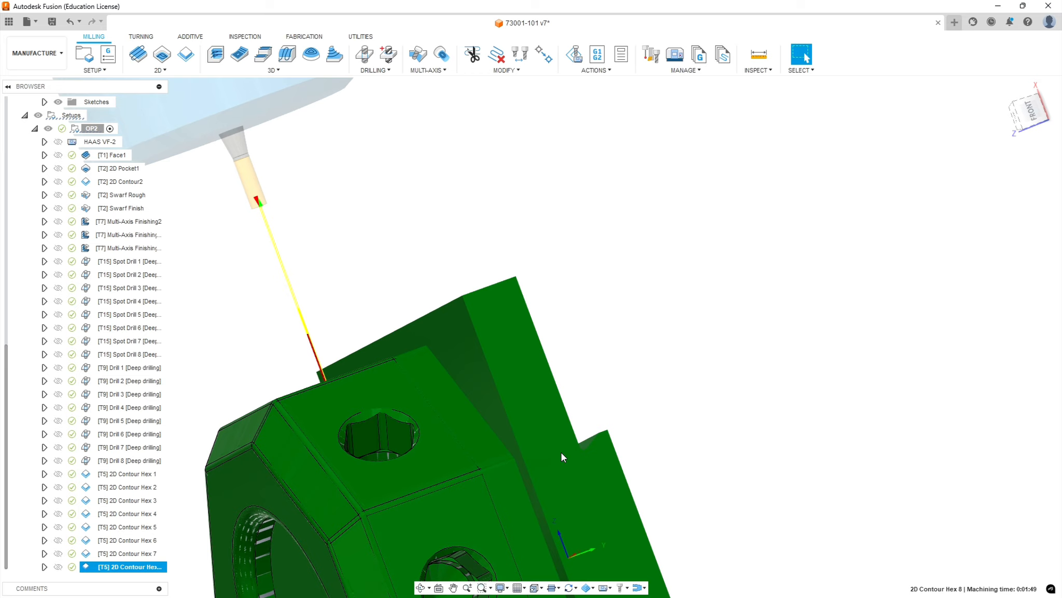
pyautogui.moveTo(542, 369)
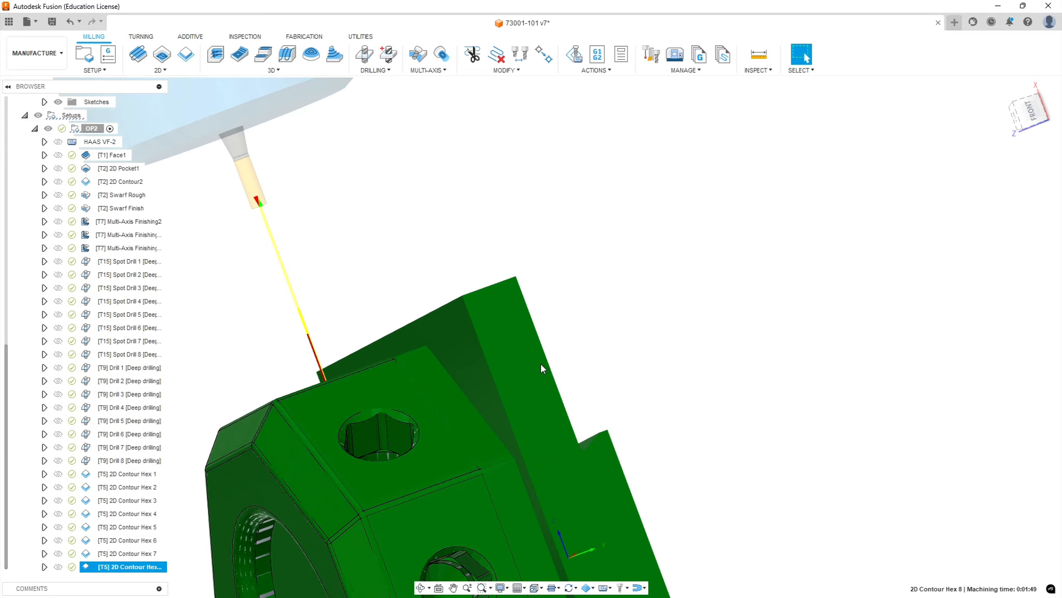